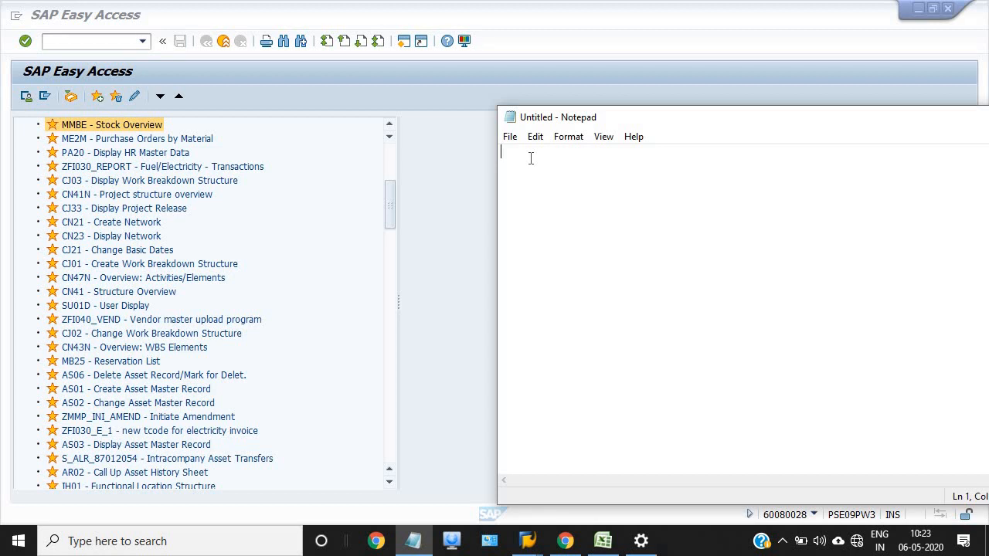
Step: Note CN41 and going into the dynamic selection org definition data
type("CN")
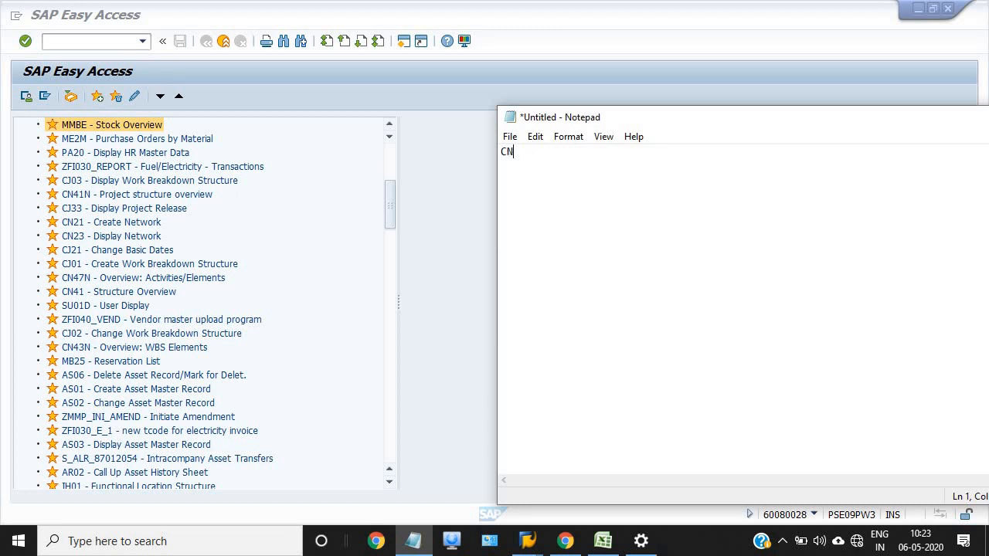
type("41")
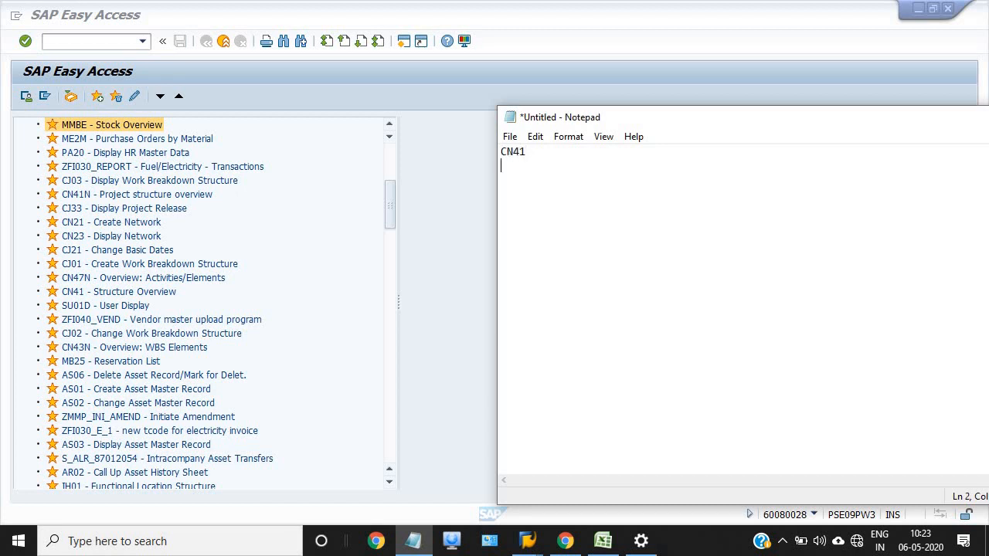
type("go")
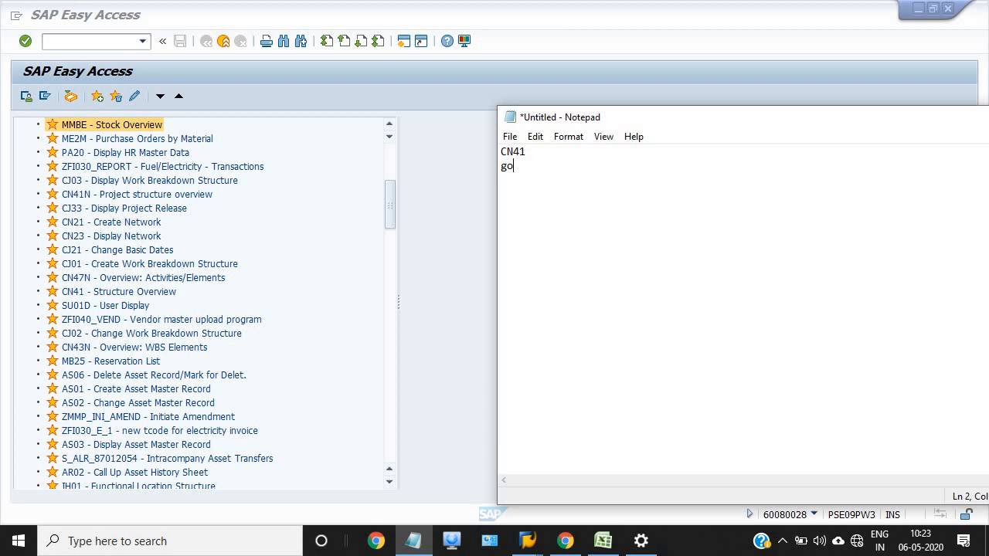
type("in the")
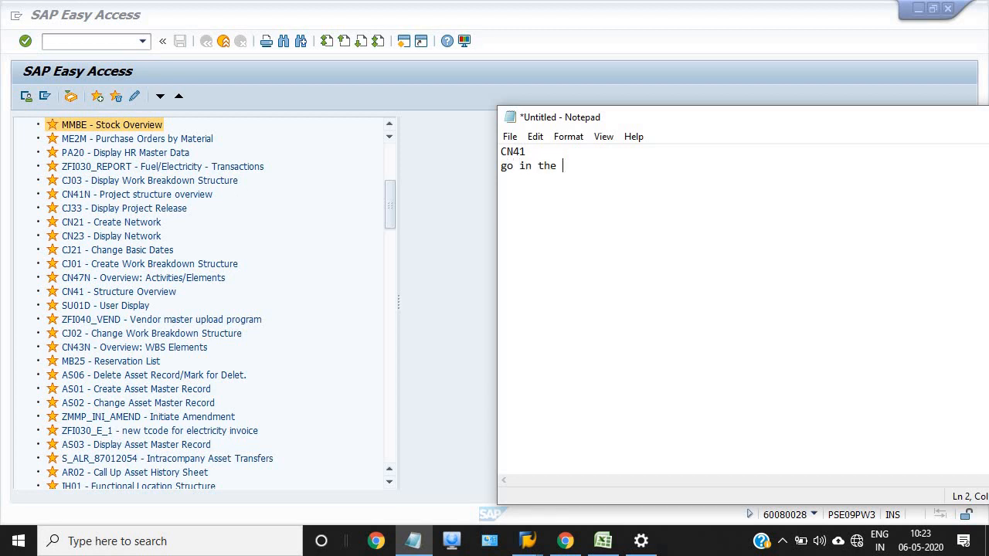
type("dynamic")
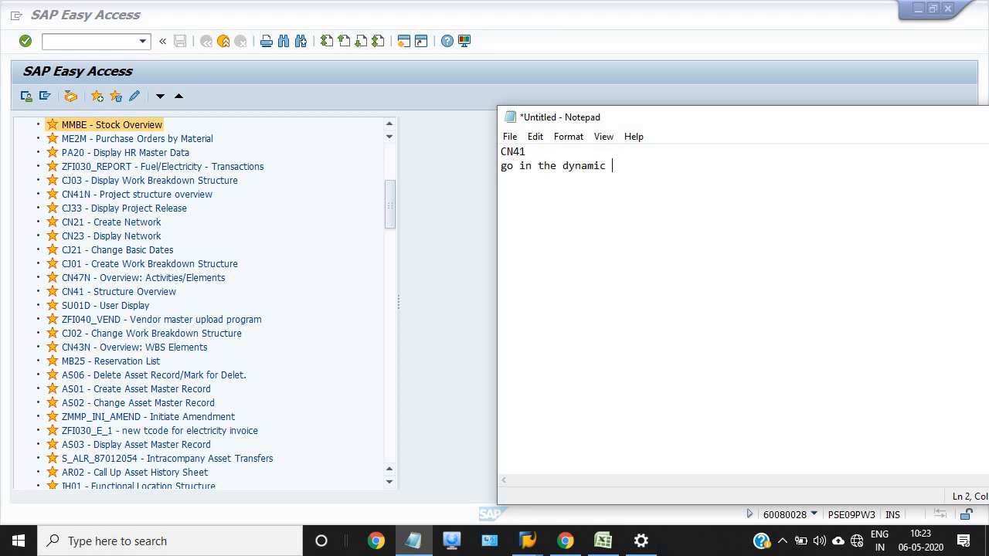
type("selection -")
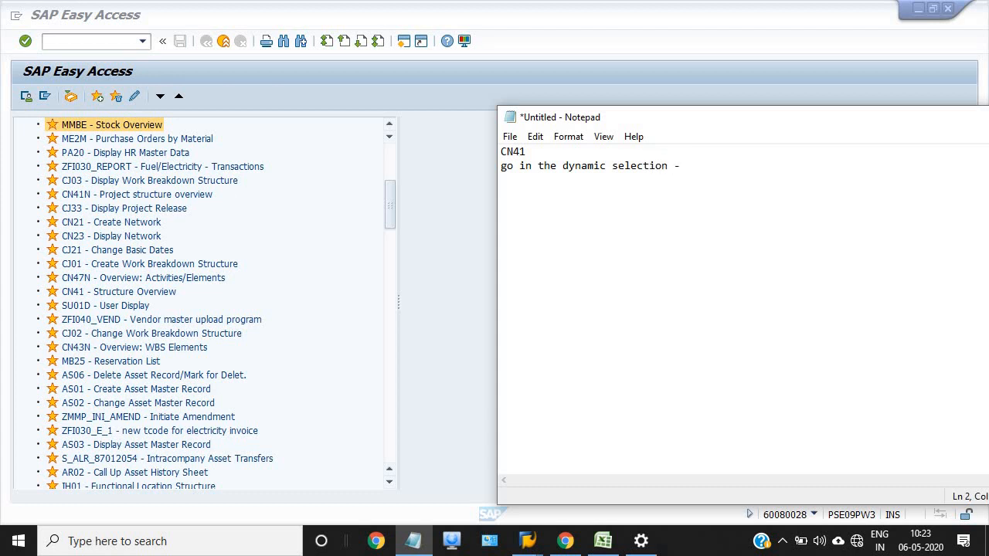
type("org")
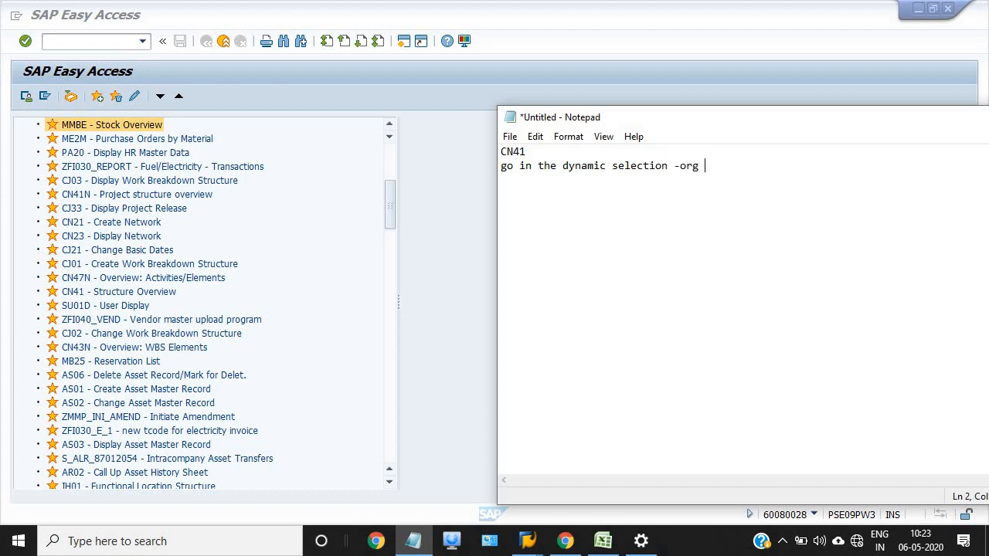
type("defenition data")
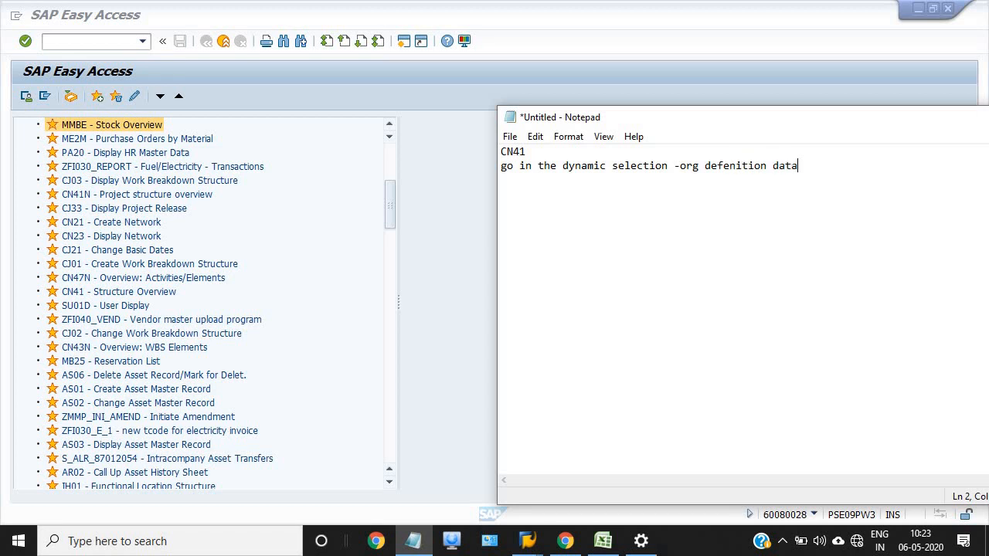
Step: Note selecting business area 1706
type("select b")
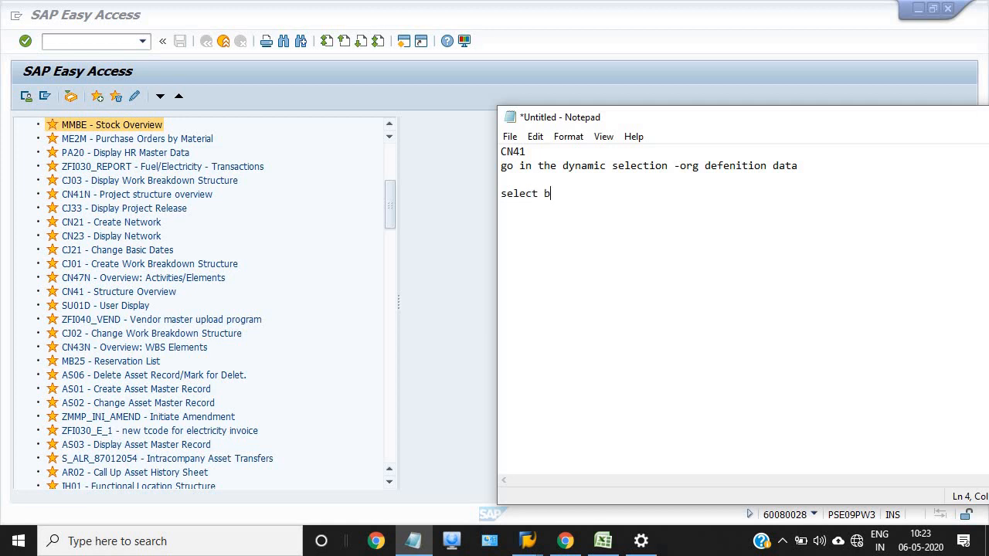
type("ussi")
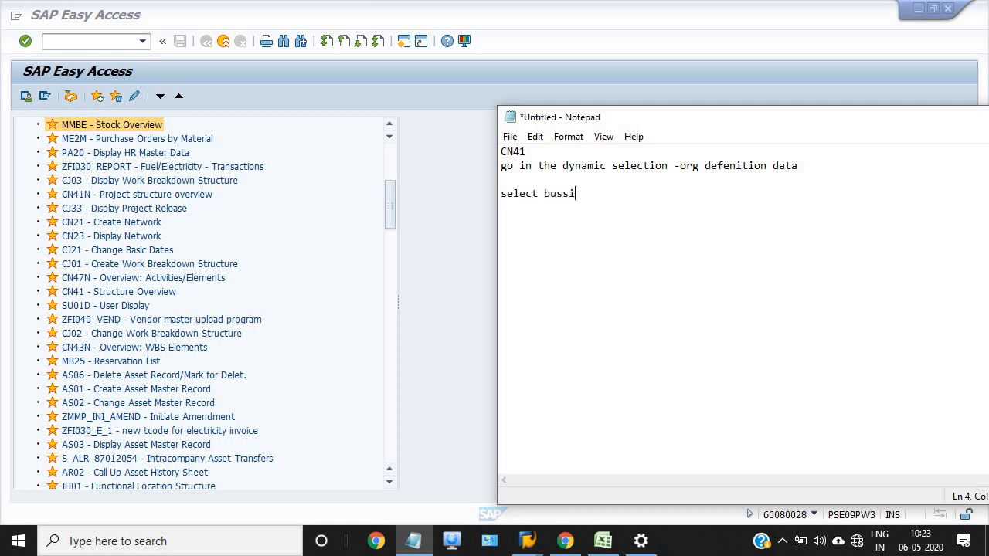
type("ness area")
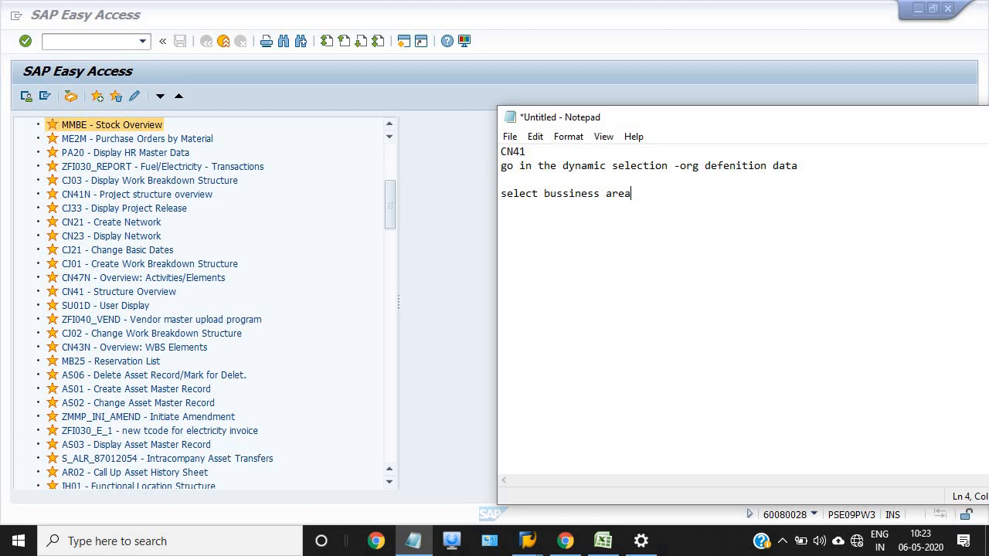
type("-")
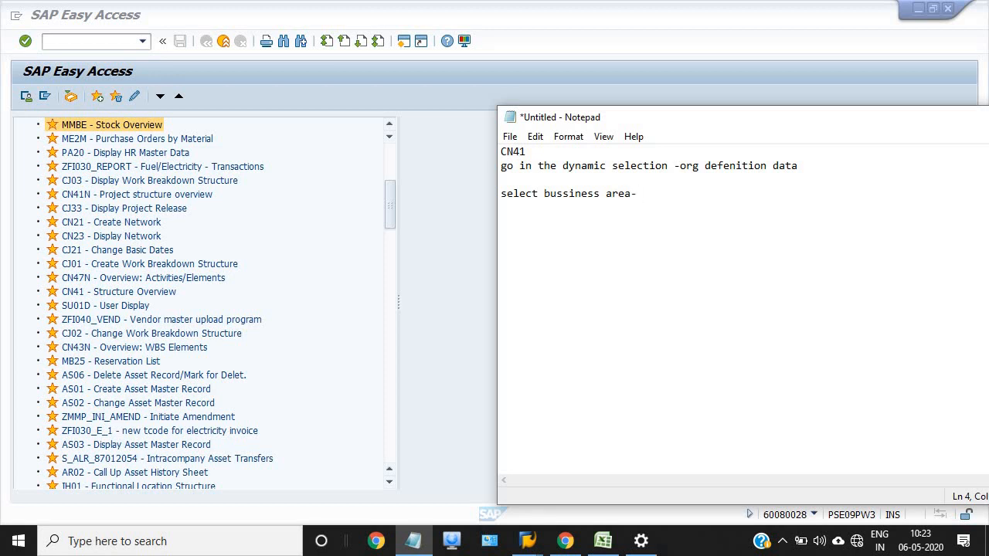
type("-170")
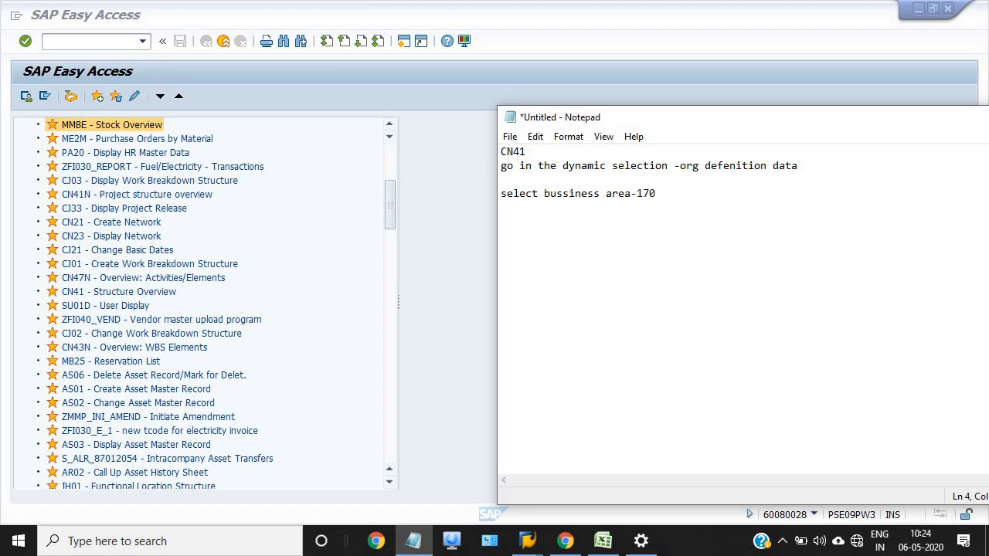
type("6")
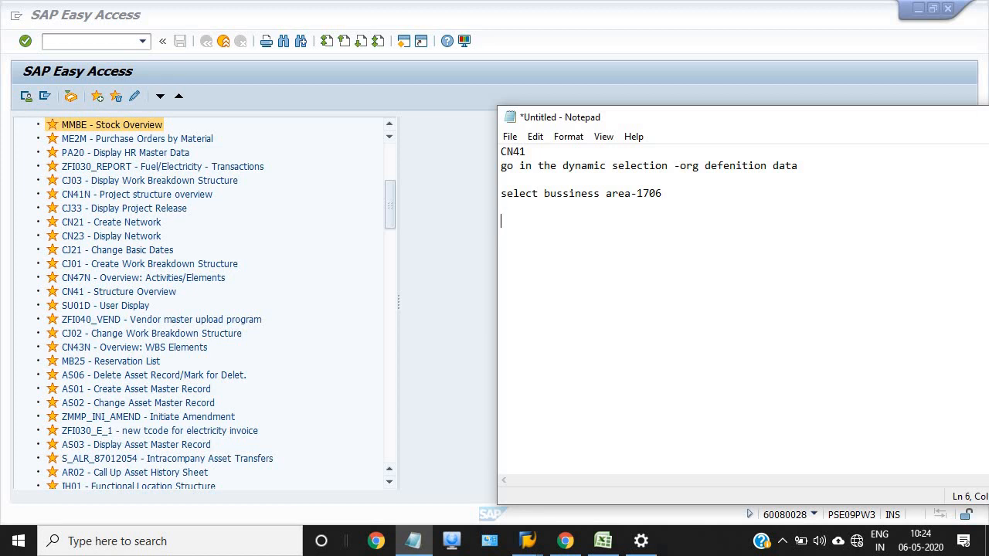
Step: Note filling Project with *, then add 'ps pro' on the first line
type("Fill in P")
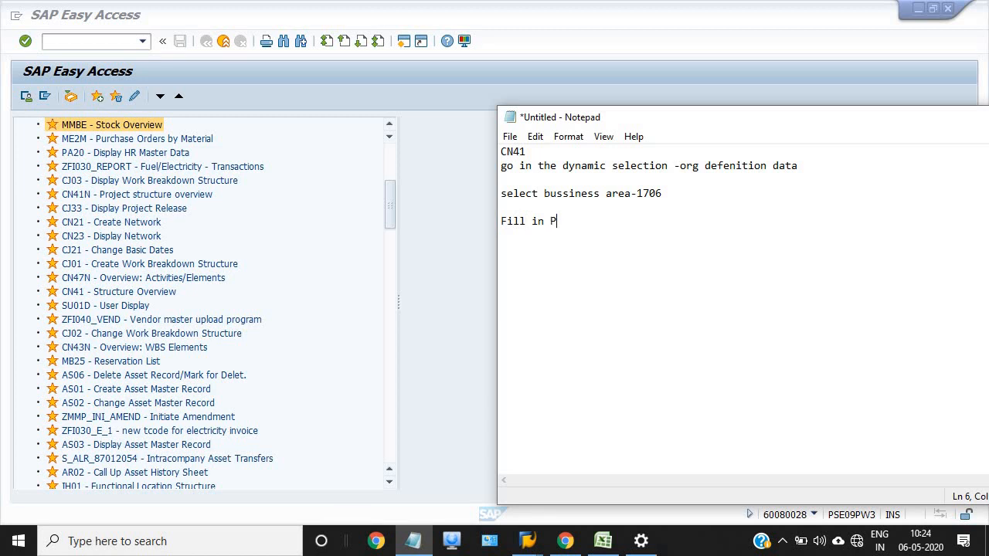
type("rojec")
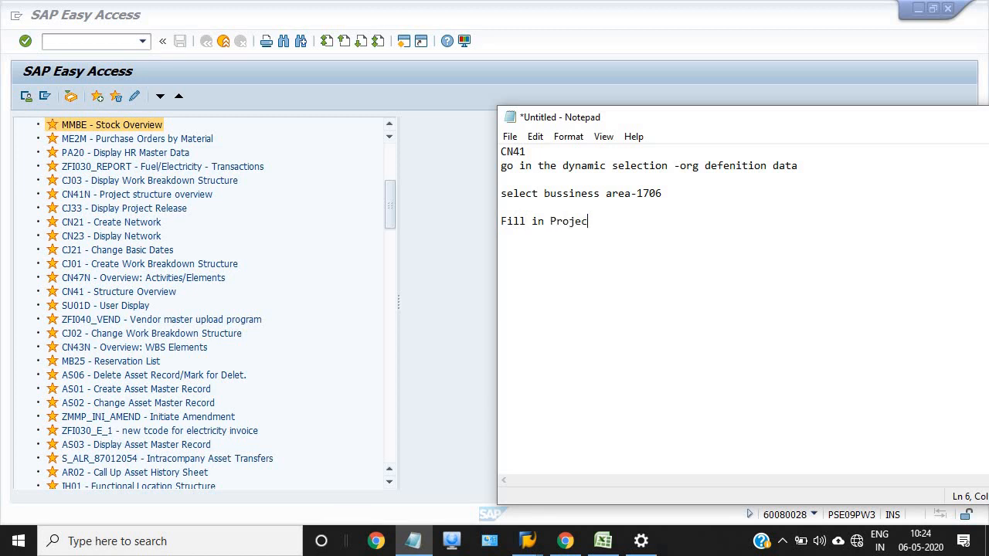
type("t")
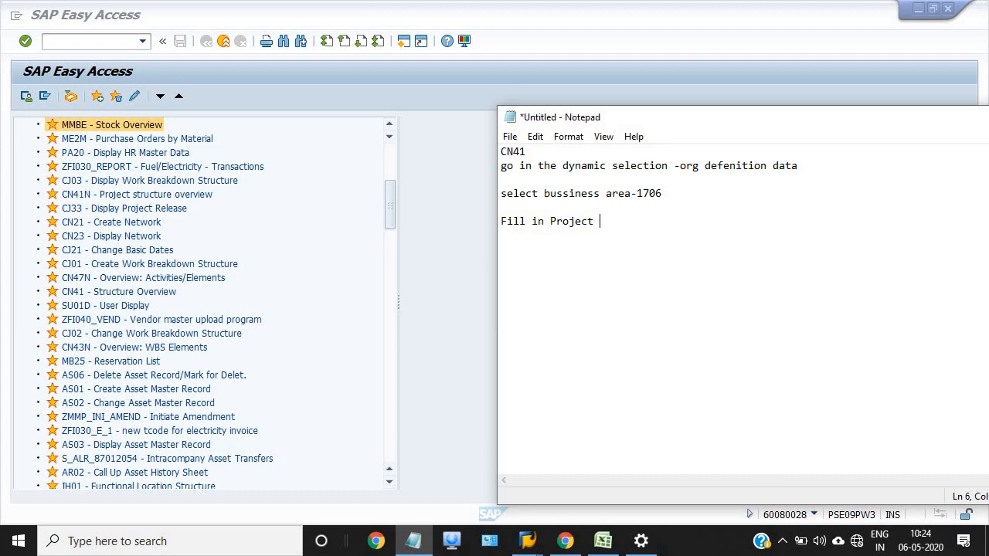
type("*")
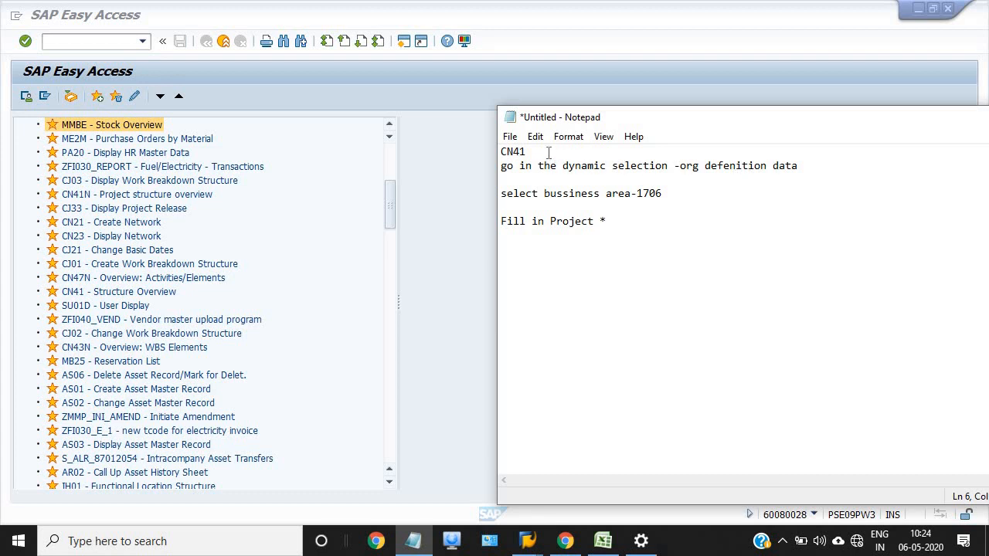
left_click(525, 151)
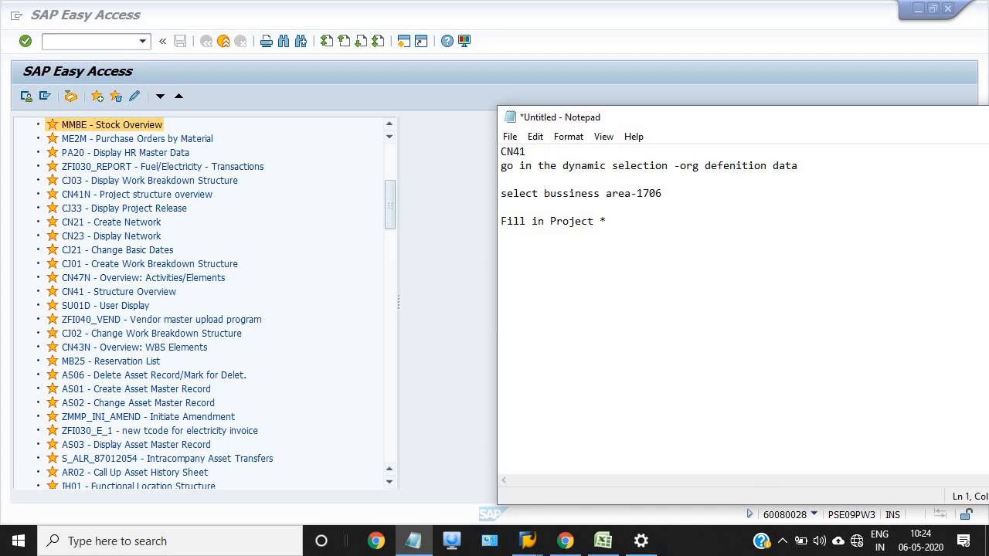
type("p")
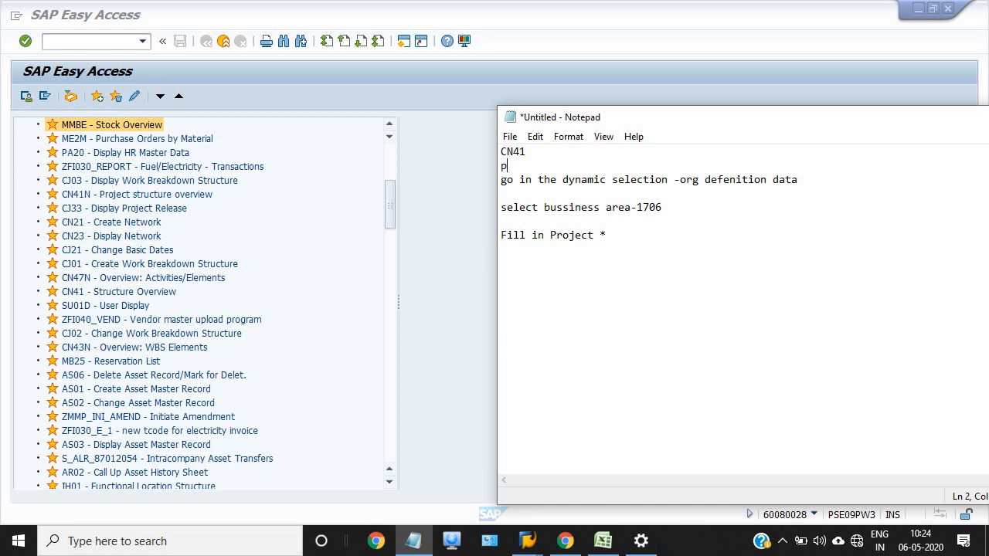
type("s pro")
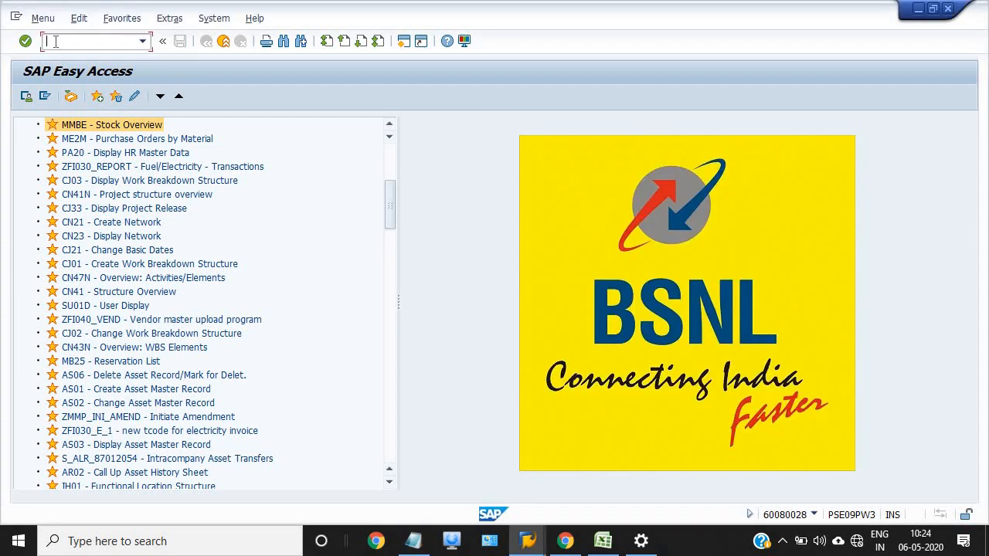
Step: Start transaction CN41 from the command field
type("cn41")
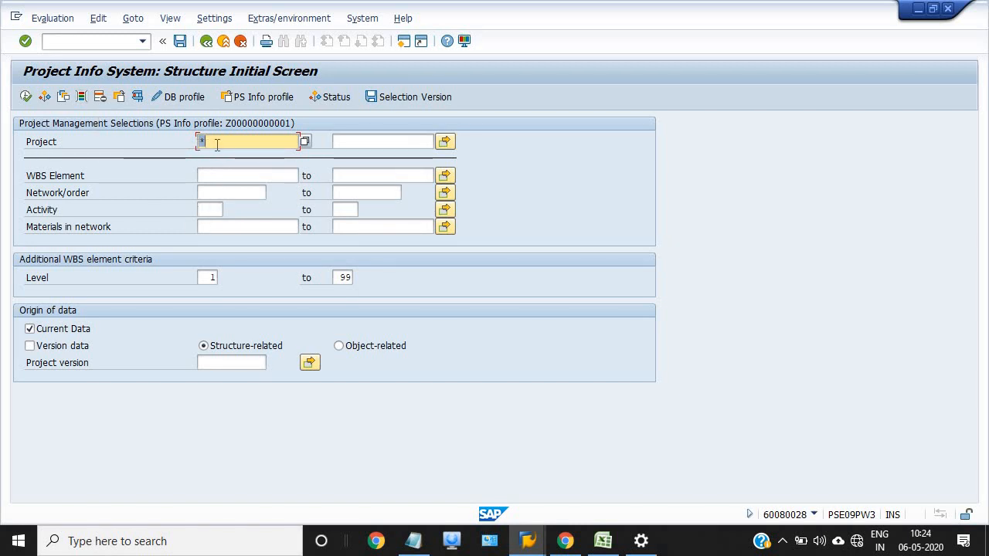
mouse_move(120, 130)
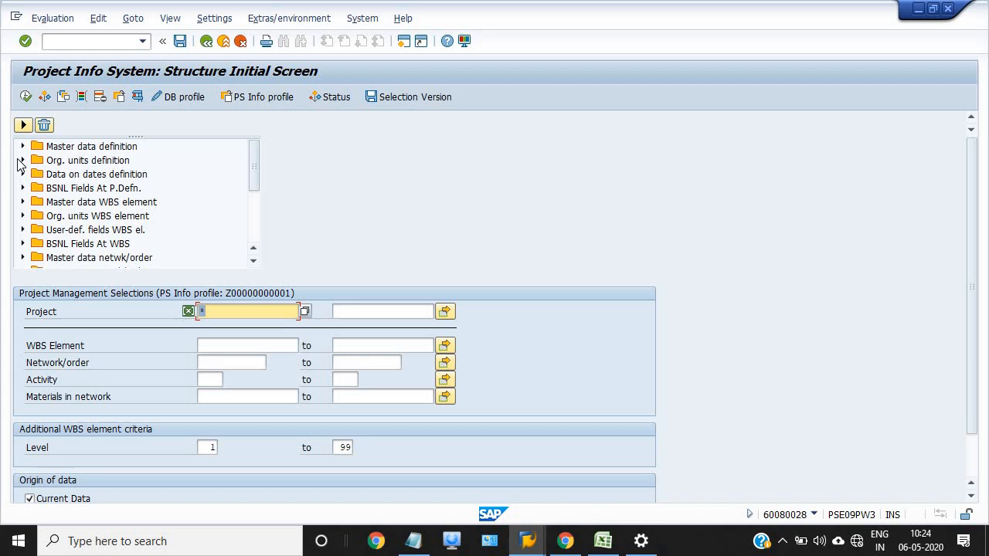
Step: Add Business area 1706 as a dynamic selection under organisational units
left_click(21, 160)
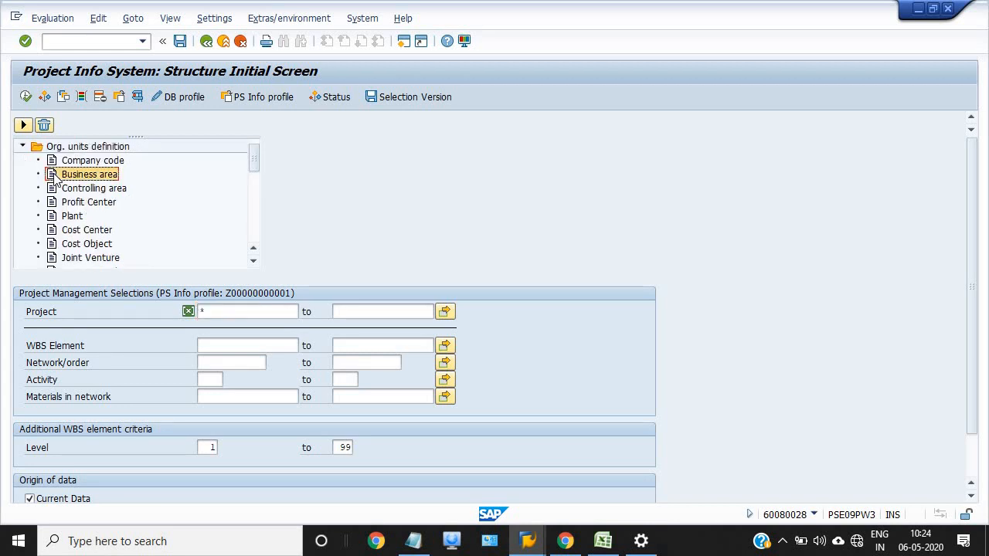
double_click(90, 173)
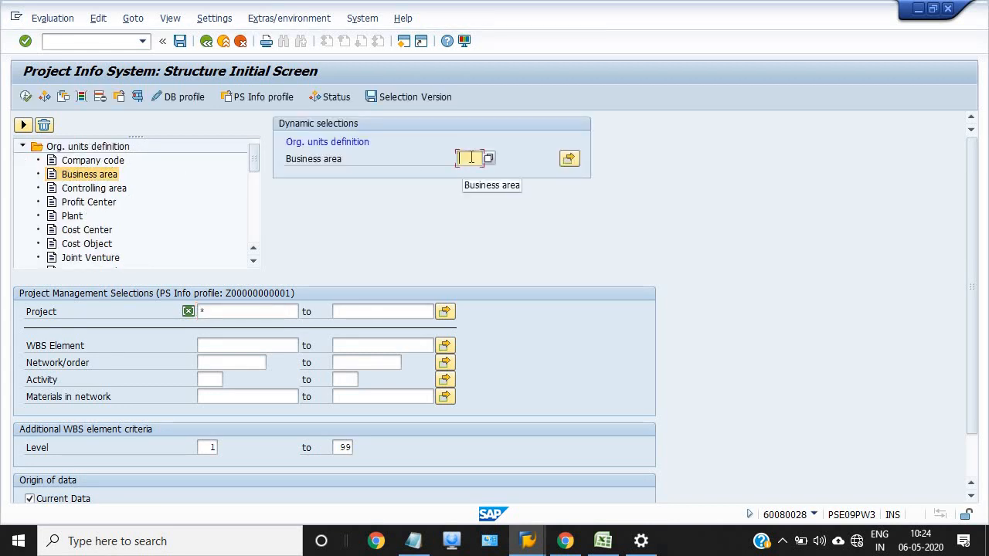
type("1706")
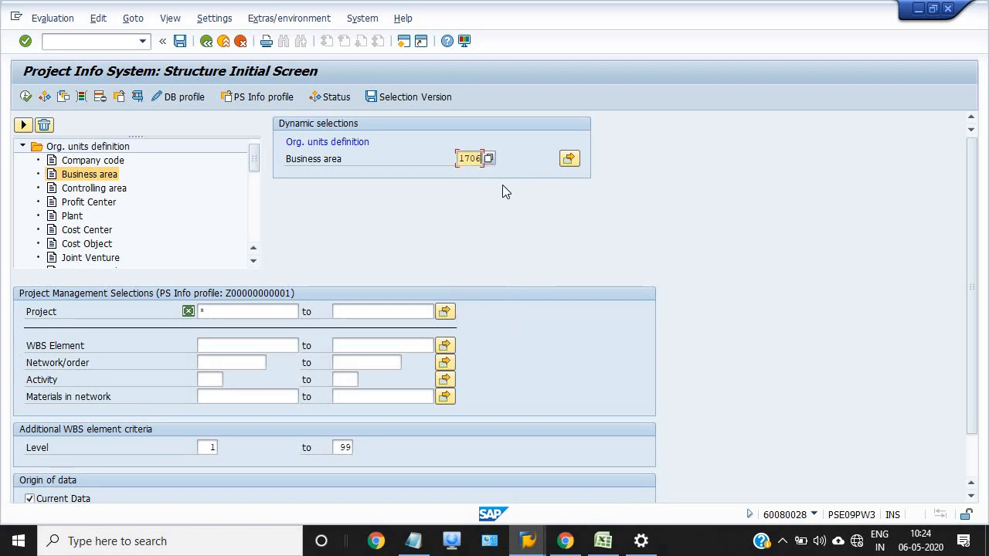
mouse_move(264, 210)
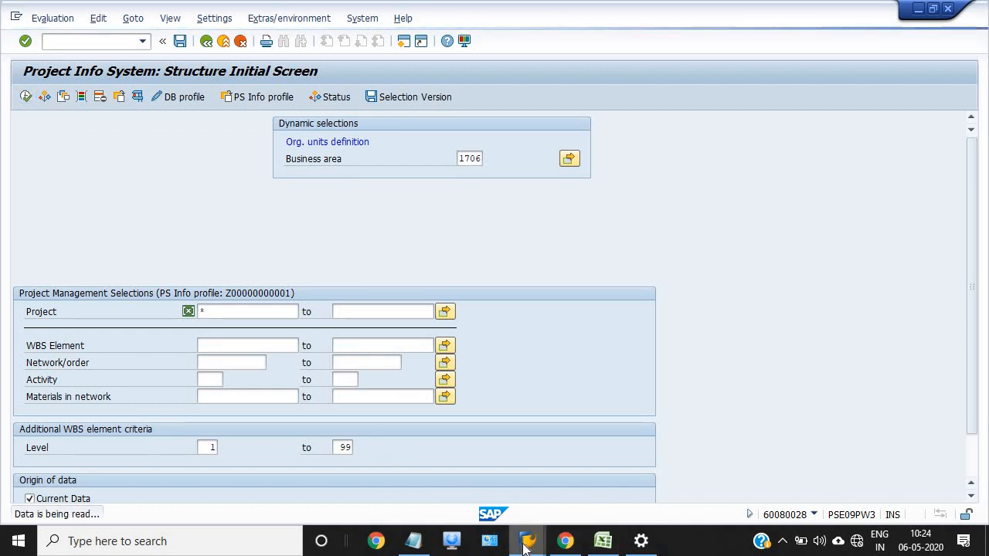
mouse_move(489, 541)
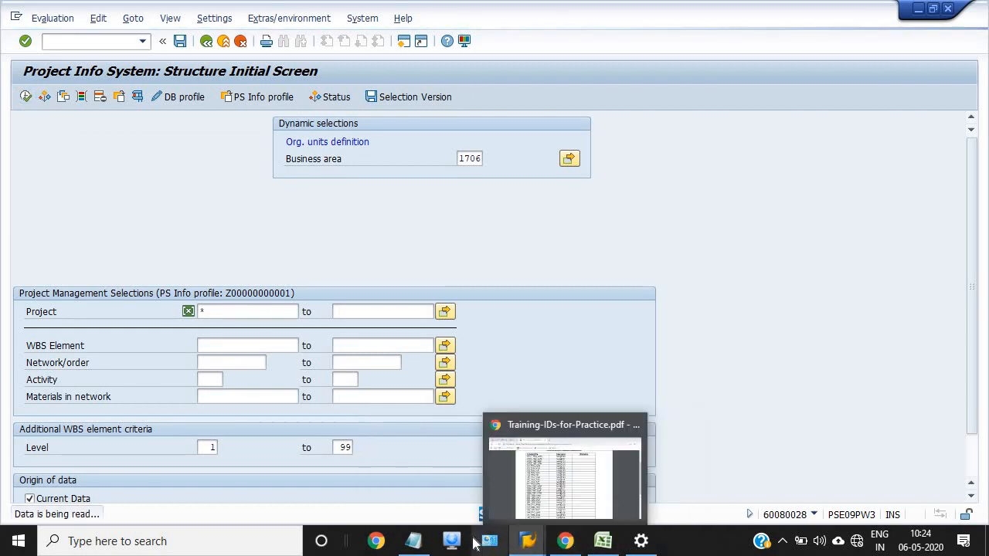
Step: Amend the note so the dynamic selection line reads '-org unit defeni...'
left_click(414, 541)
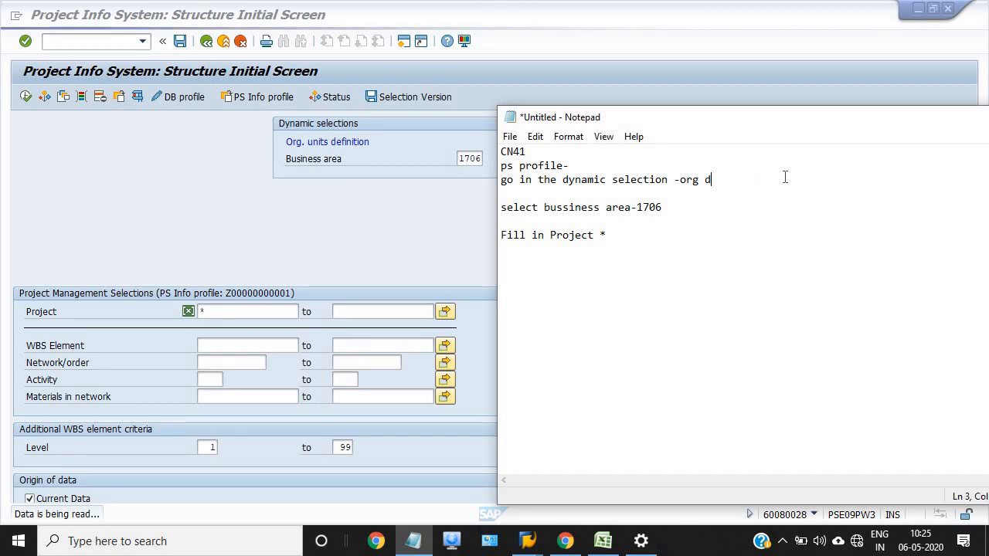
type("unit")
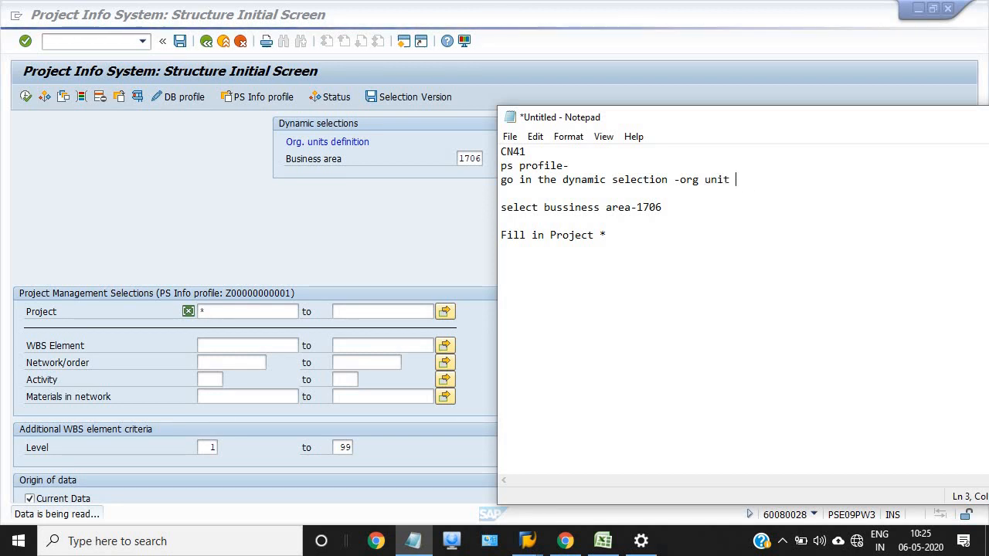
type("defeni")
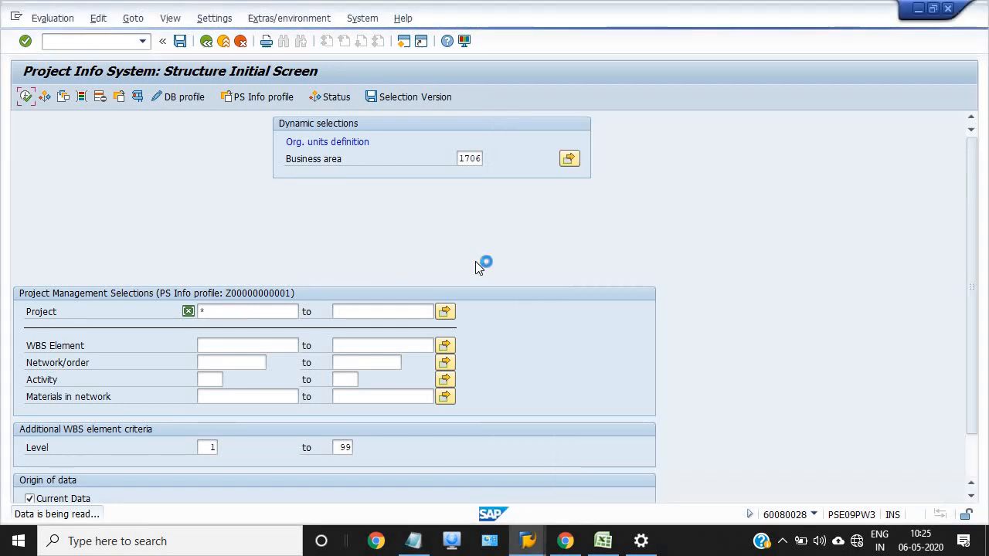
mouse_move(480, 264)
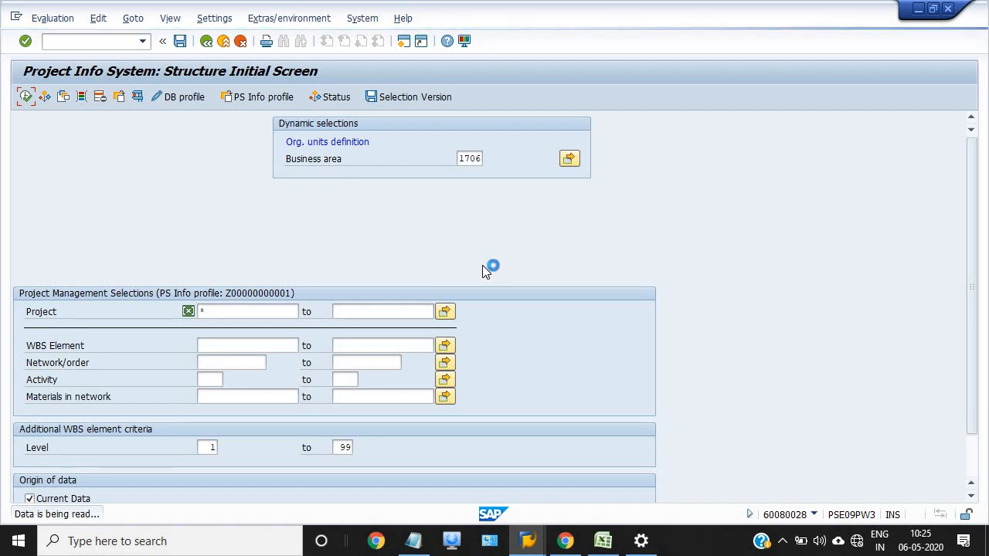
mouse_move(487, 272)
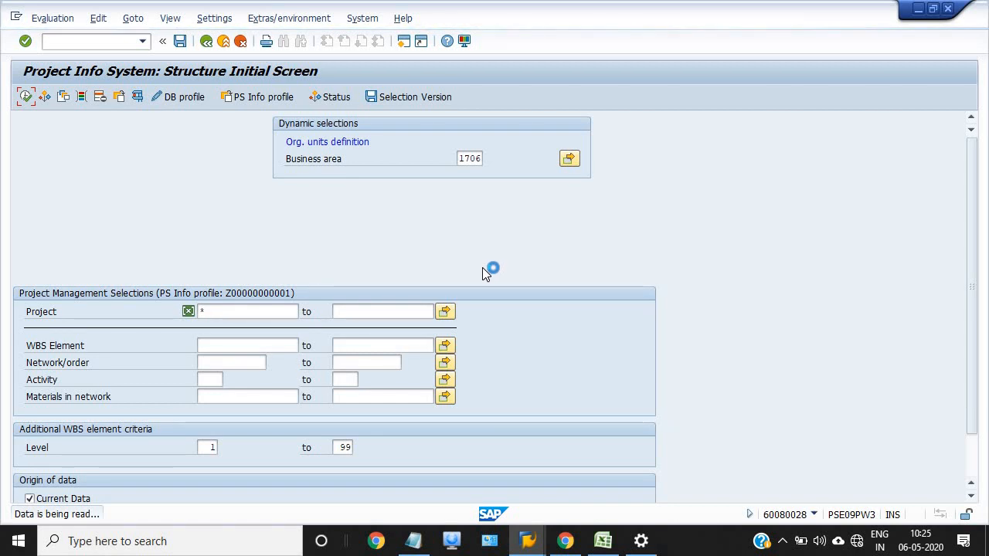
mouse_move(491, 276)
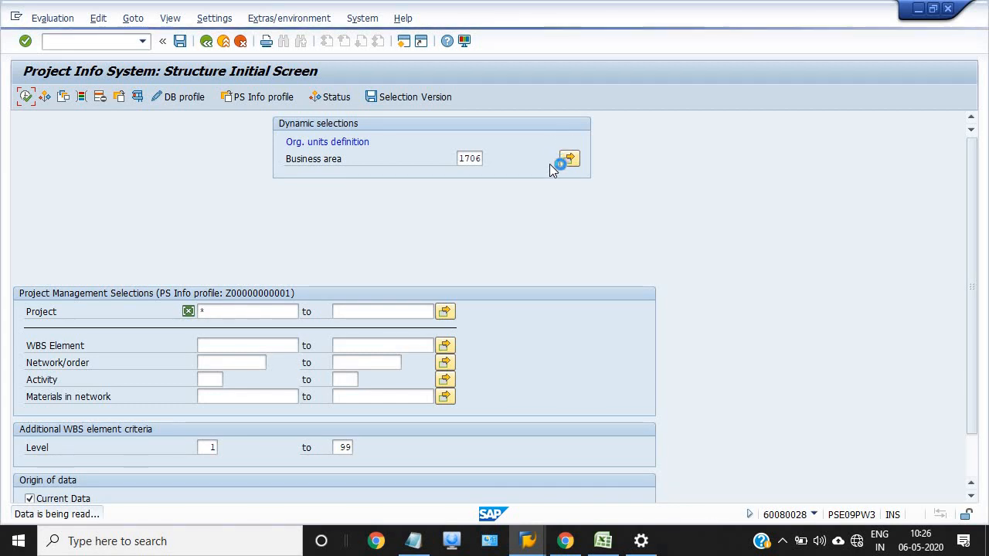
mouse_move(529, 541)
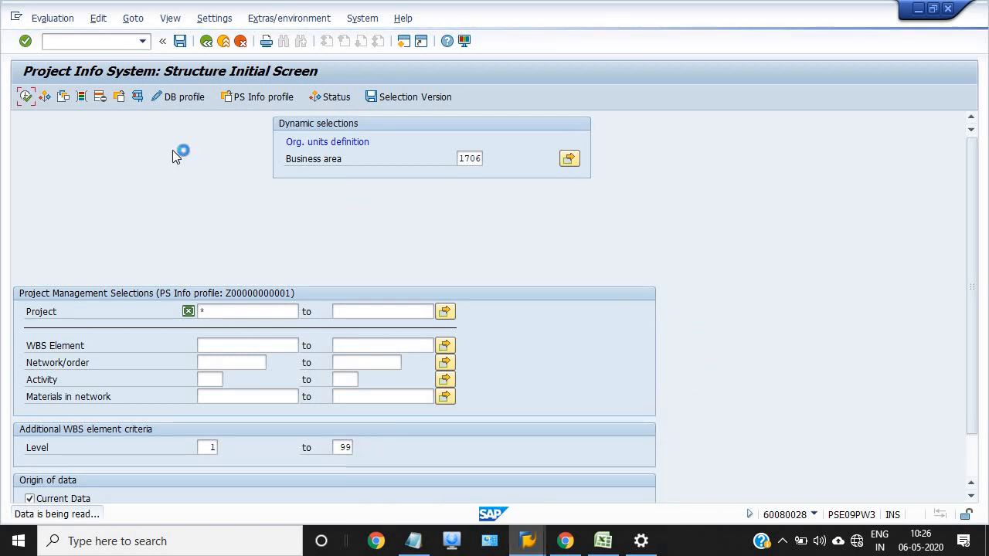
mouse_move(275, 158)
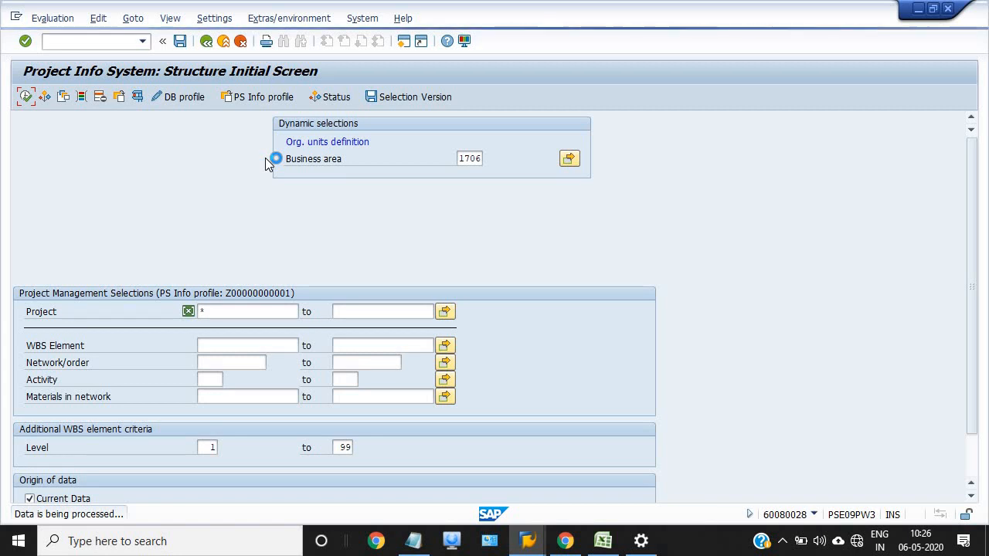
Step: Execute the CN41 report with the entered selections
left_click(24, 96)
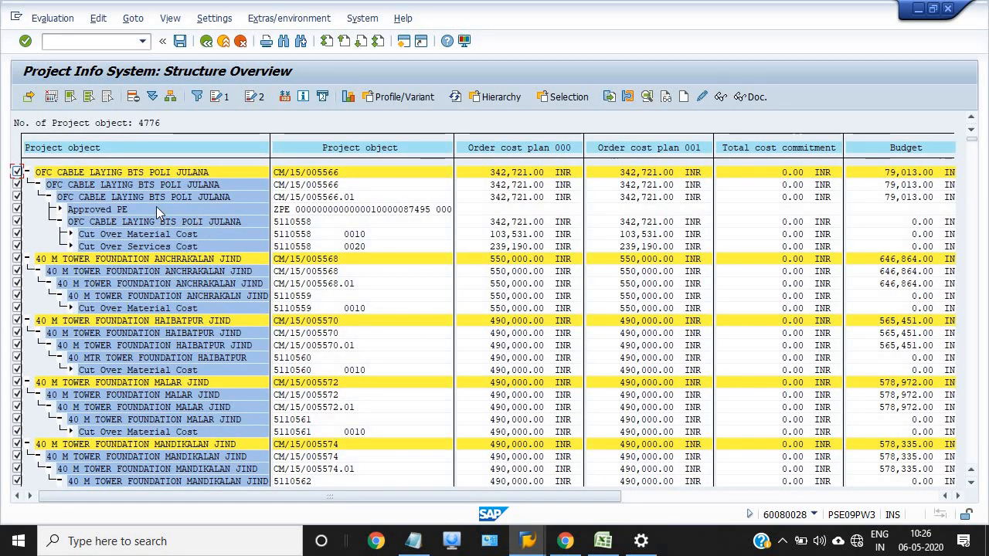
mouse_move(347, 194)
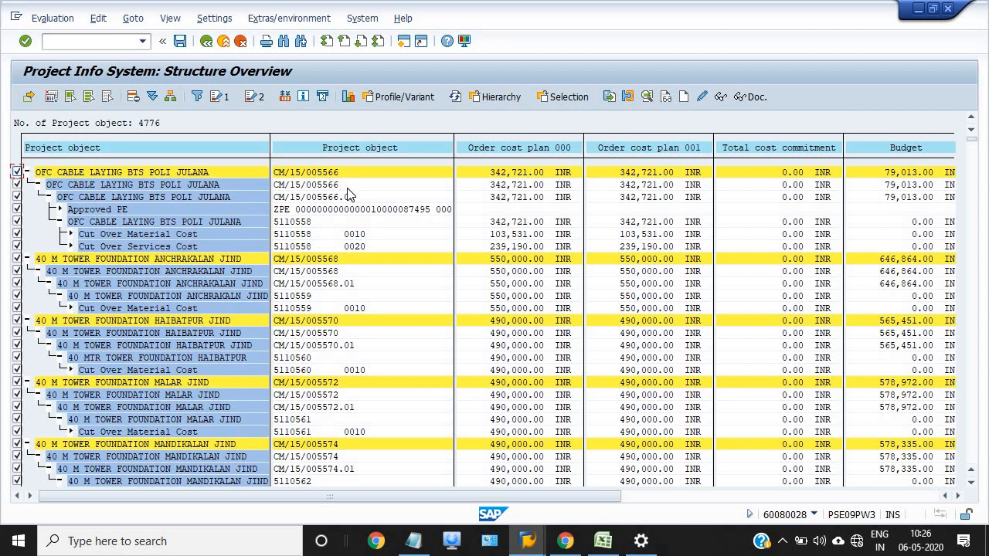
mouse_move(402, 239)
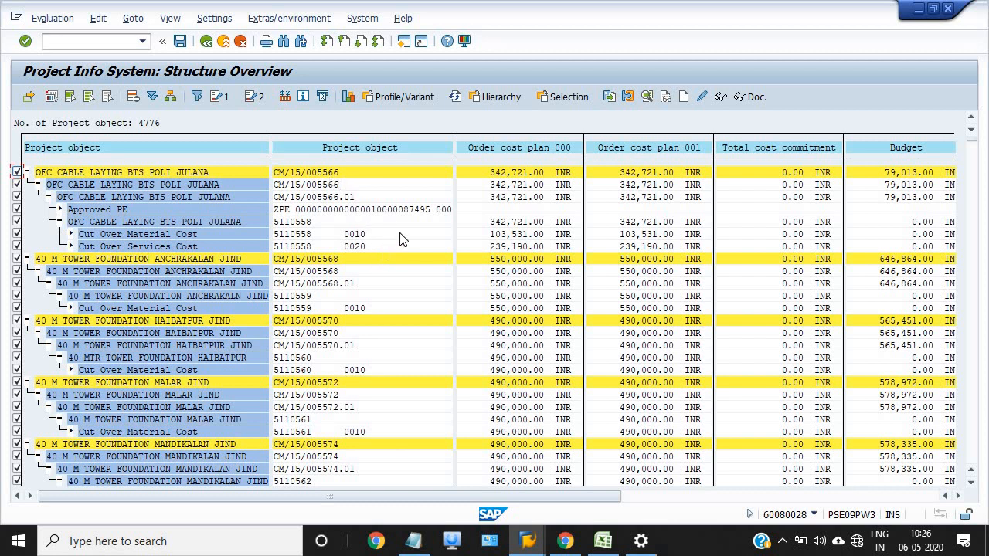
mouse_move(355, 532)
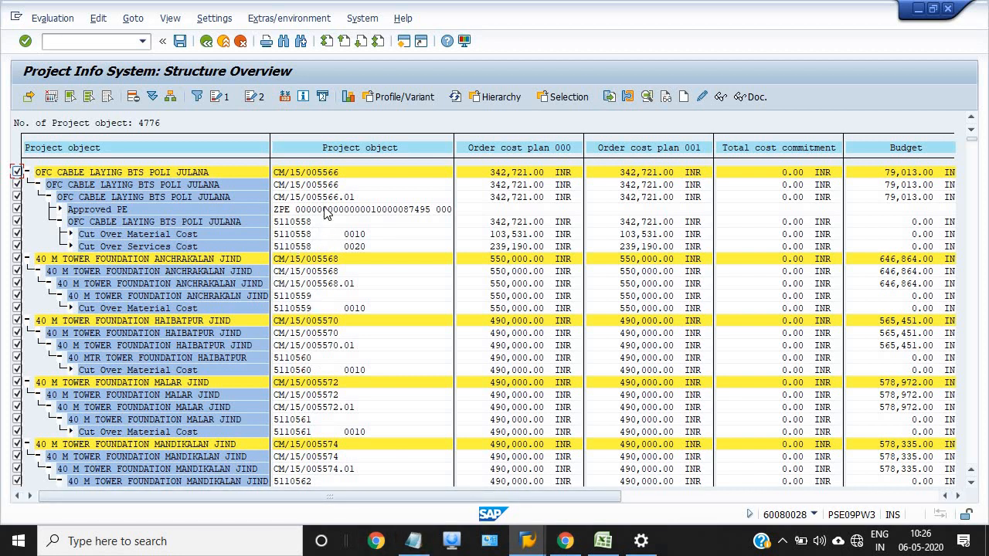
mouse_move(301, 179)
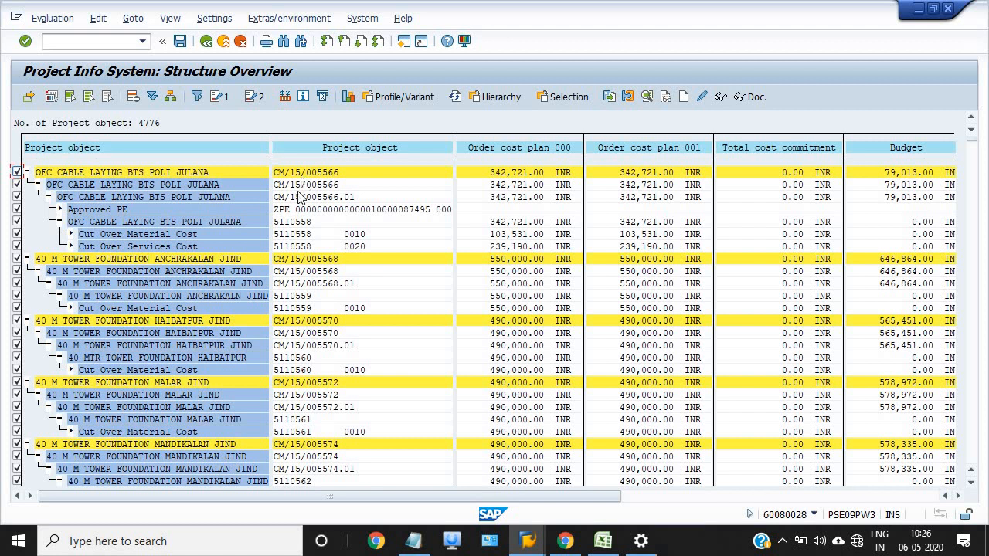
mouse_move(309, 180)
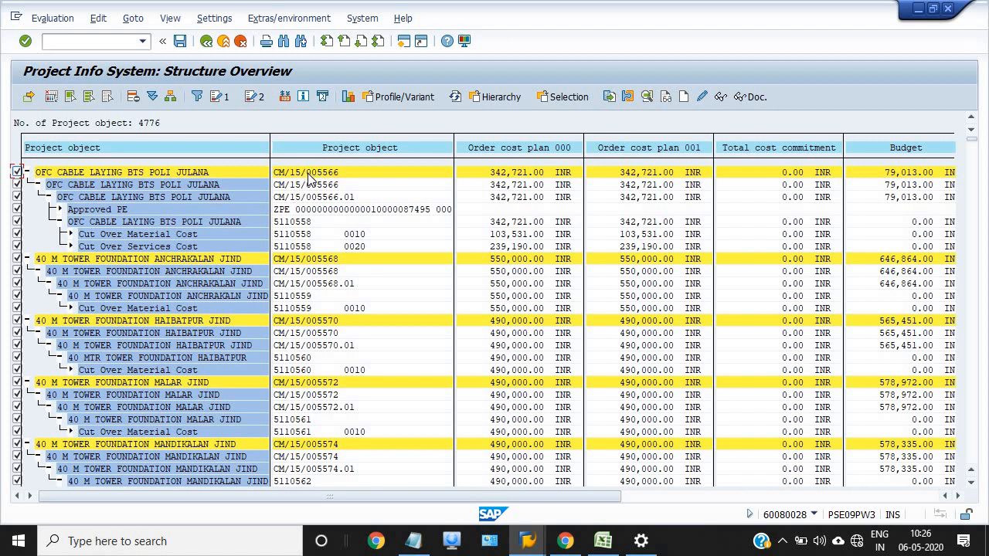
mouse_move(295, 187)
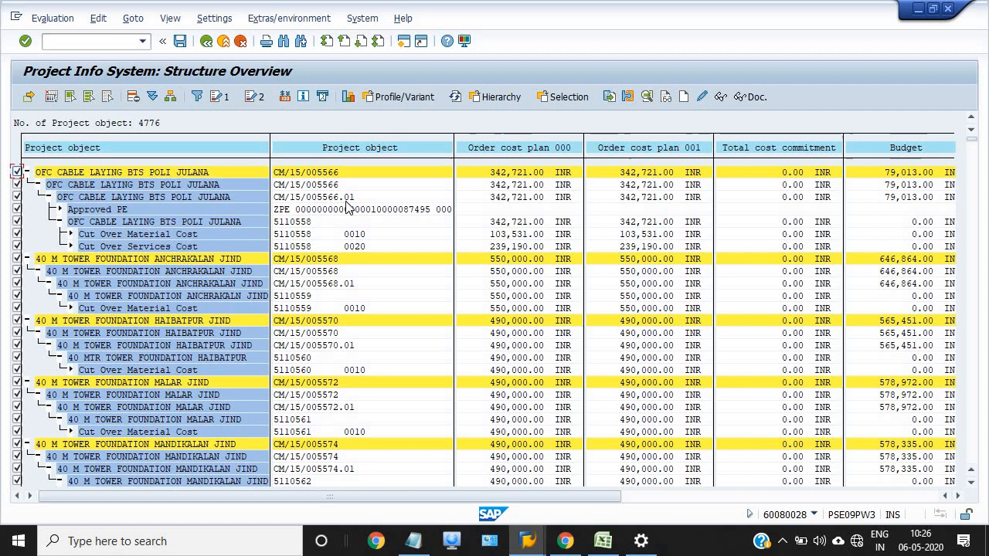
mouse_move(317, 209)
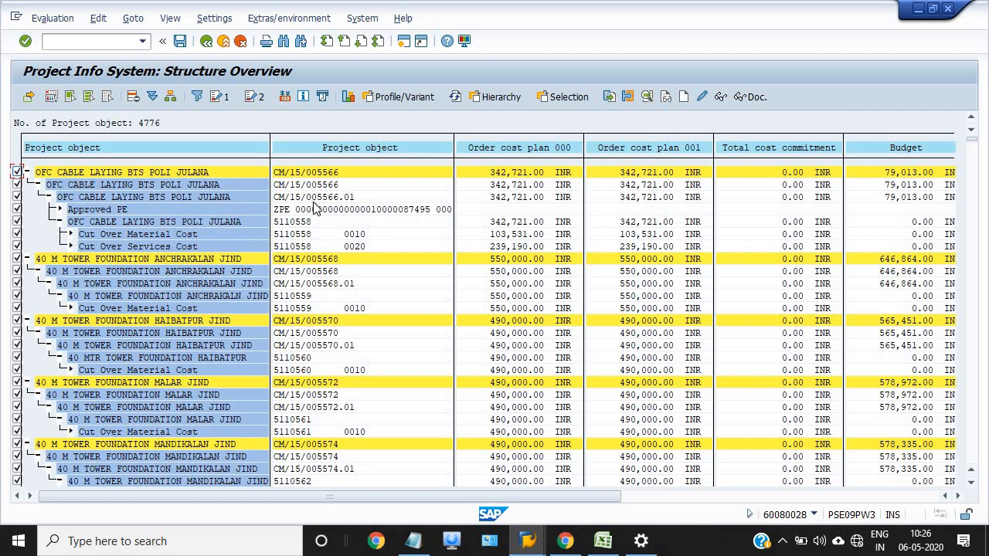
mouse_move(341, 207)
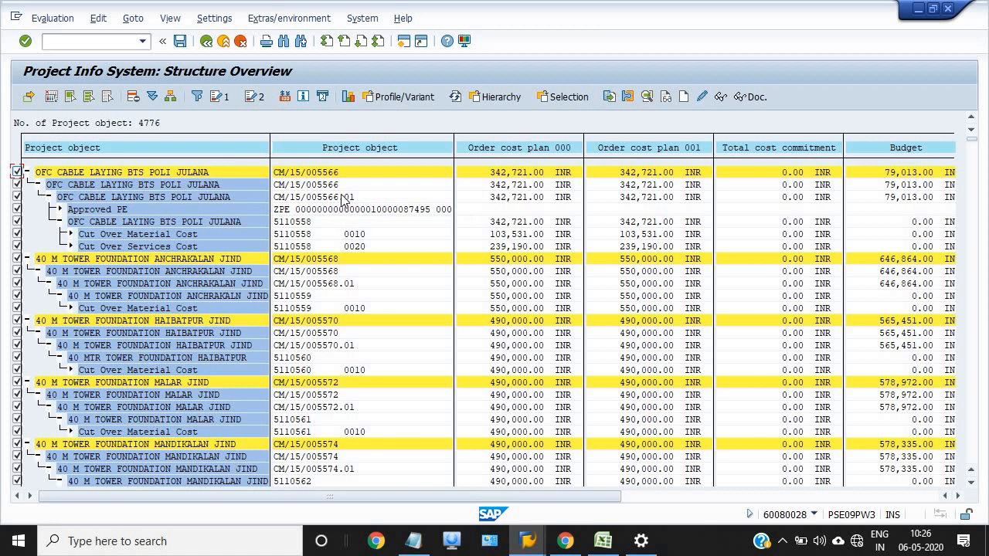
mouse_move(343, 201)
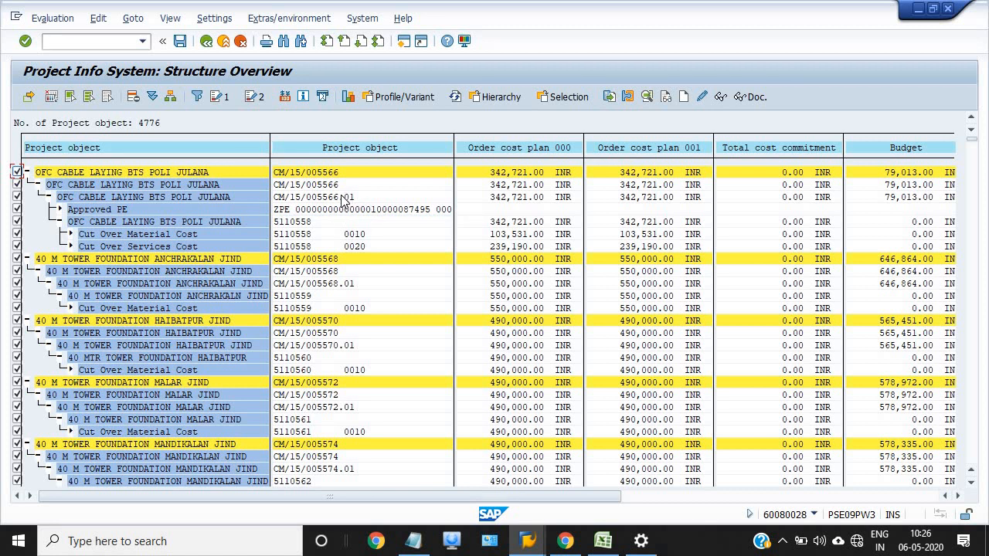
mouse_move(316, 224)
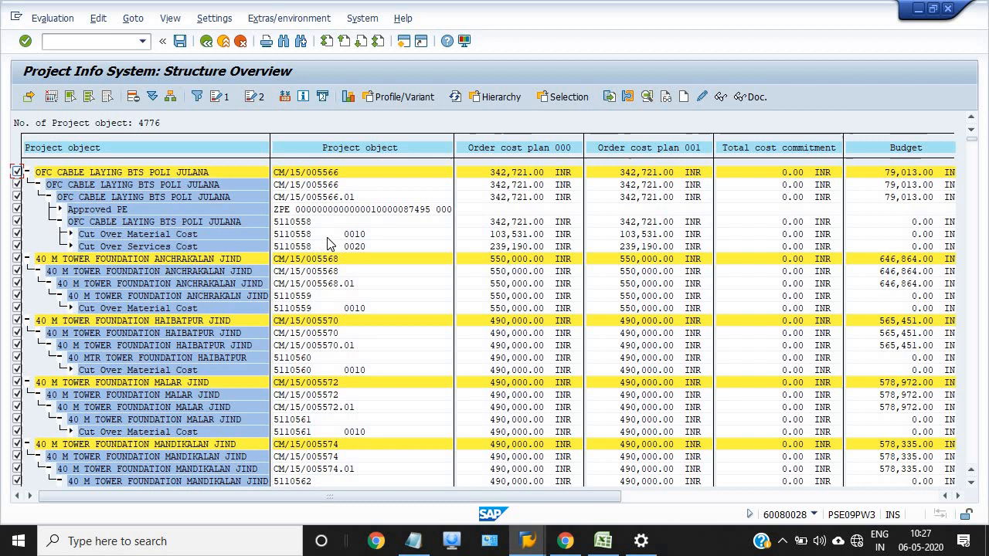
mouse_move(358, 244)
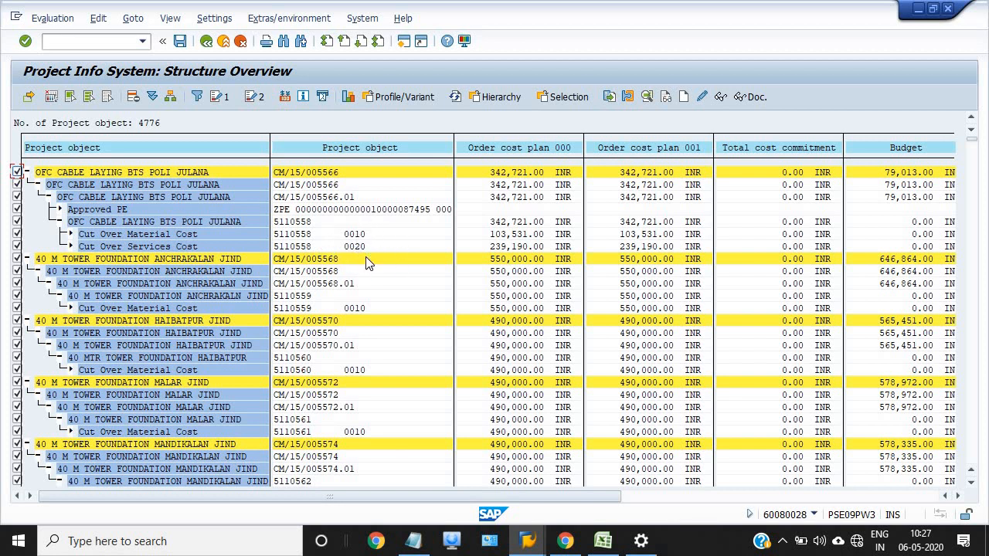
mouse_move(238, 257)
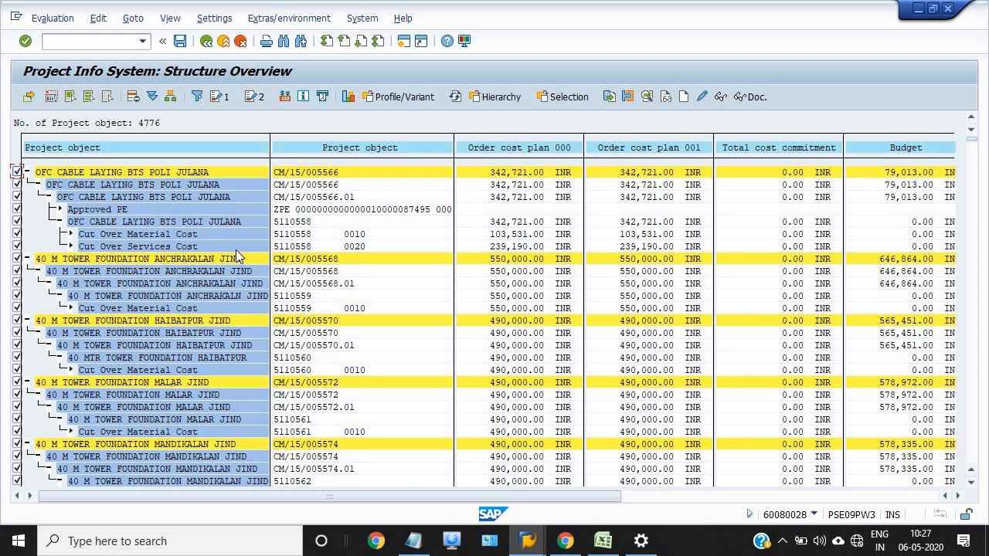
mouse_move(504, 241)
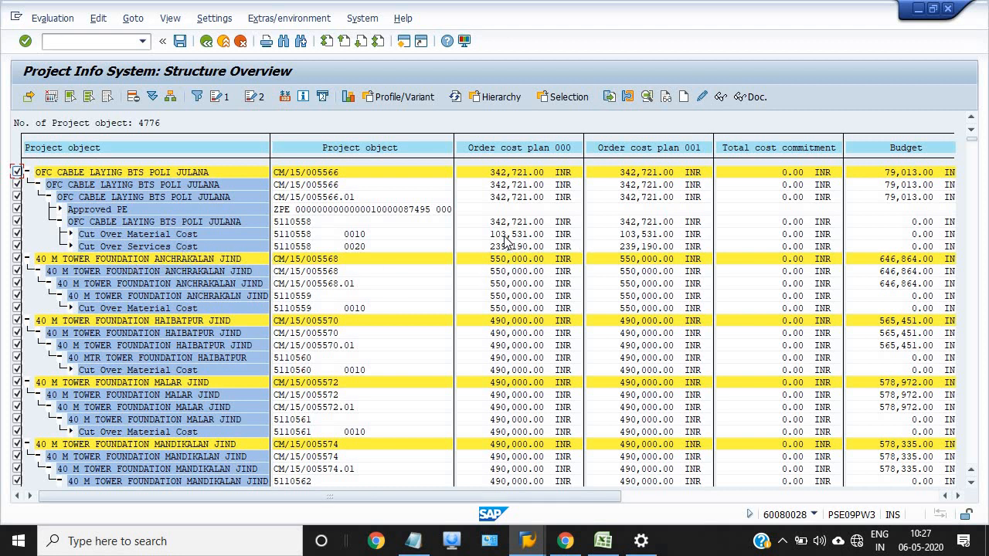
mouse_move(528, 247)
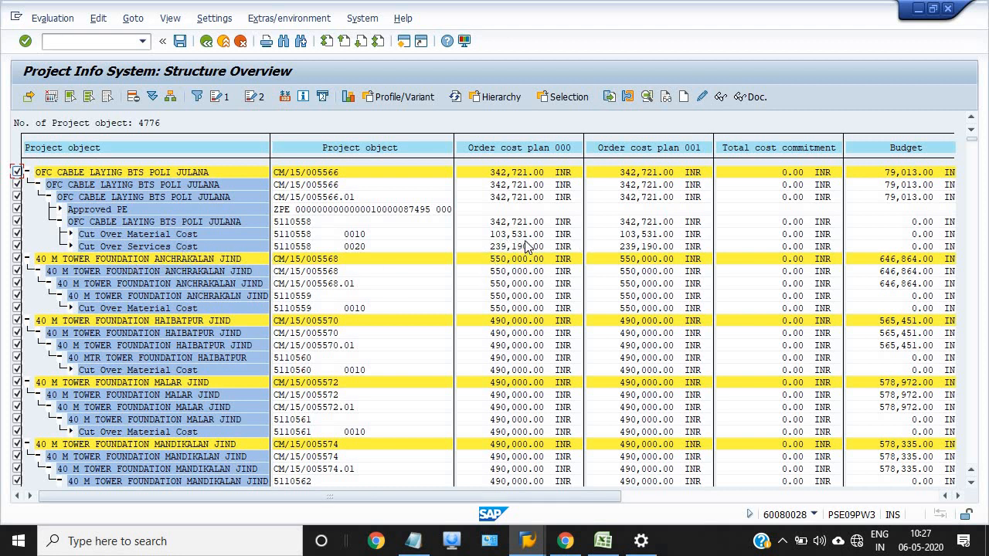
mouse_move(505, 245)
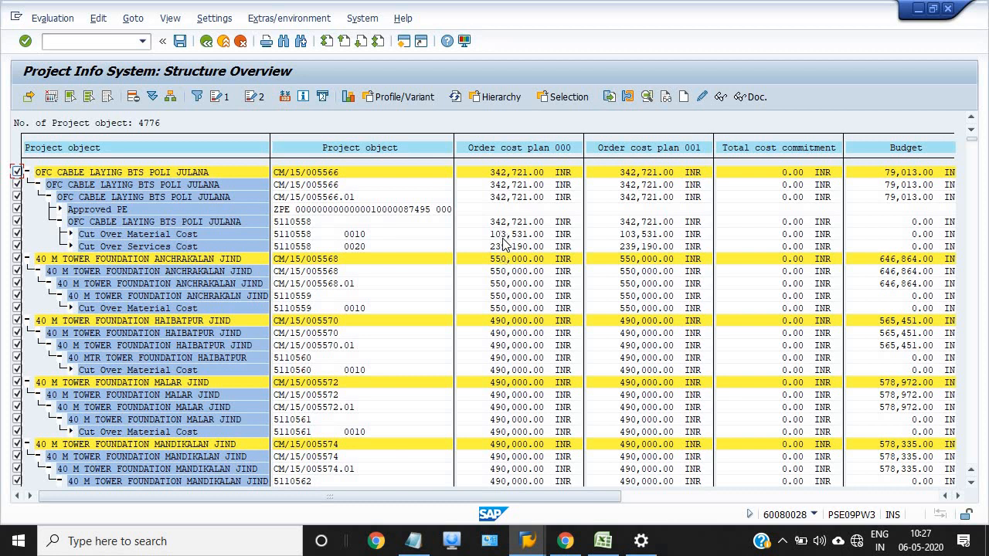
mouse_move(479, 213)
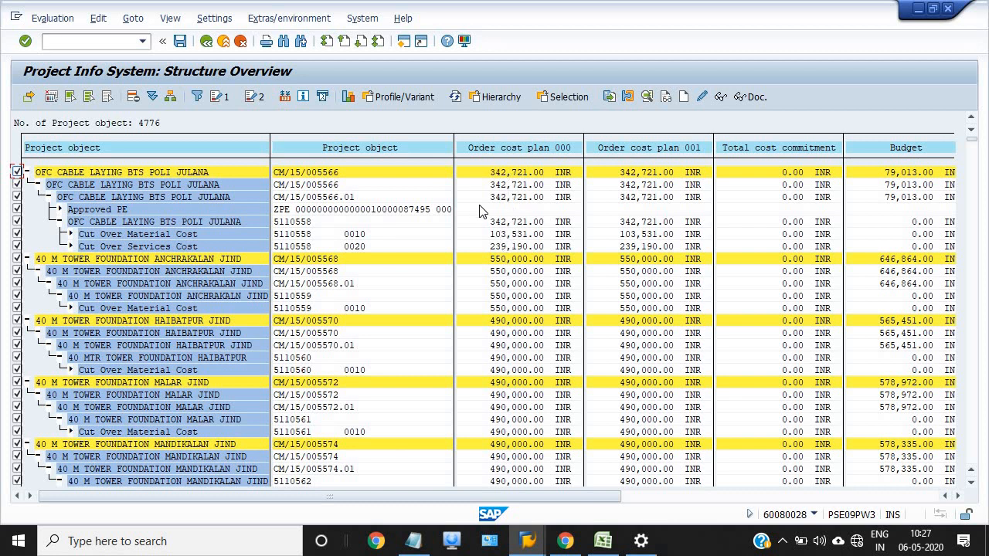
mouse_move(575, 192)
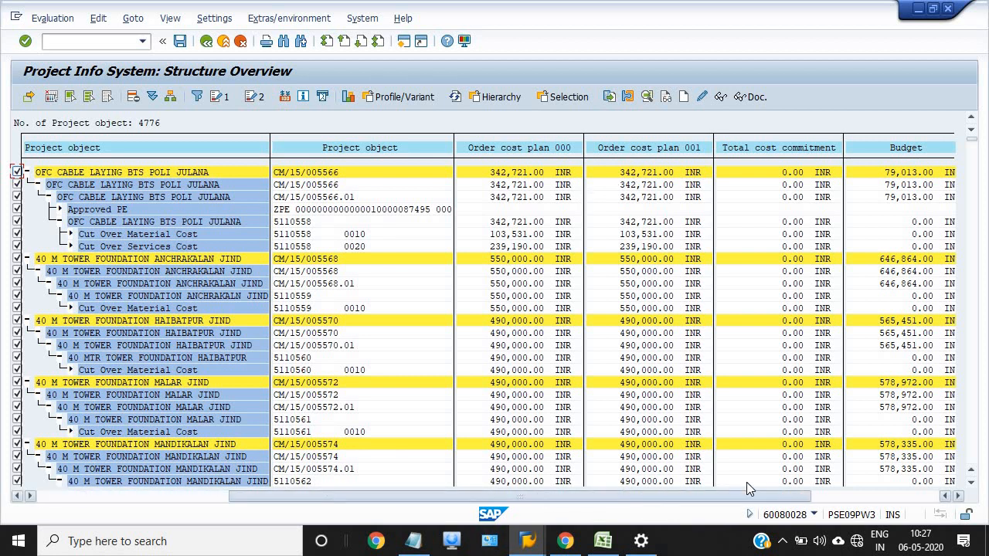
scroll("right", 3)
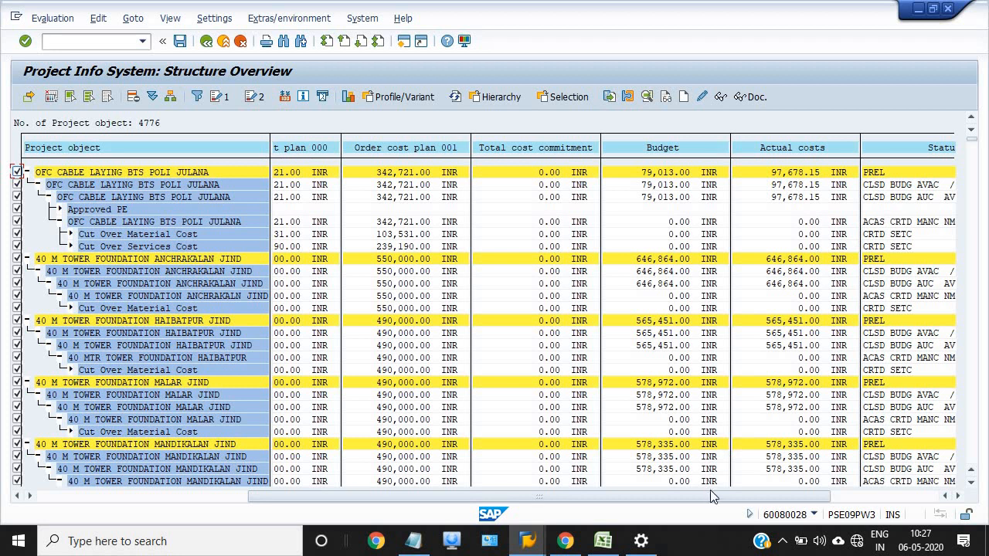
scroll("right", 3)
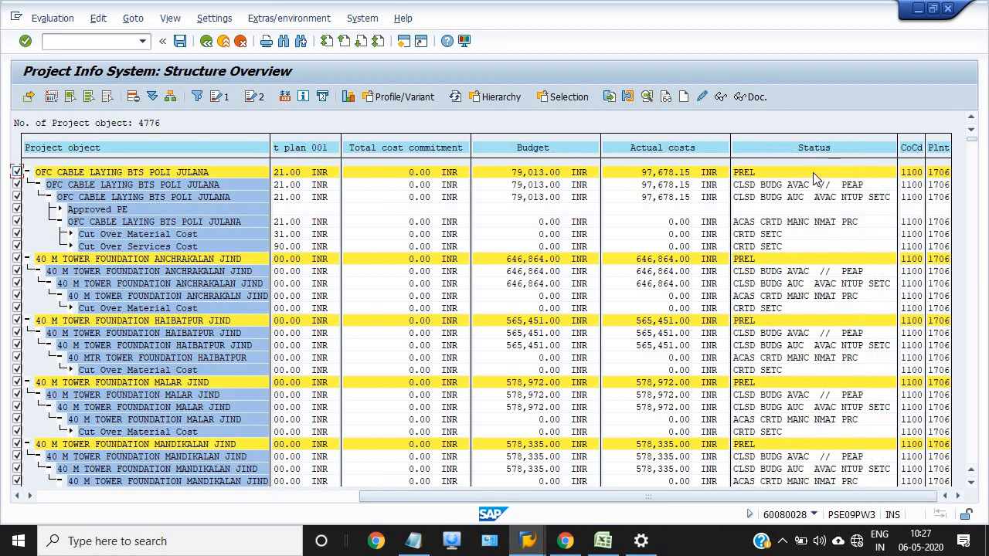
mouse_move(771, 215)
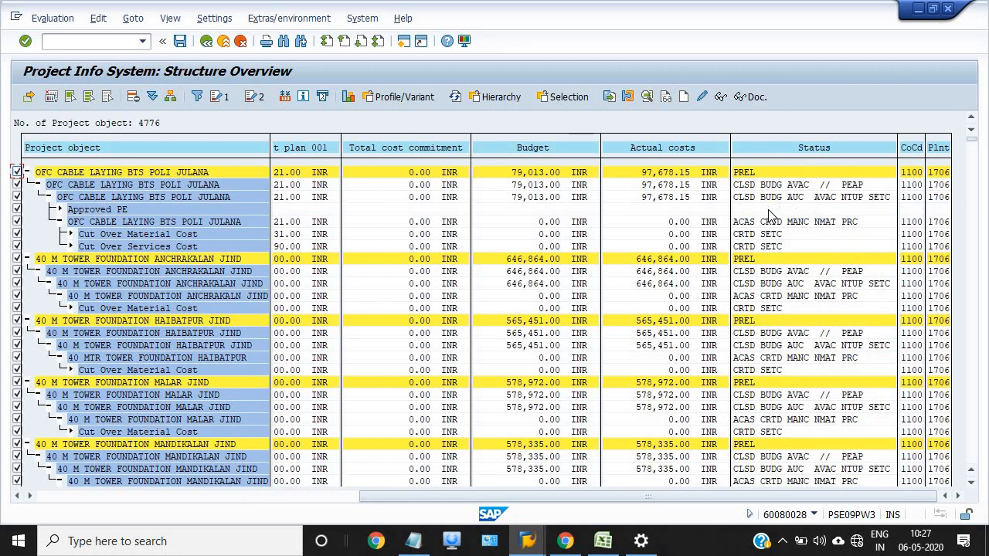
mouse_move(436, 215)
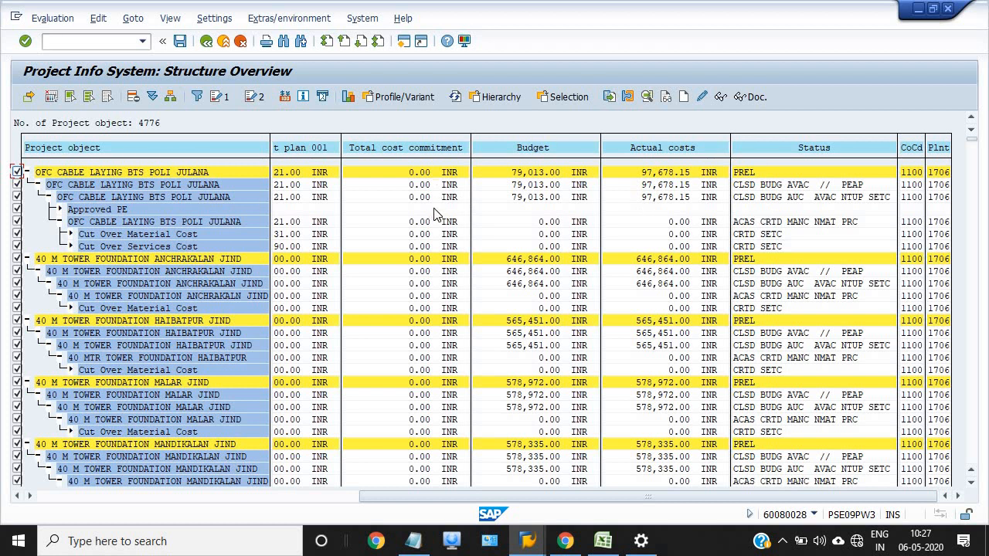
mouse_move(458, 245)
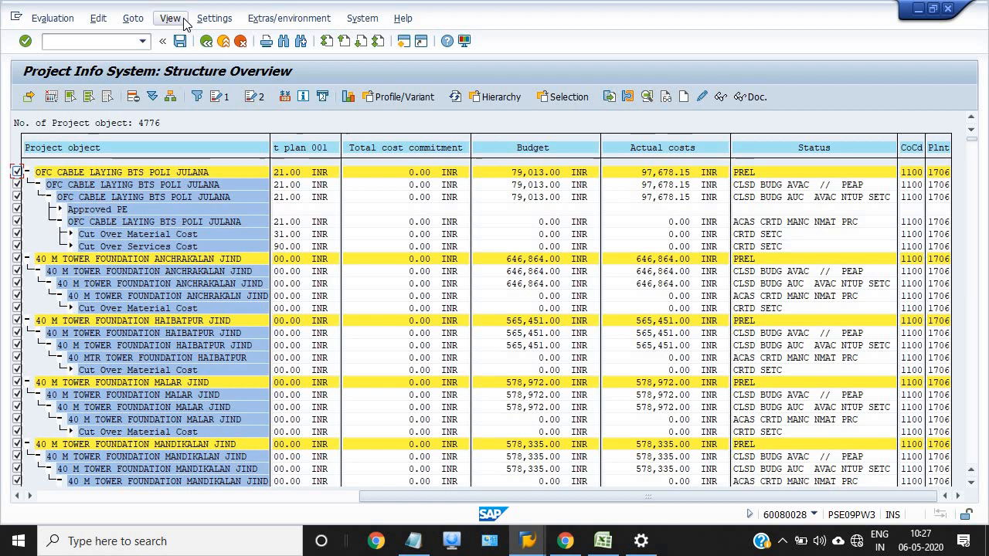
Step: Restrict the listed object types to WBS elements via View > Select object types
left_click(170, 19)
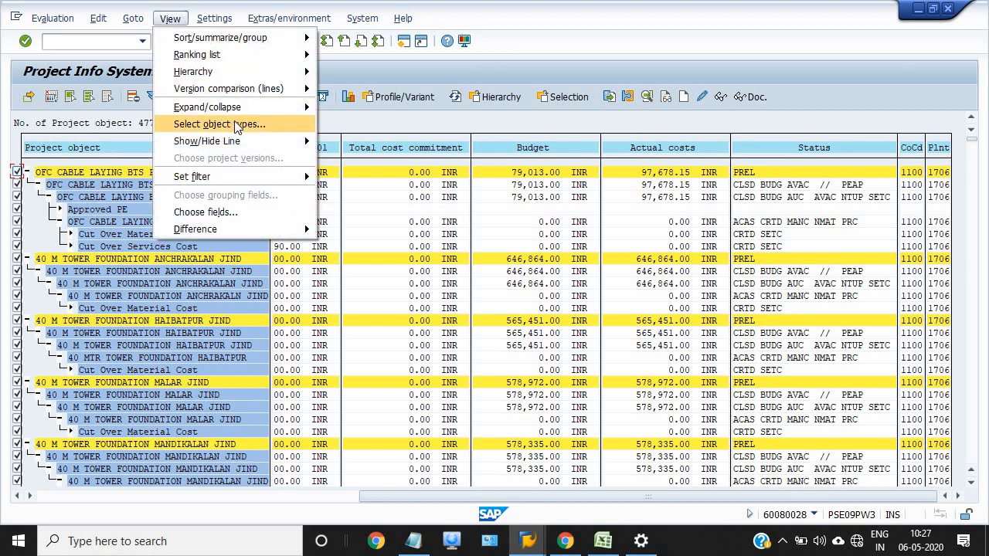
left_click(219, 124)
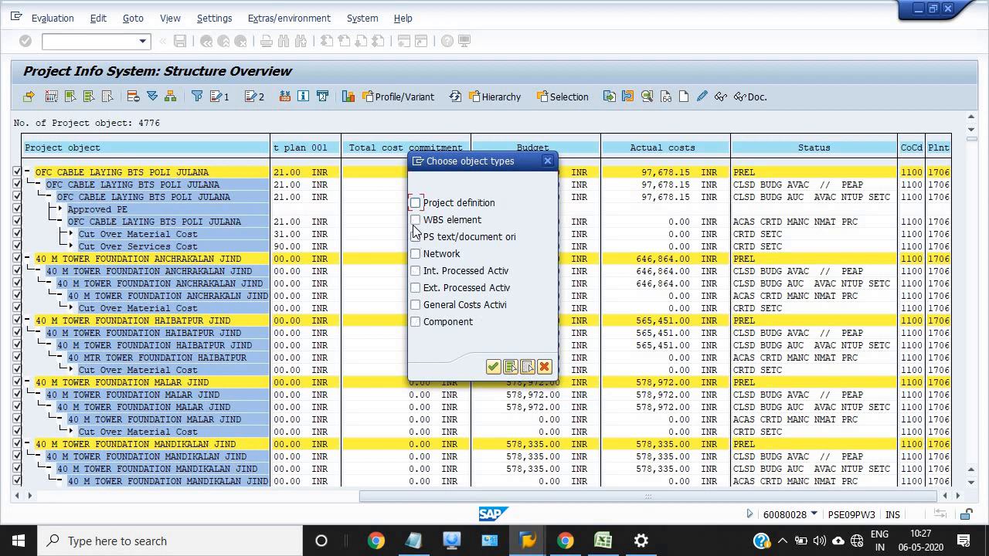
left_click(416, 220)
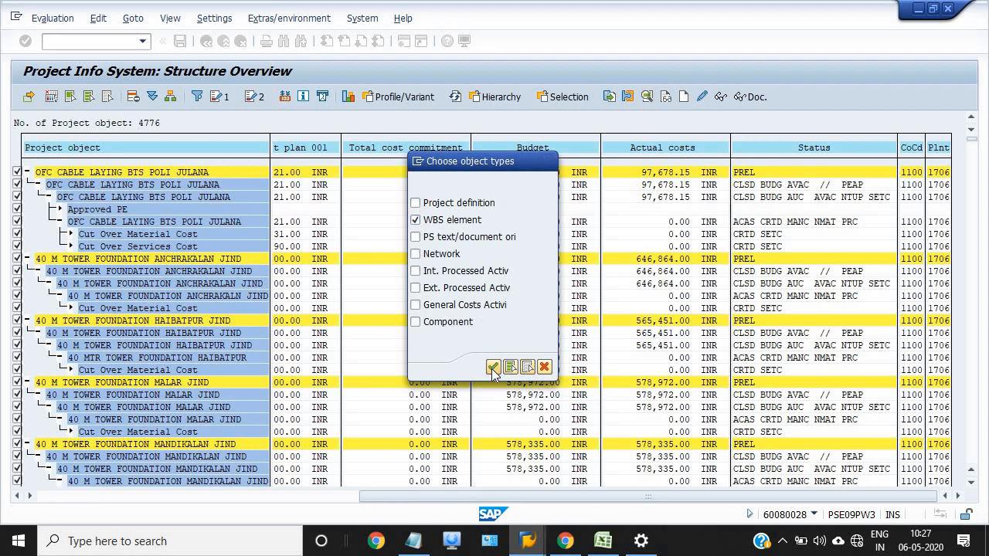
left_click(494, 367)
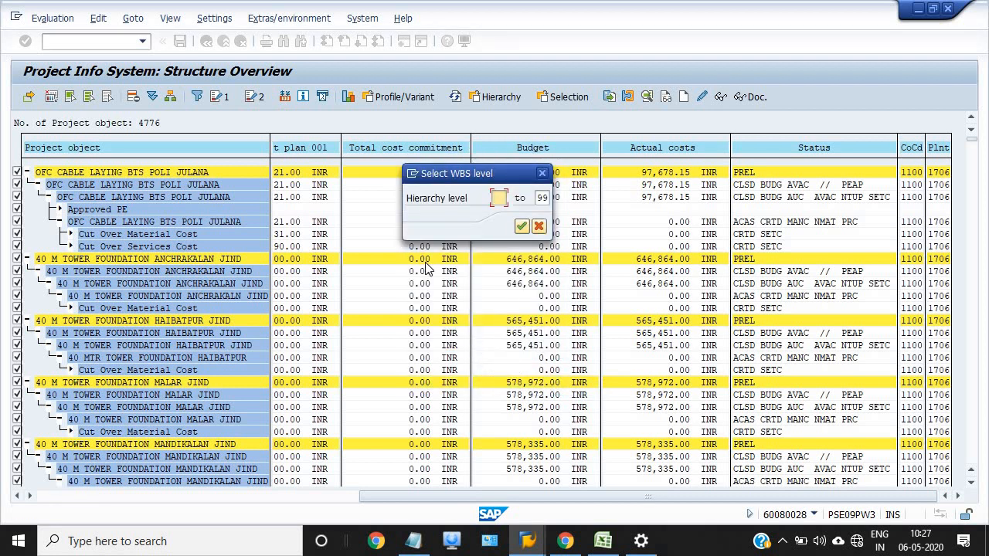
Step: Limit the WBS hierarchy level range to start at 2
type("2")
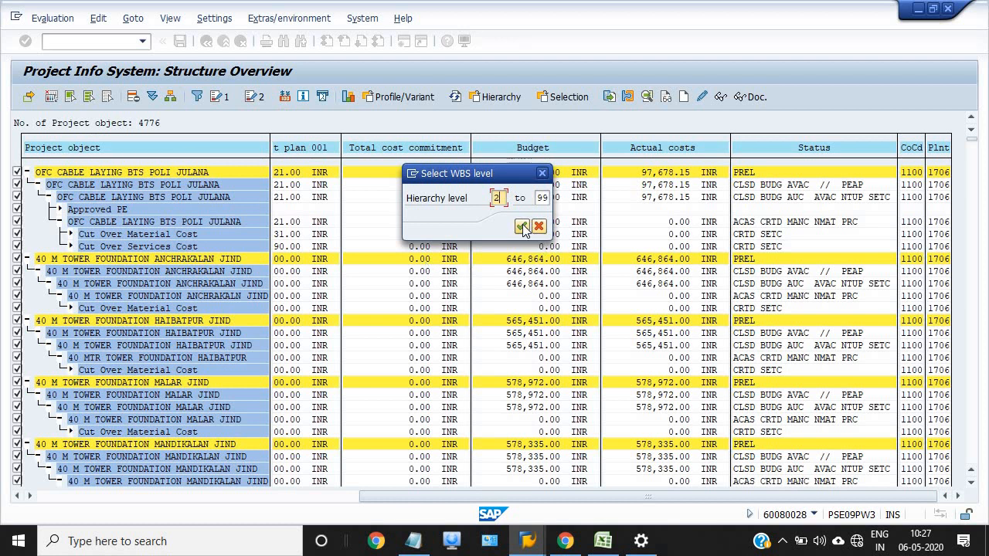
mouse_move(522, 229)
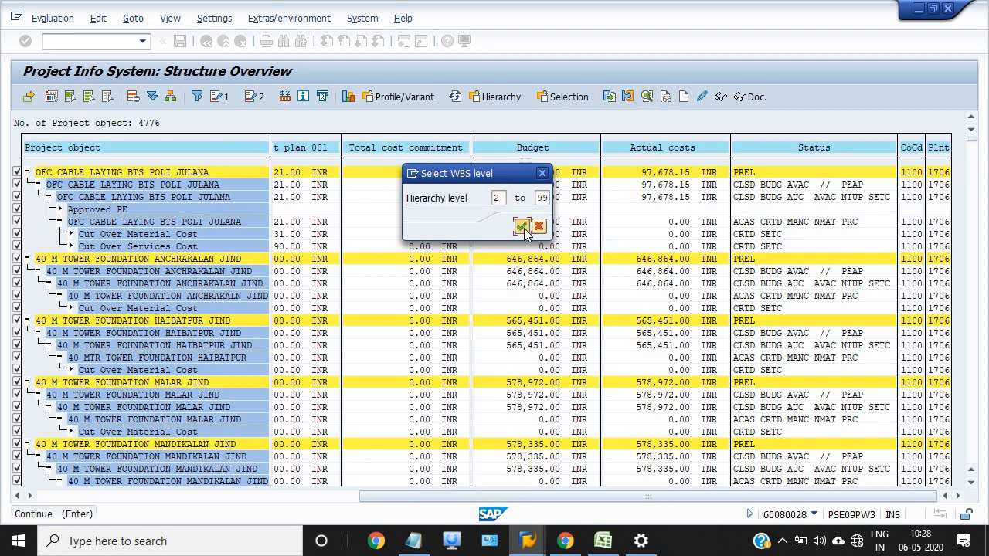
left_click(522, 226)
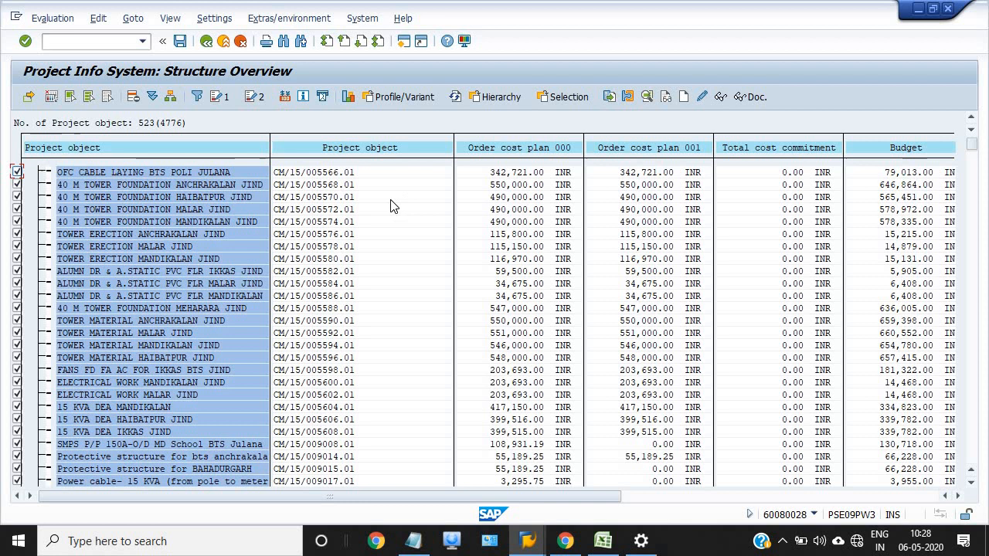
mouse_move(121, 109)
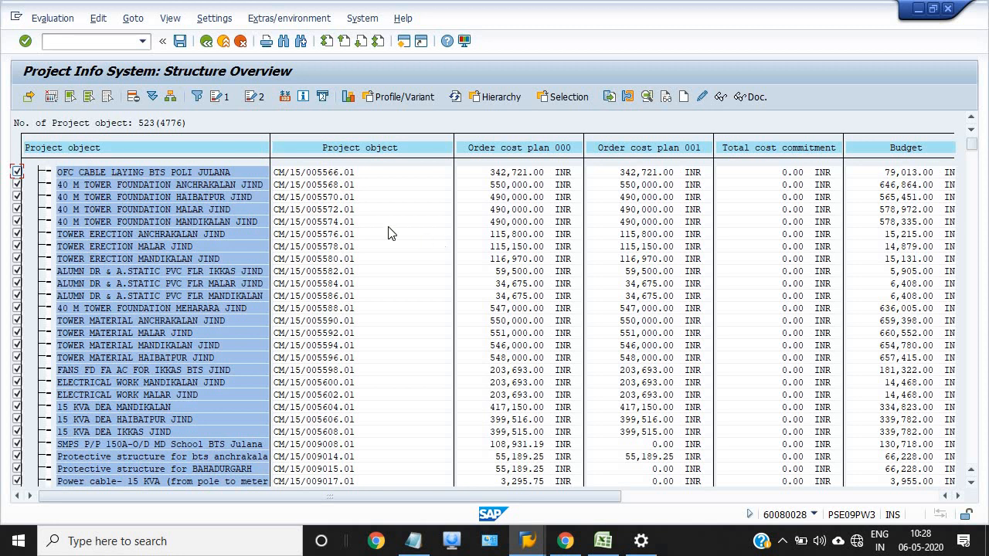
mouse_move(52, 95)
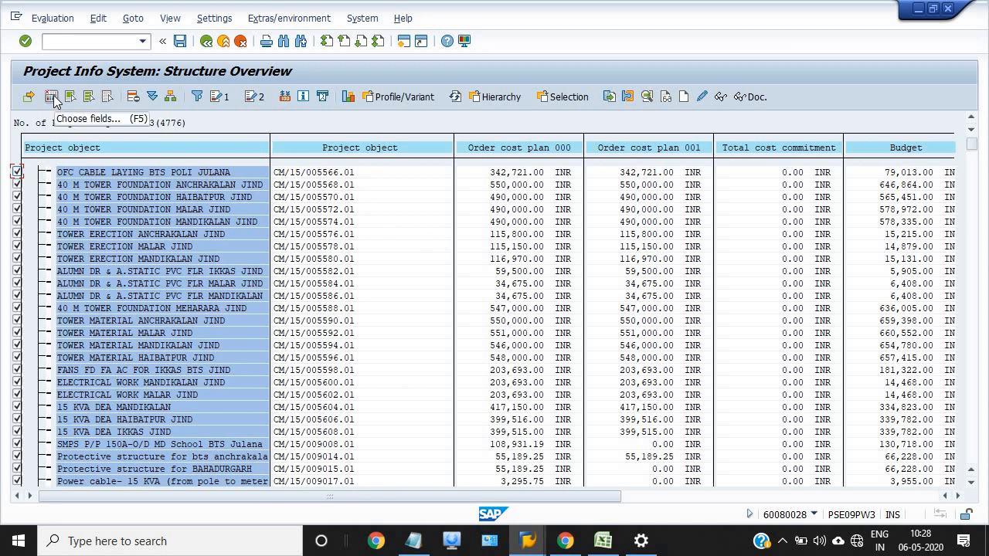
Step: Add Basic start date as a displayed column and scroll right to check it
left_click(52, 96)
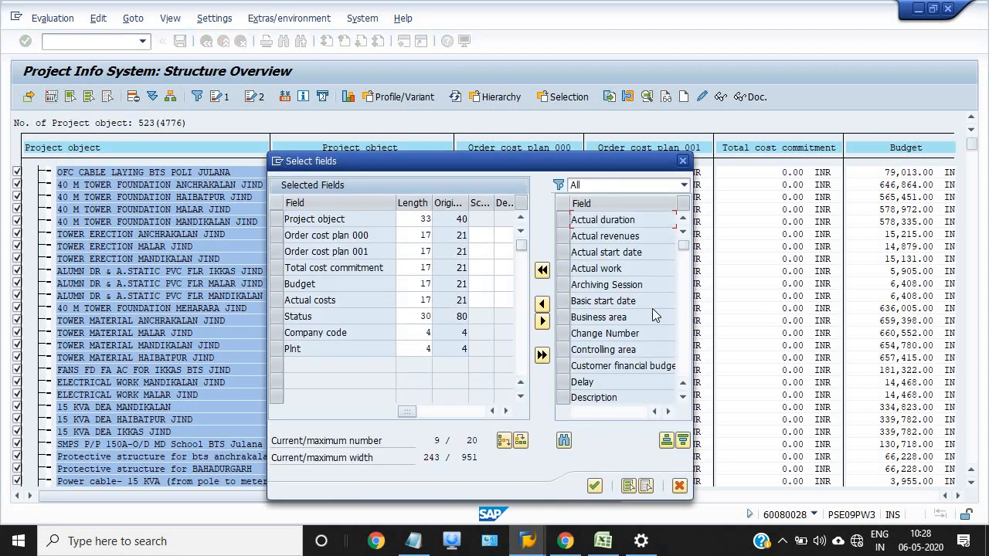
left_click(602, 299)
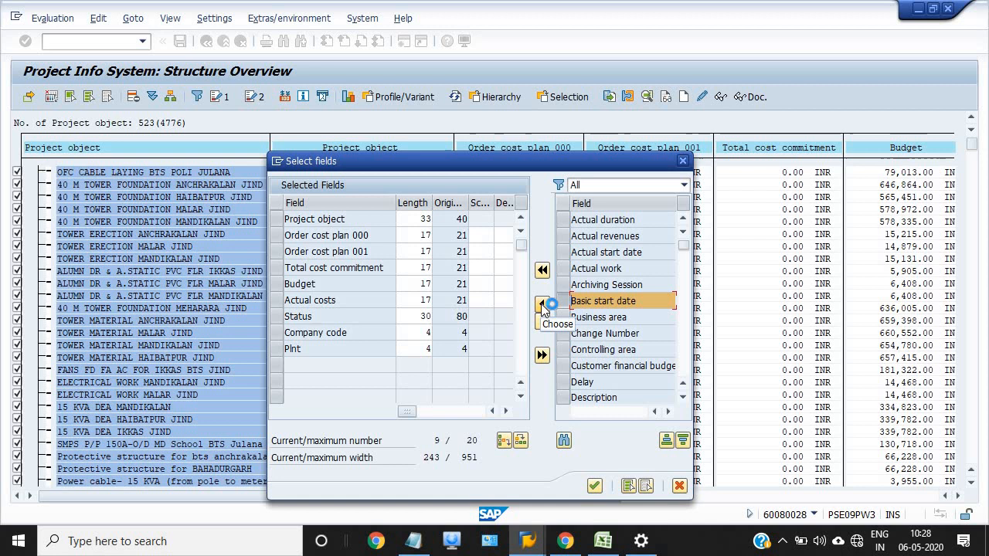
left_click(541, 306)
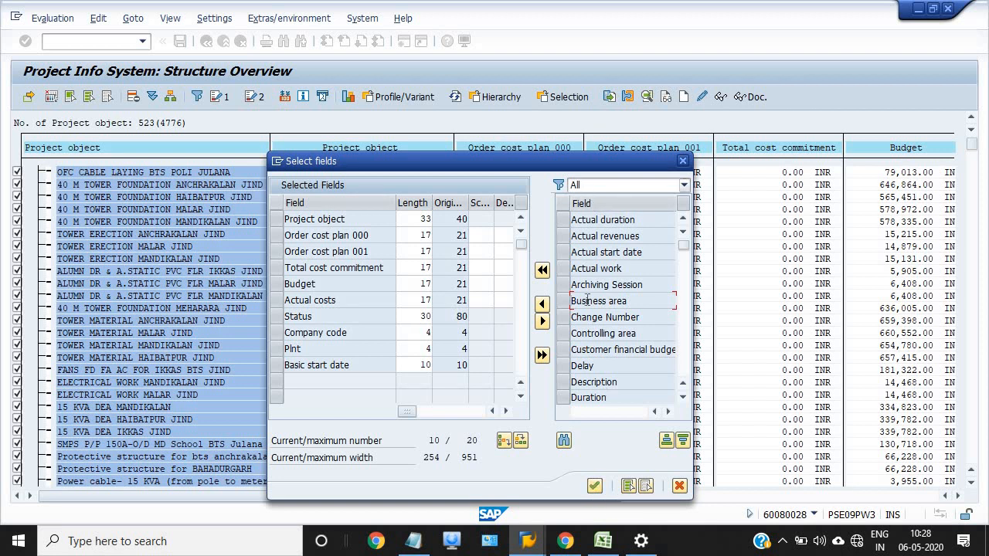
left_click(593, 485)
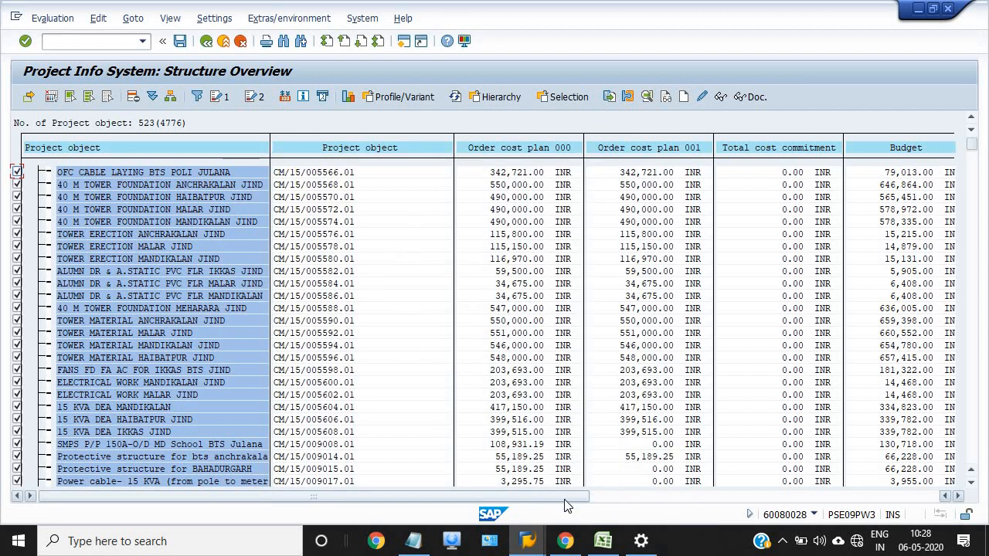
scroll("right", 3)
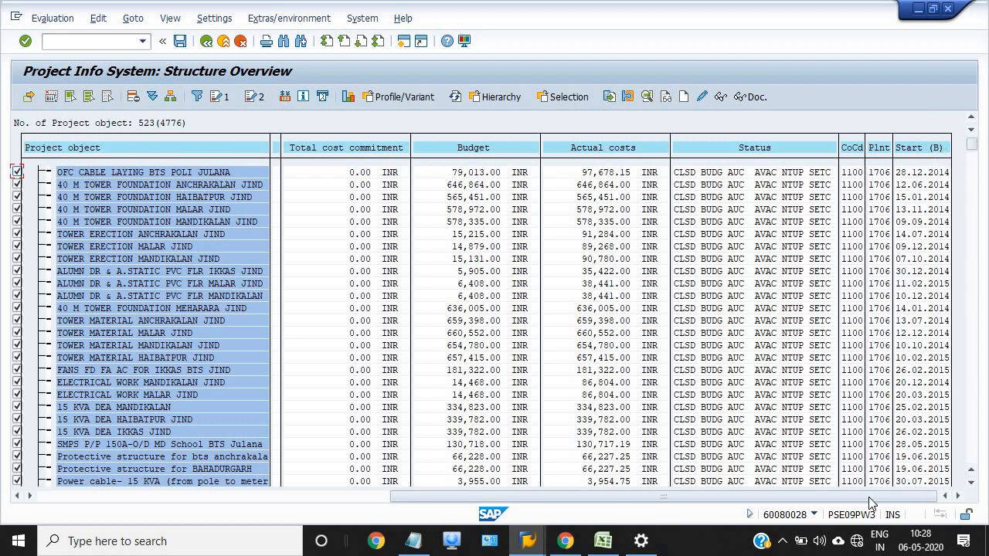
scroll("right", 3)
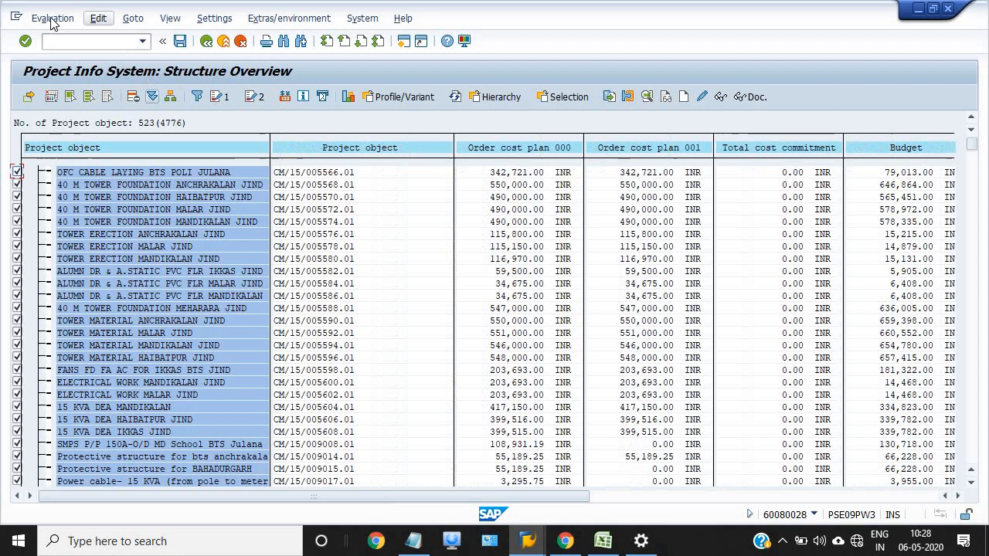
Step: Export the WBS list via Evaluation > Export > Spreadsheet (XXL) as a table to Microsoft Excel
left_click(53, 19)
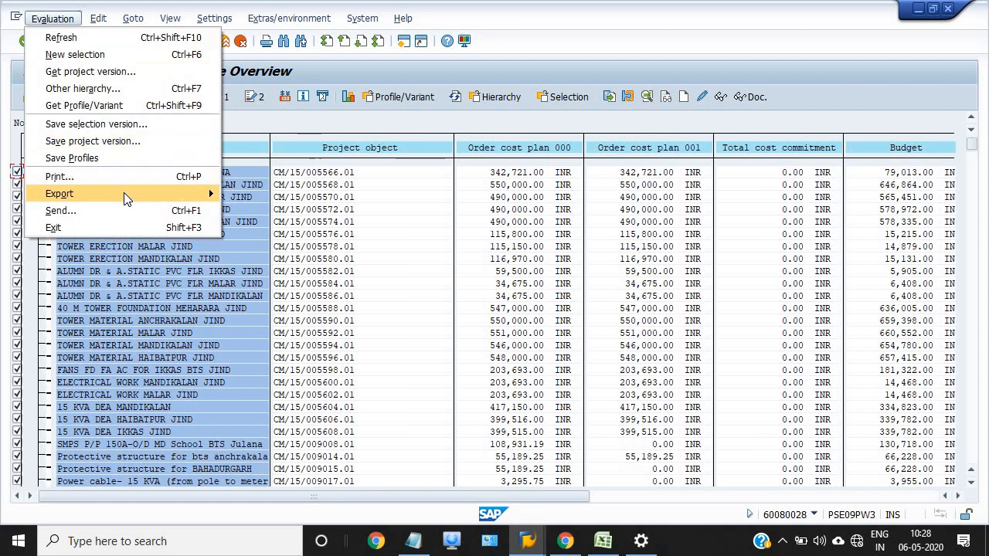
left_click(59, 193)
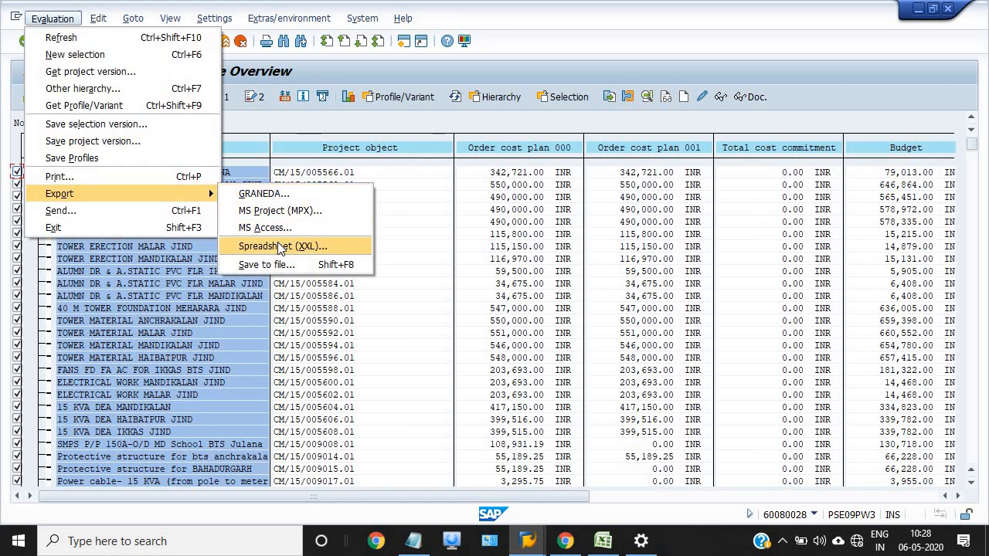
left_click(282, 245)
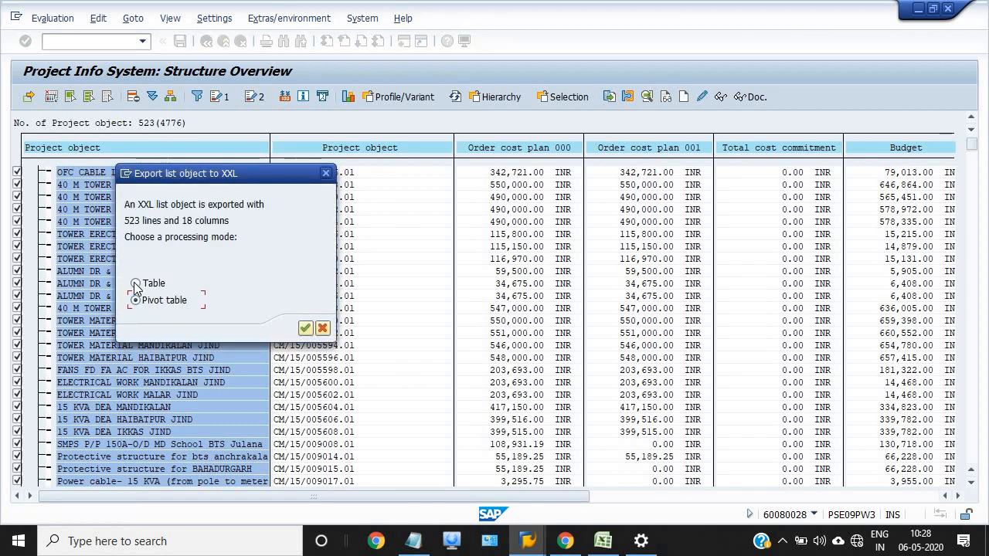
left_click(136, 283)
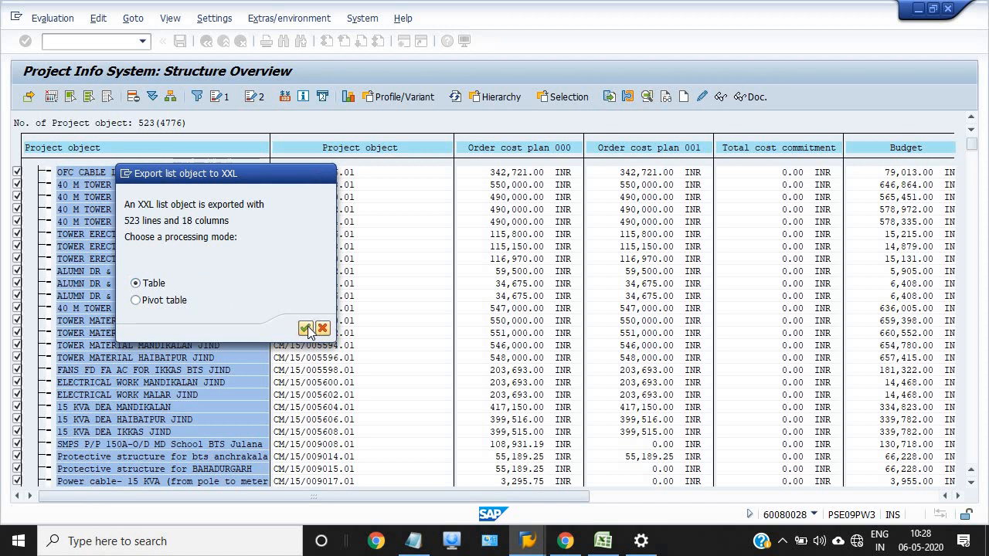
left_click(305, 327)
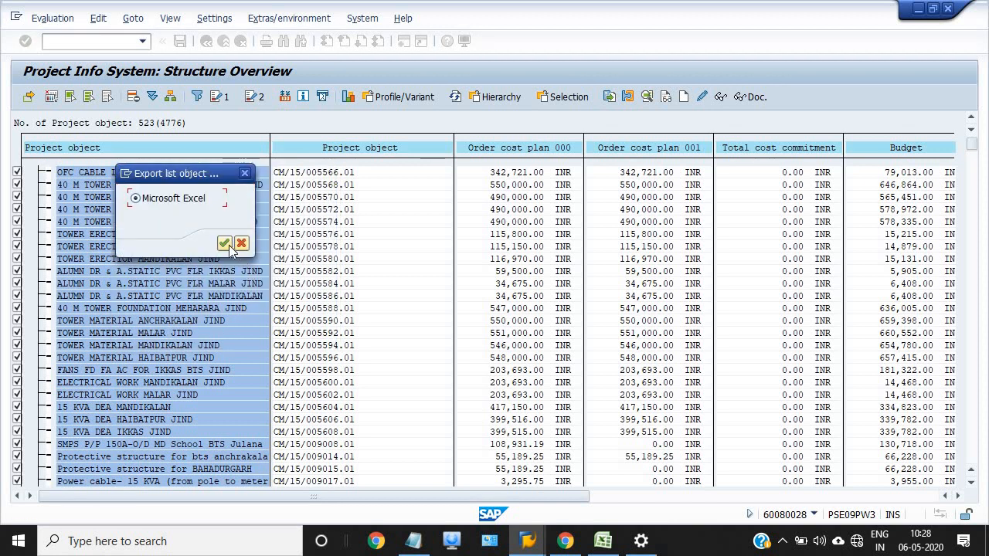
left_click(224, 244)
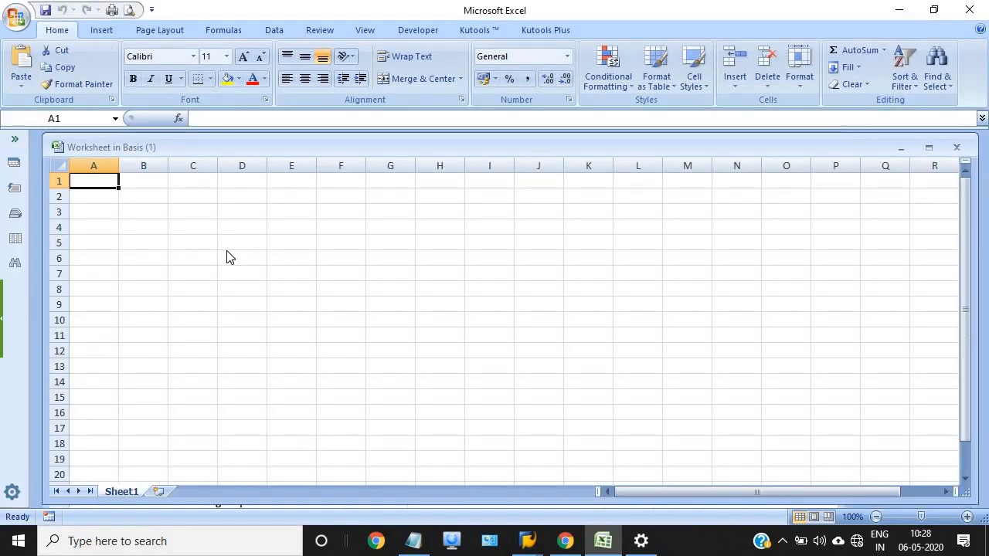
mouse_move(592, 319)
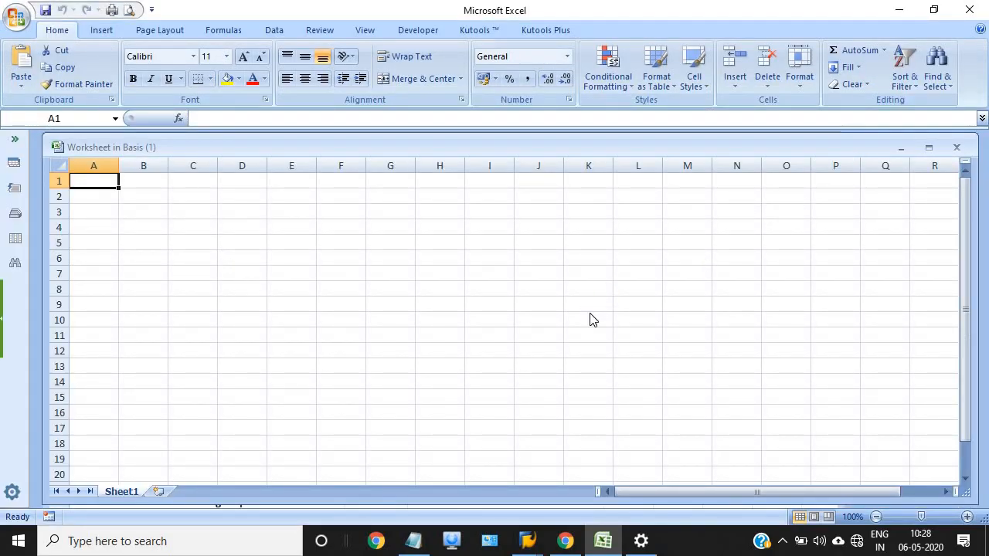
mouse_move(593, 309)
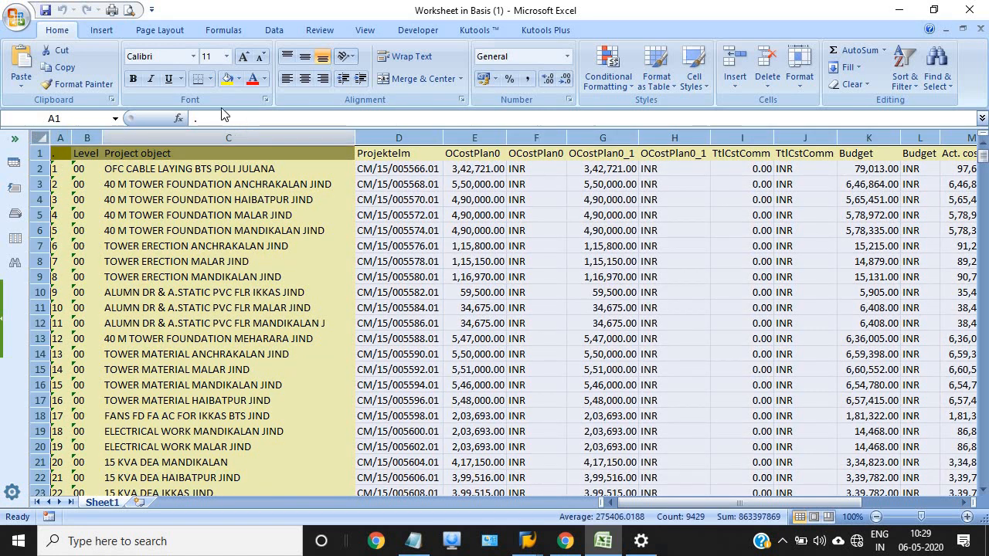
Step: Bring up the save options from the Office button for the exported workbook
left_click(213, 79)
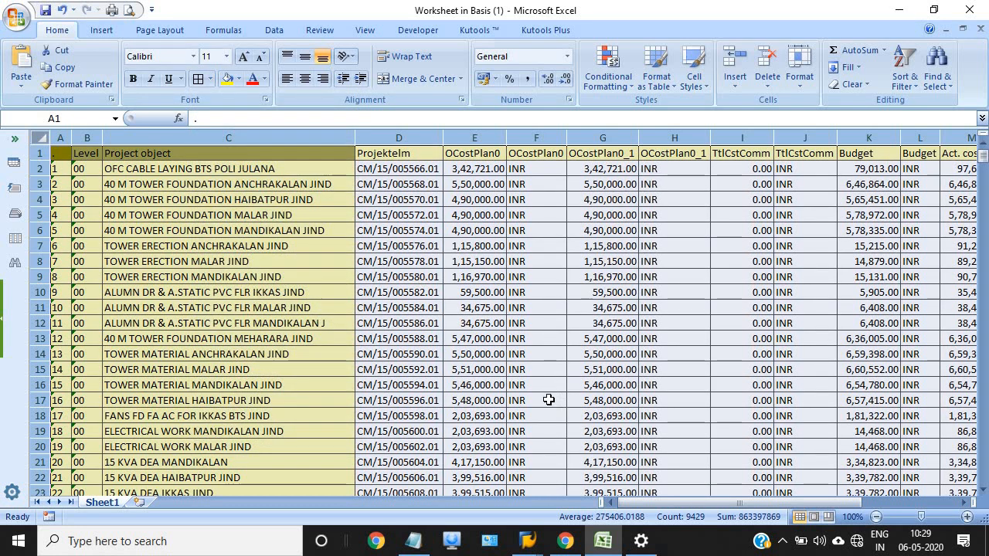
left_click(17, 17)
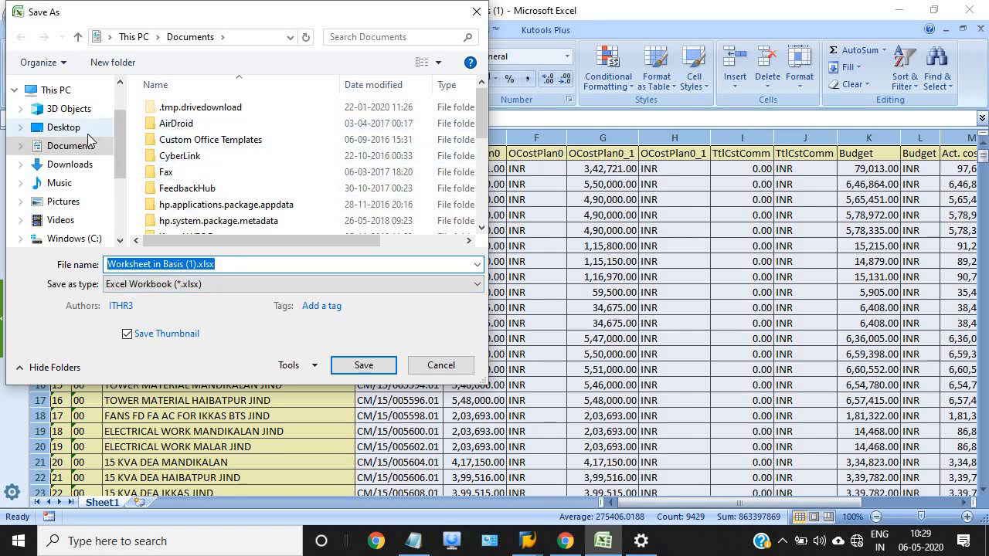
Step: Create a new Desktop folder named '1706 wbs'
left_click(62, 127)
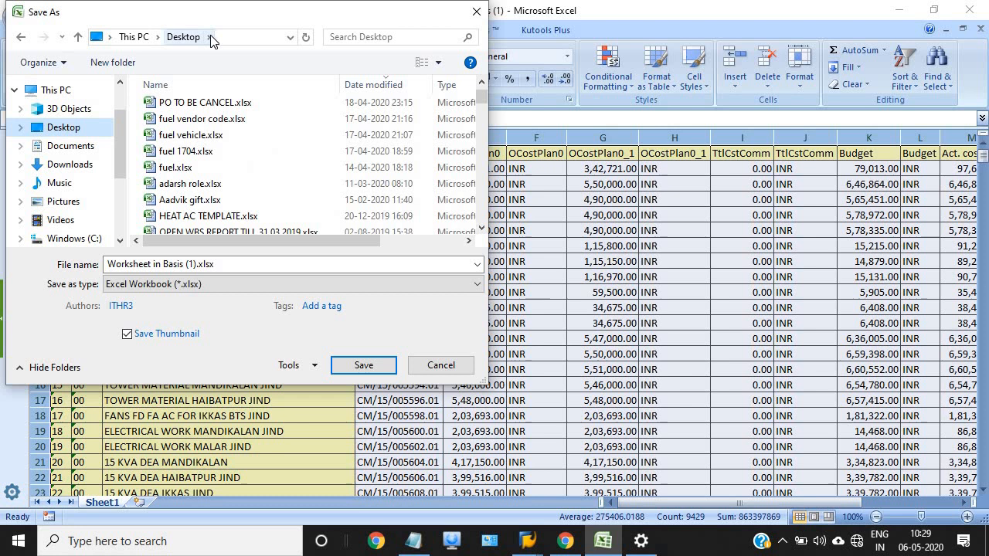
left_click(212, 37)
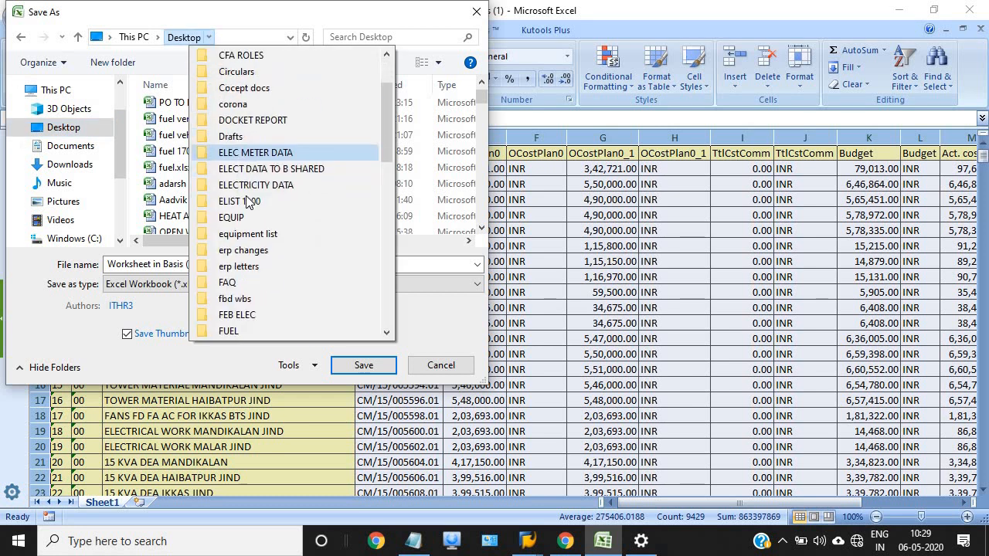
scroll("down", 3)
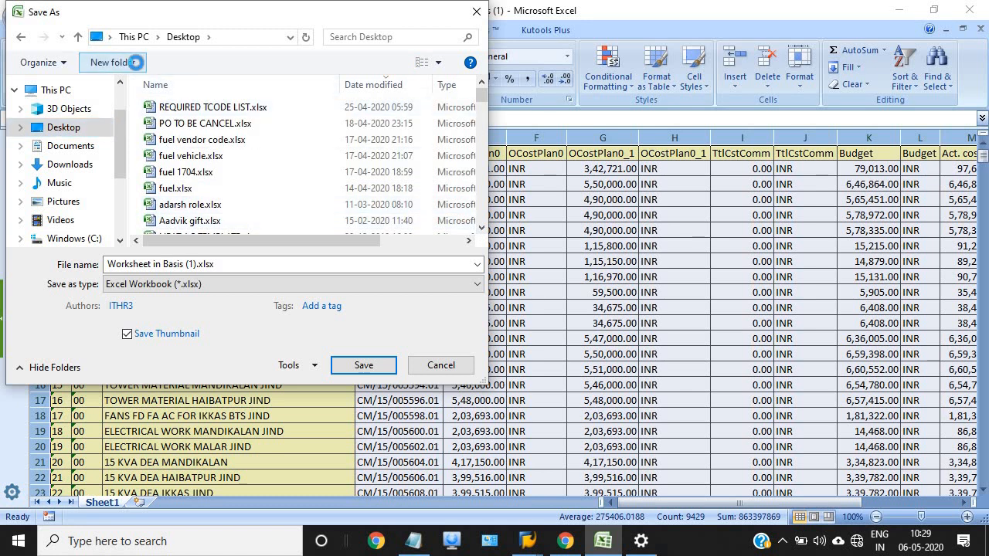
left_click(113, 61)
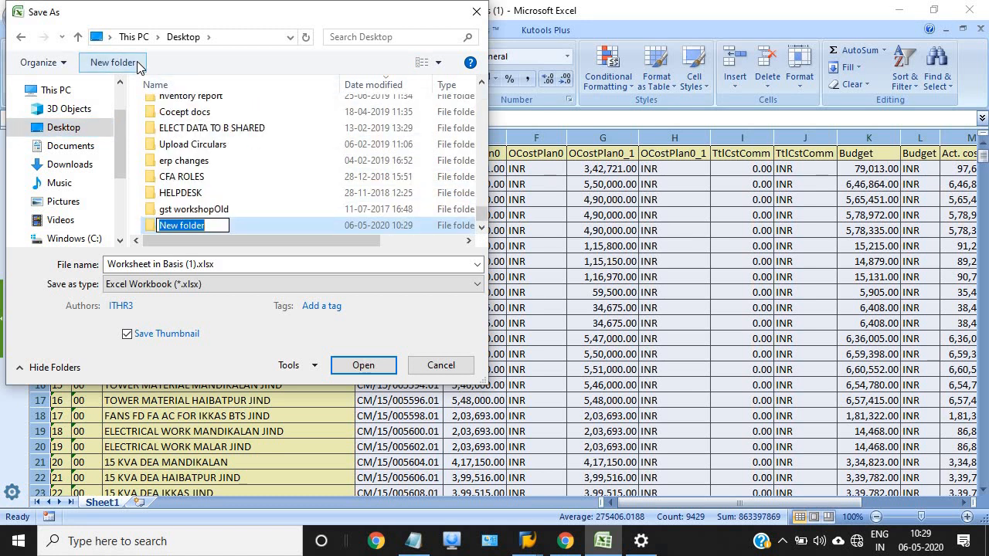
type("1706")
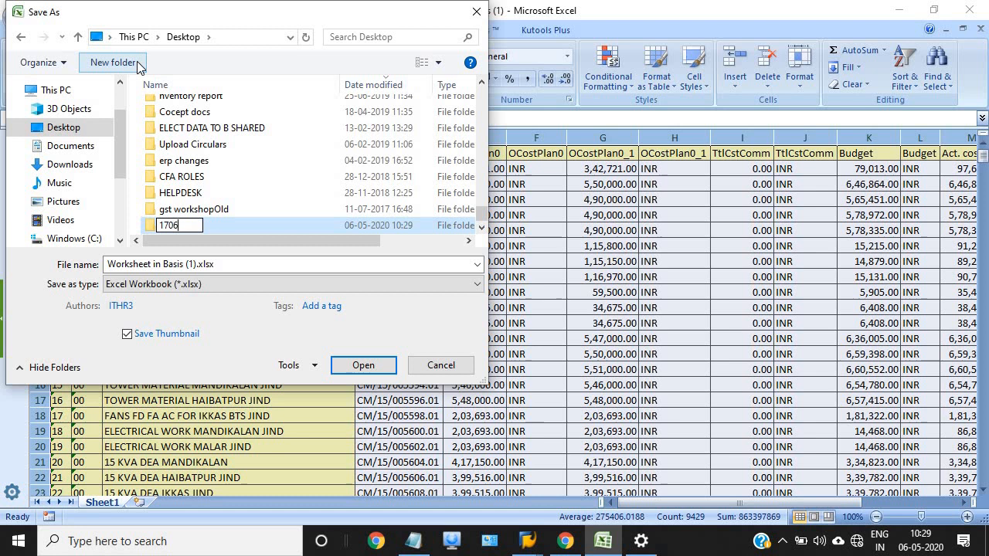
type("wbs")
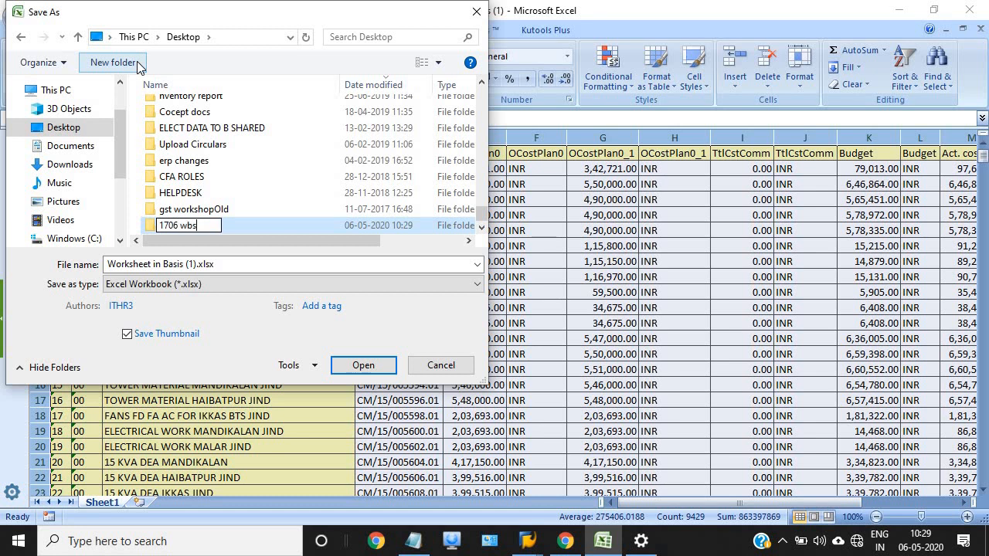
left_click(255, 226)
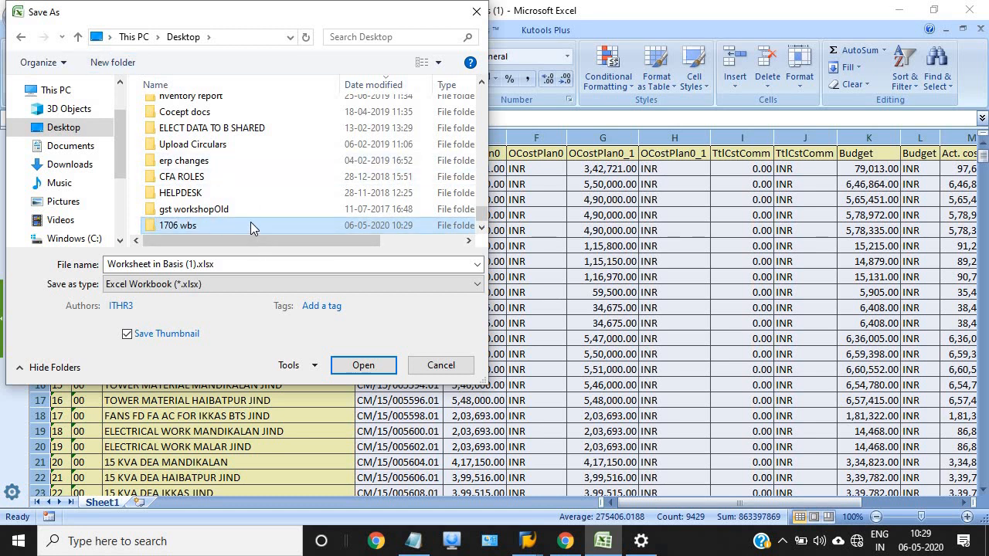
Step: Save the workbook inside '1706 wbs' under the 1706 date-stamped name
double_click(177, 225)
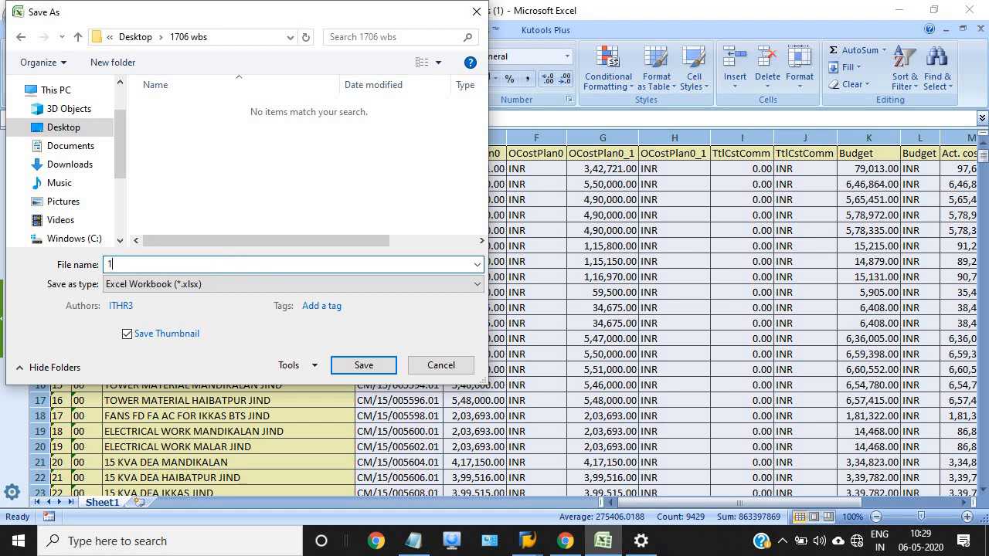
type("706 06.05.202")
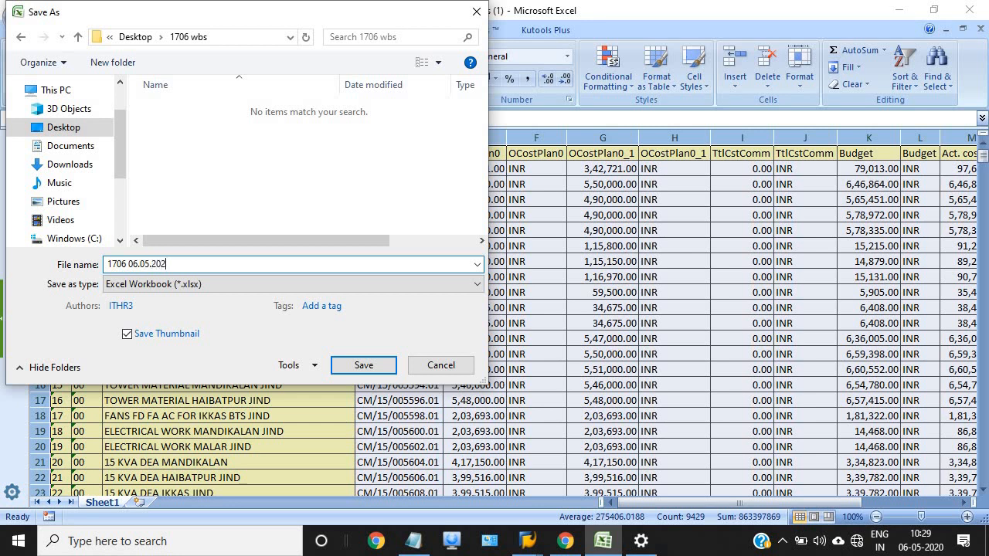
left_click(363, 365)
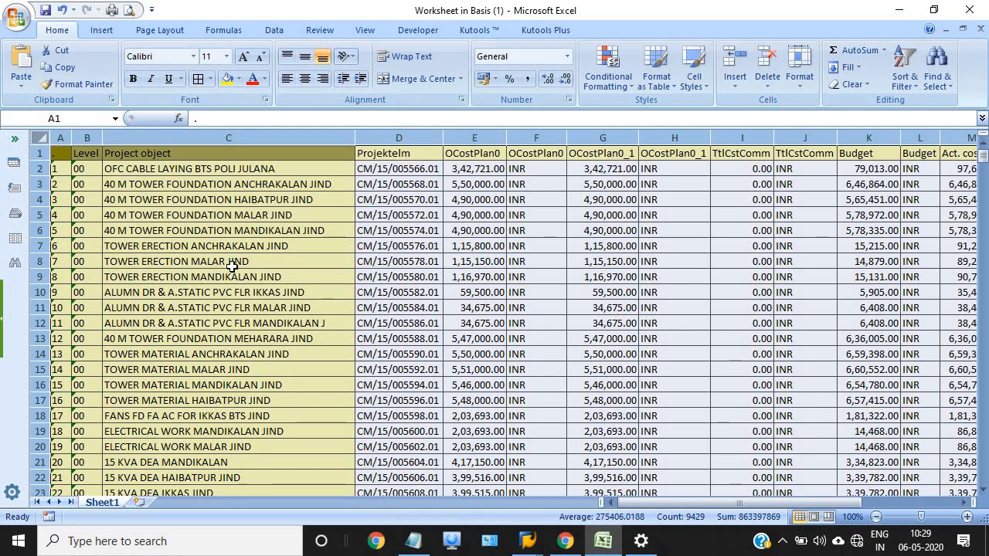
mouse_move(294, 265)
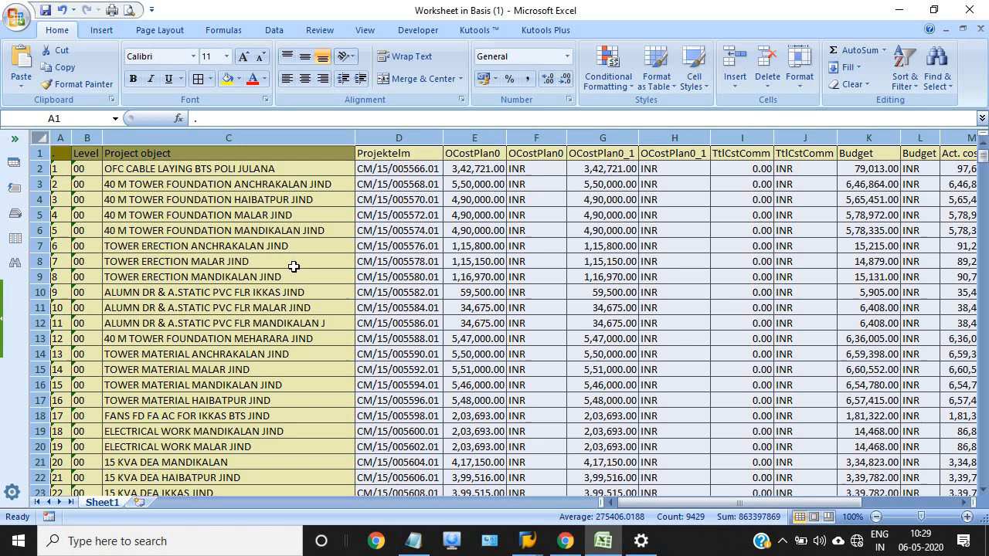
mouse_move(17, 17)
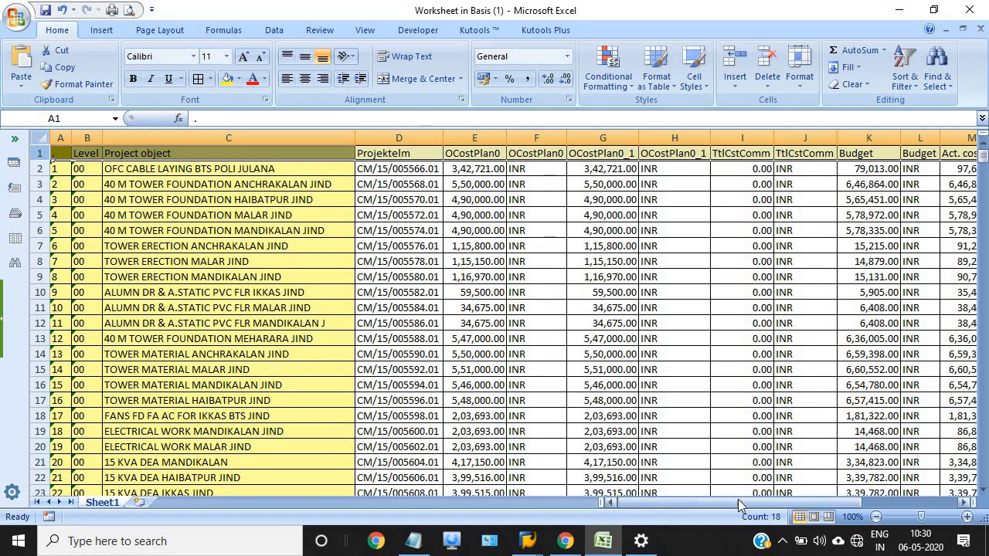
Step: Filter the Status column to rows not containing CLSD, leaving 213 of 523 records
scroll("right", 3)
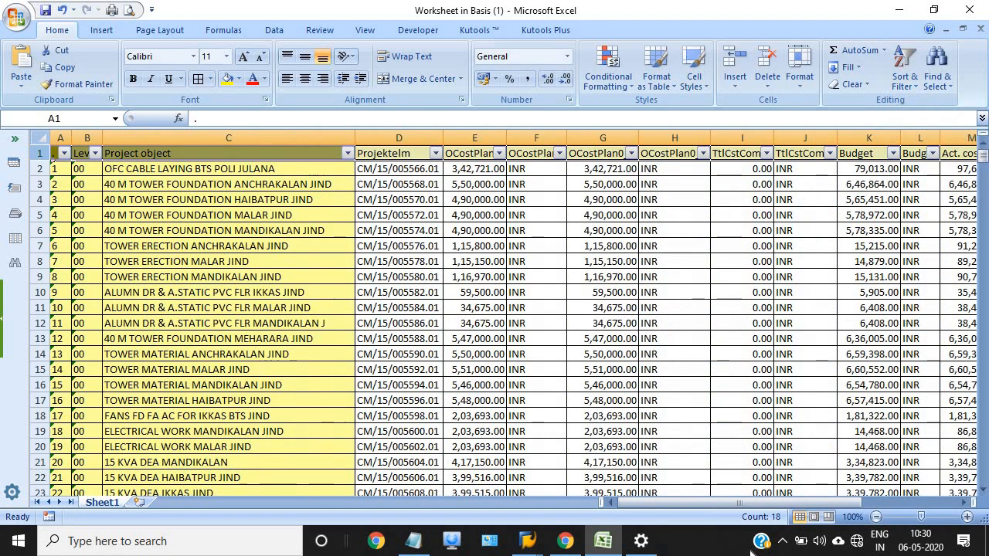
scroll("right", 3)
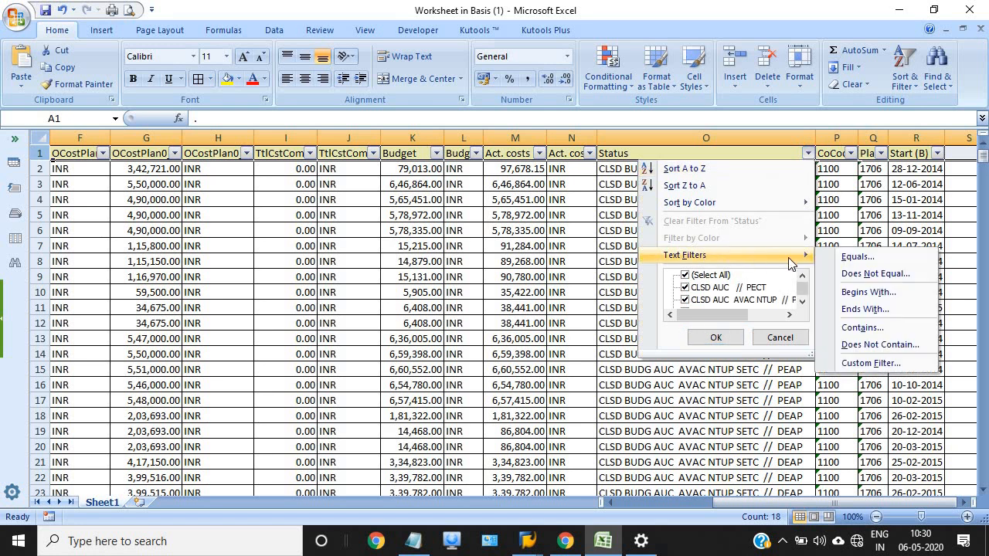
left_click(879, 344)
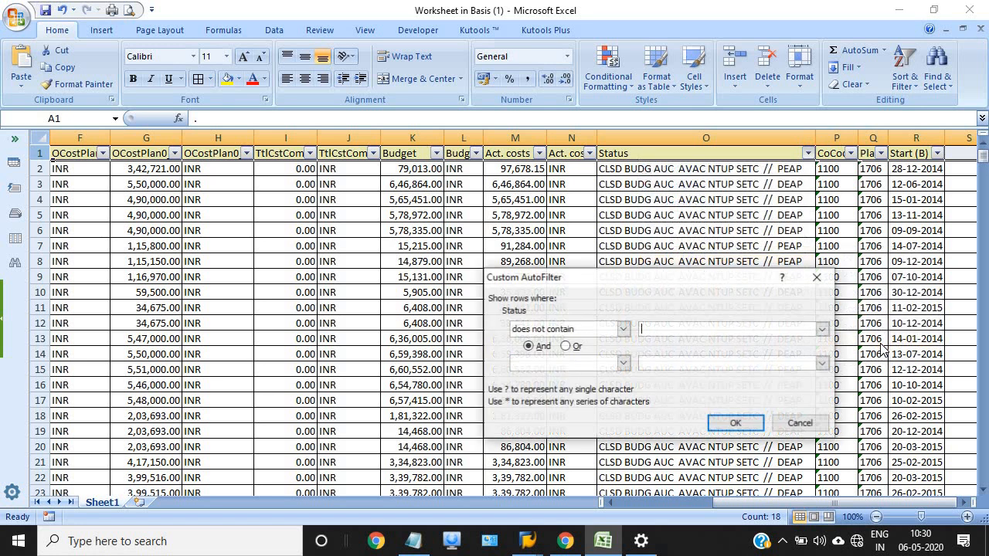
type("CL")
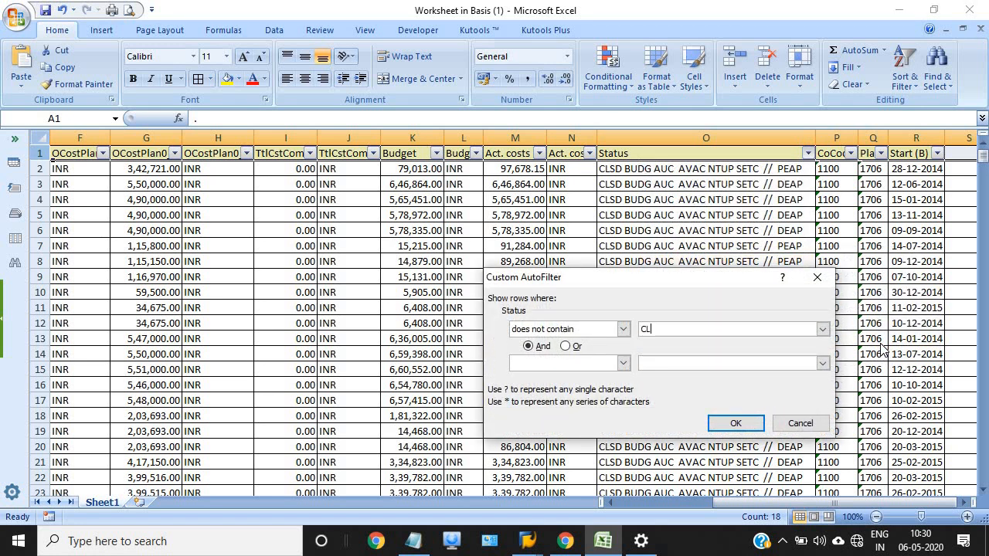
type("SD")
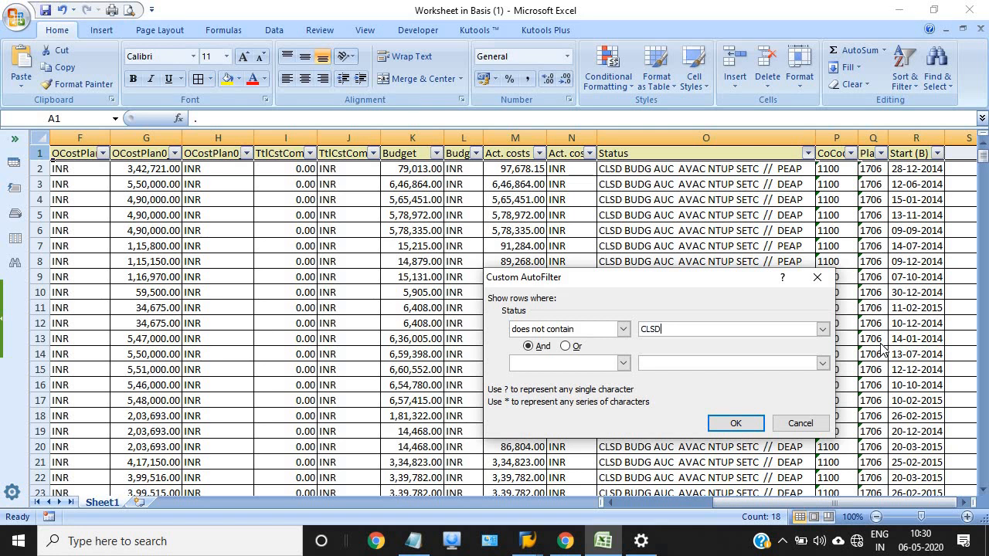
left_click(736, 424)
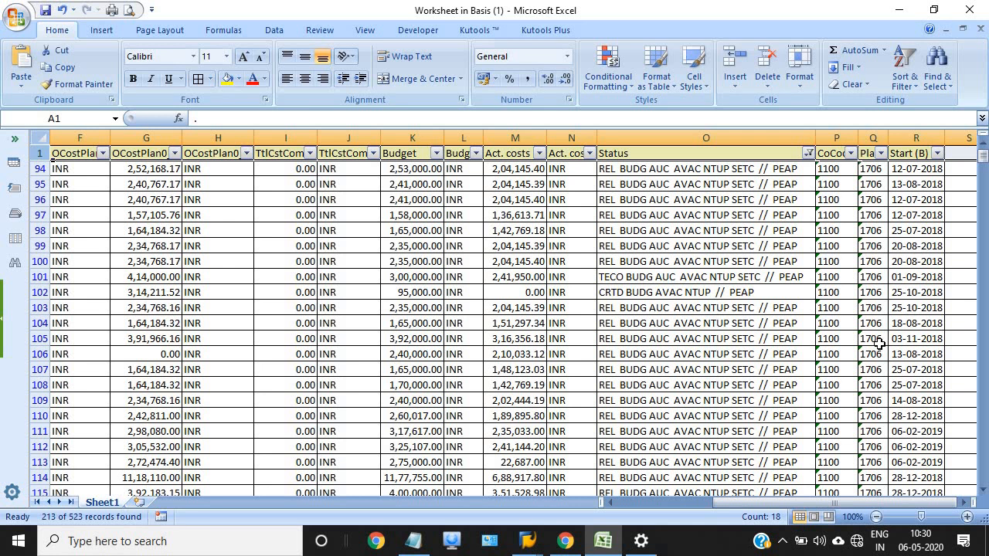
mouse_move(874, 349)
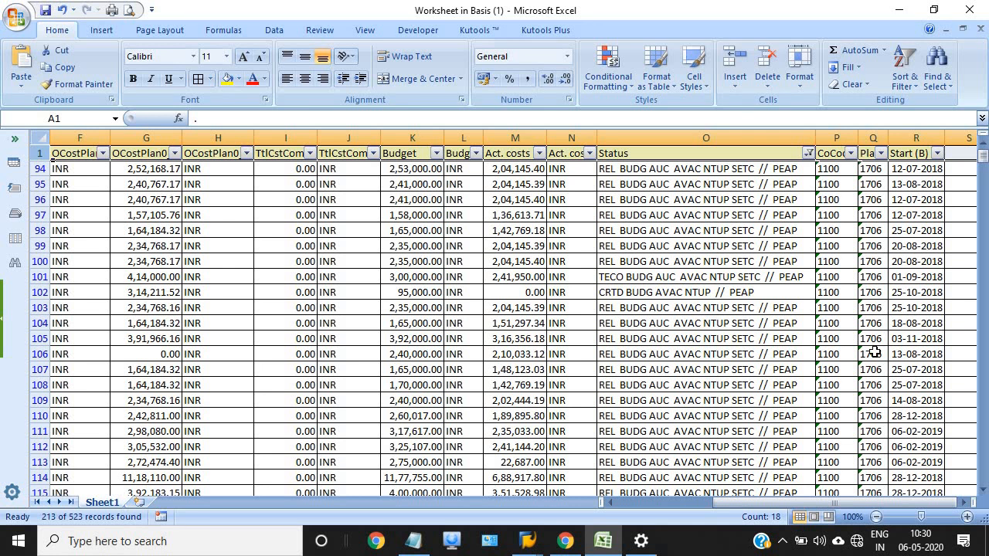
mouse_move(627, 285)
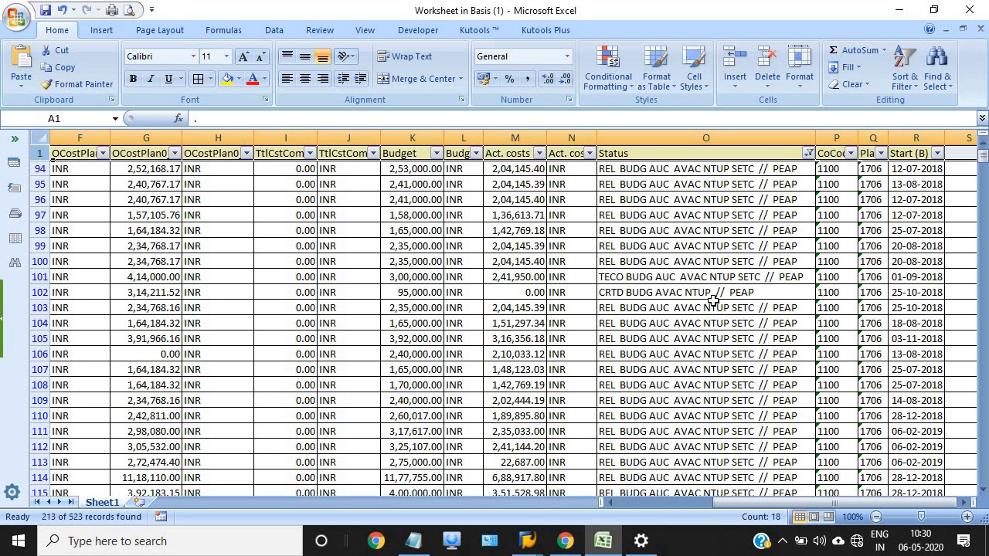
mouse_move(726, 337)
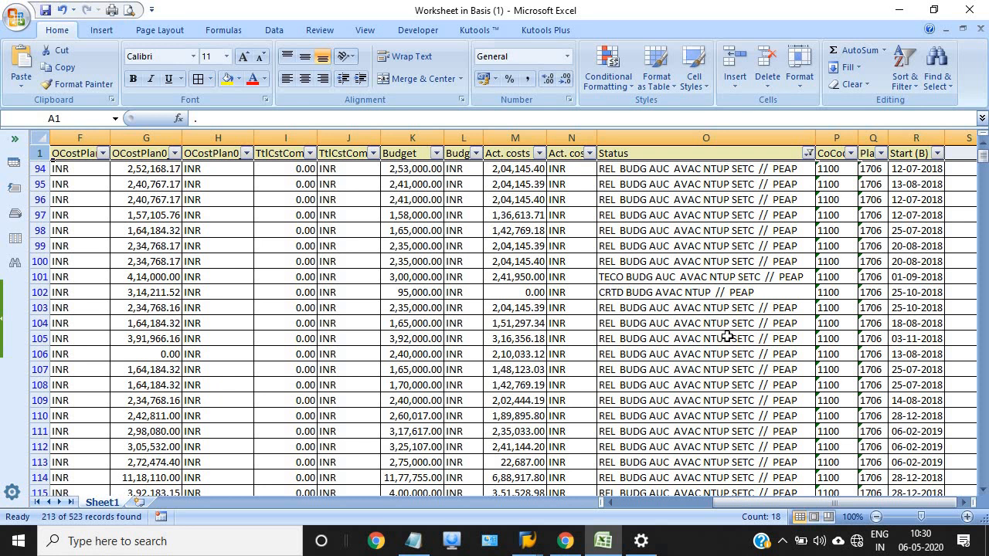
mouse_move(726, 334)
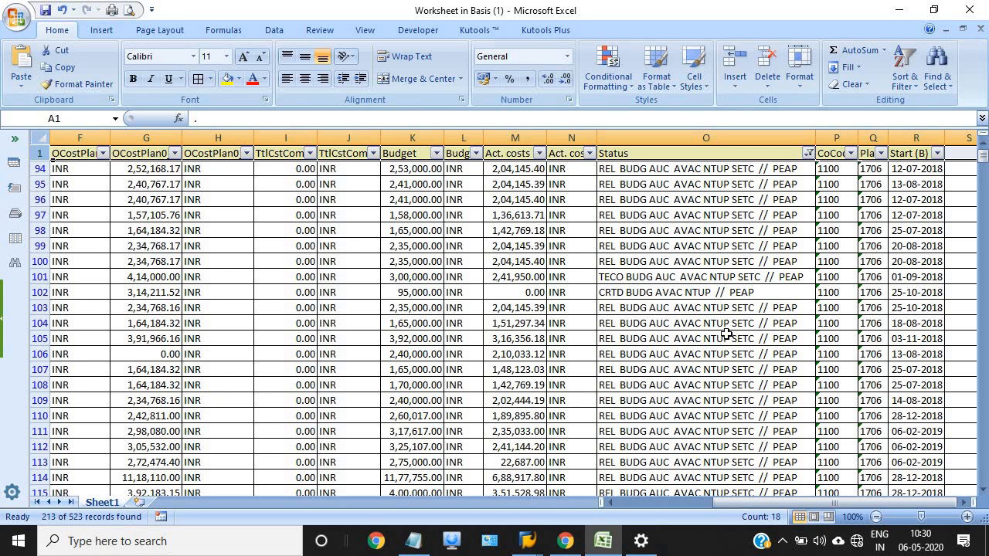
mouse_move(754, 510)
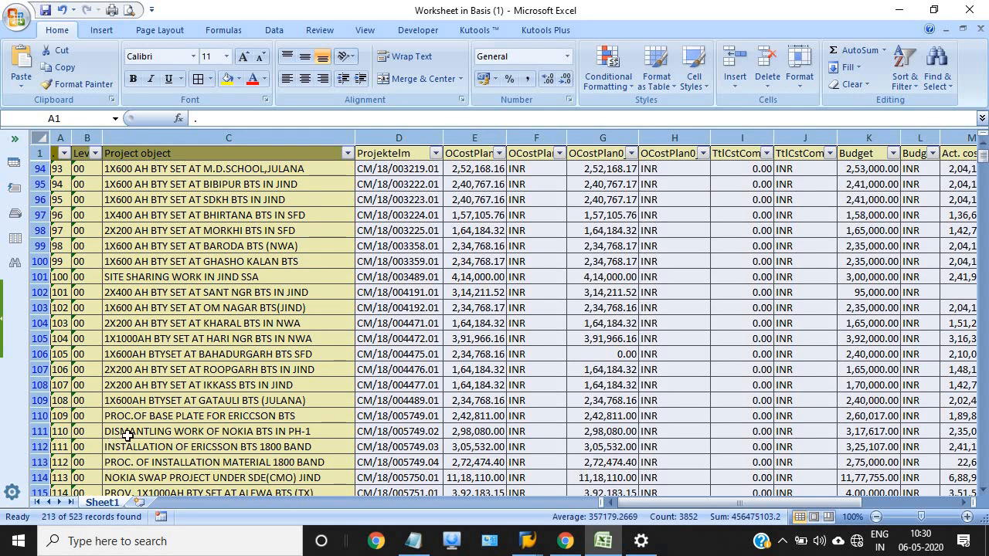
mouse_move(115, 462)
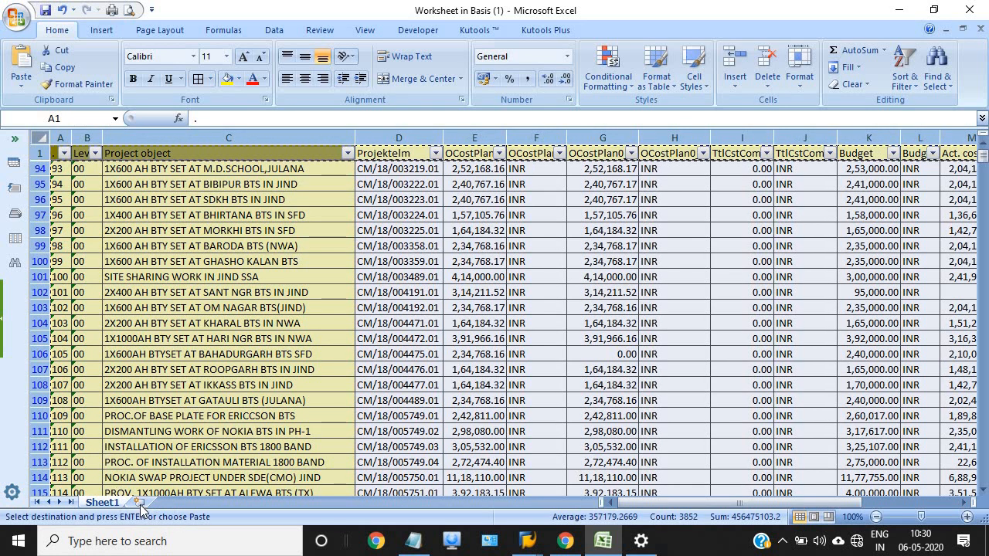
Step: Add a blank Sheet2 and paste the copied non-CLSD WBS records into it from A1
left_click(149, 502)
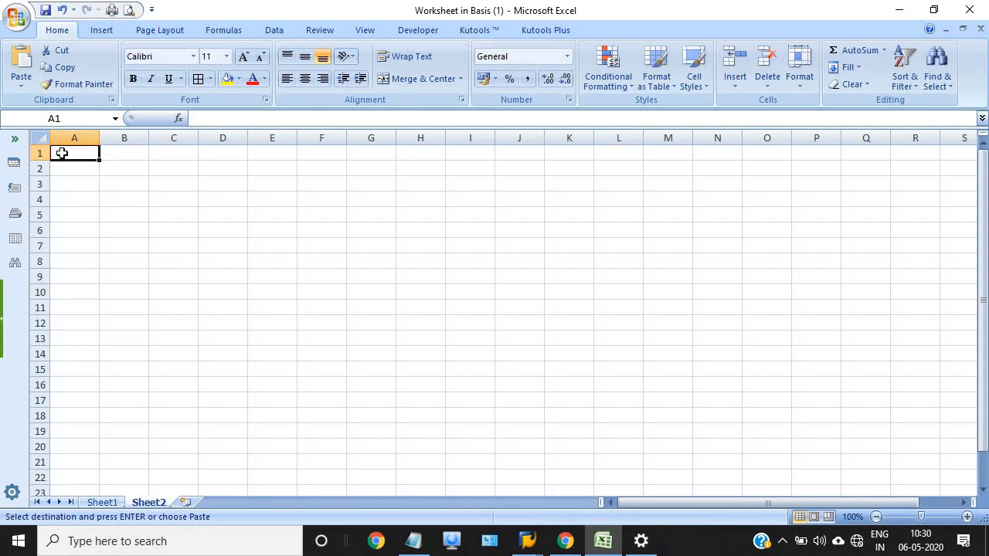
mouse_move(76, 167)
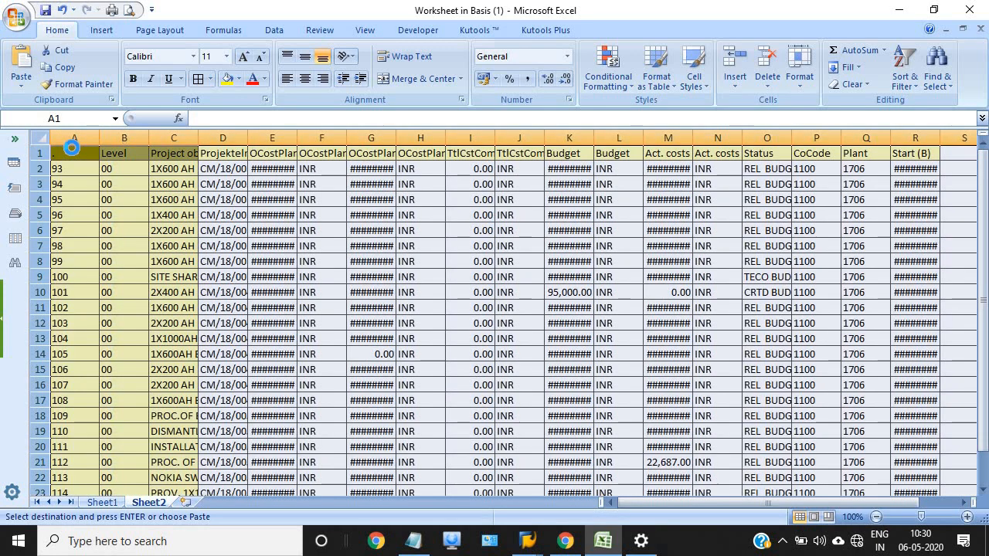
left_click(74, 138)
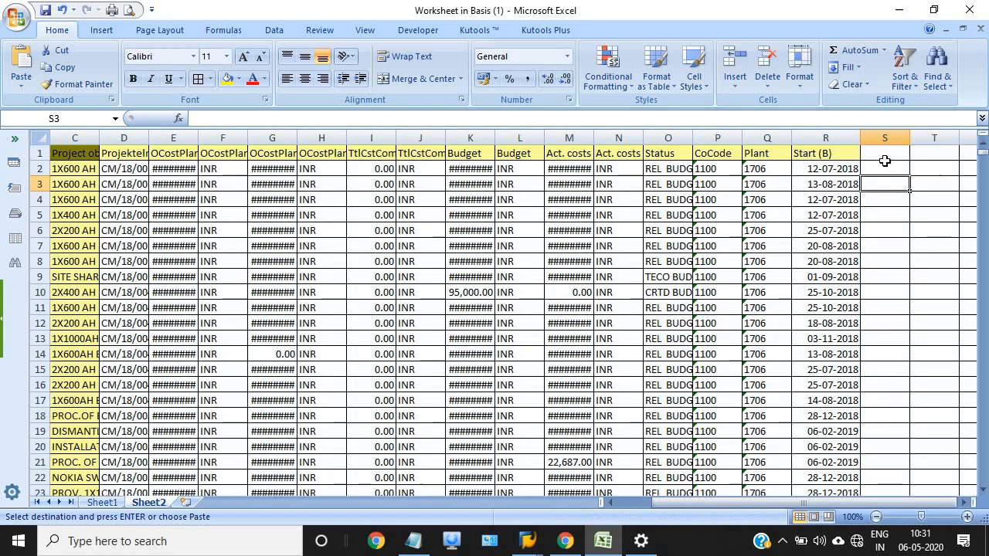
Step: Add YEAR and MONTH headers in S1 and T1 after the Start (B) column
left_click(883, 153)
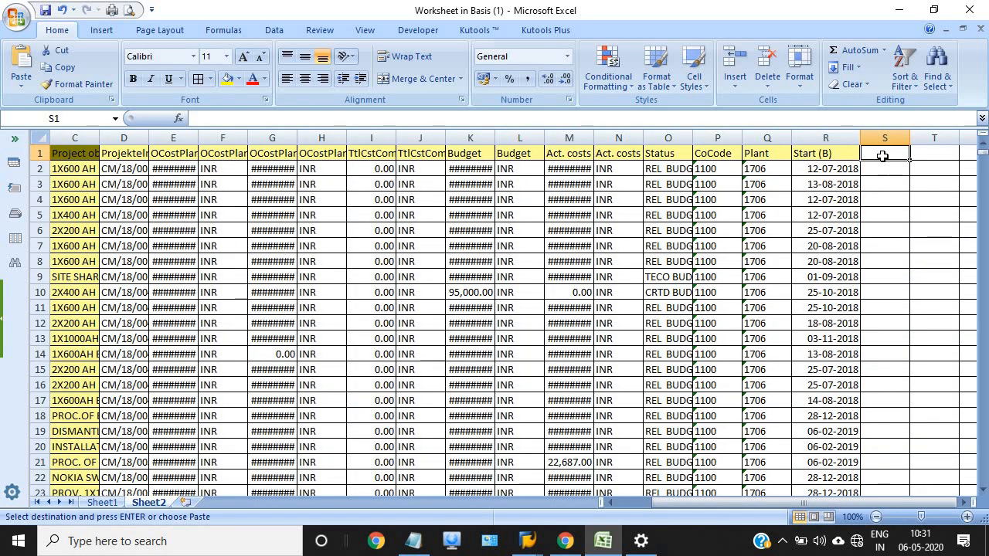
type("=")
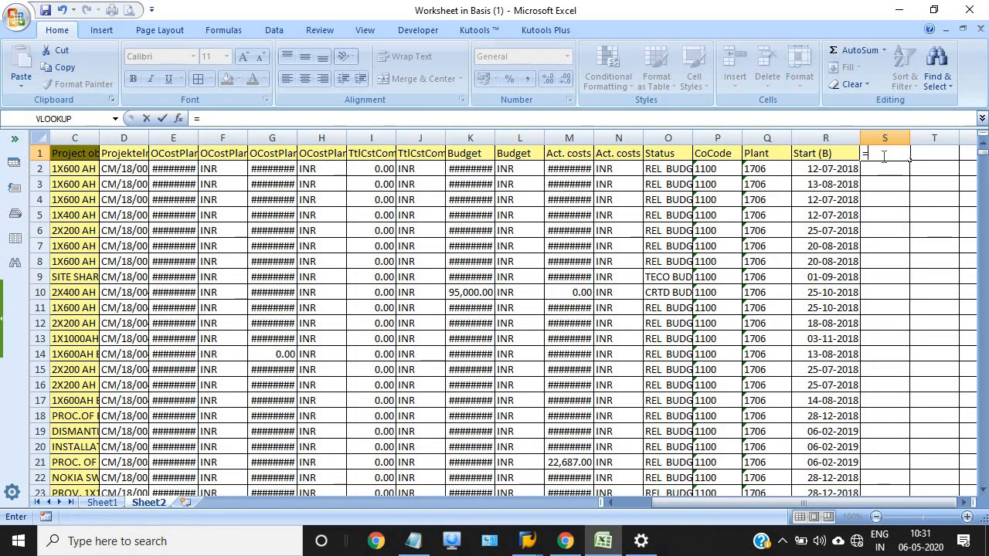
type("YEAR")
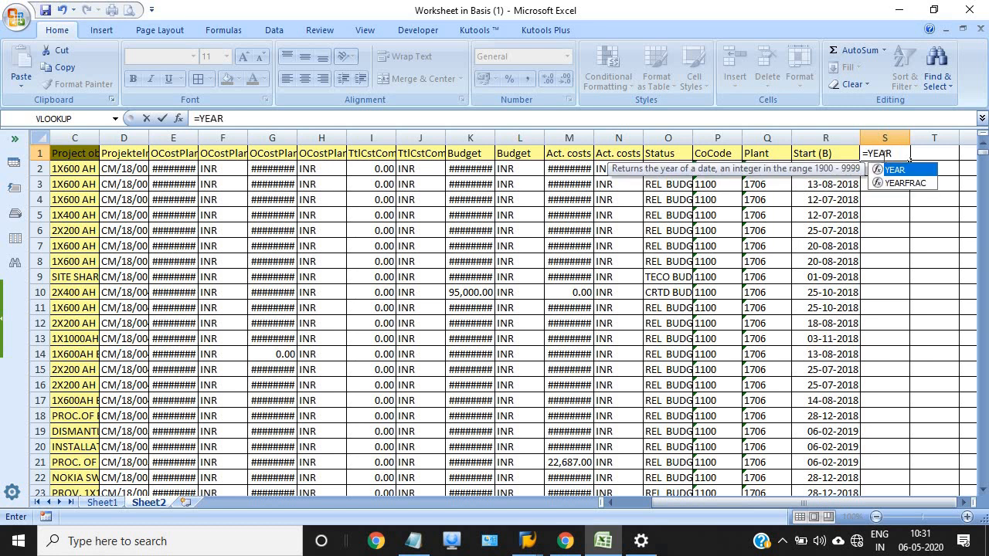
key("Escape")
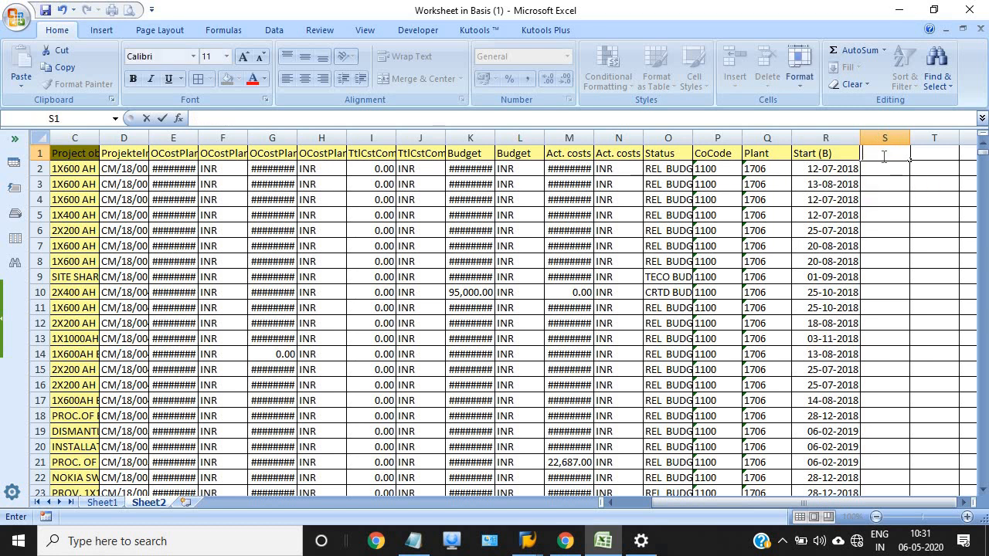
type("YEAR")
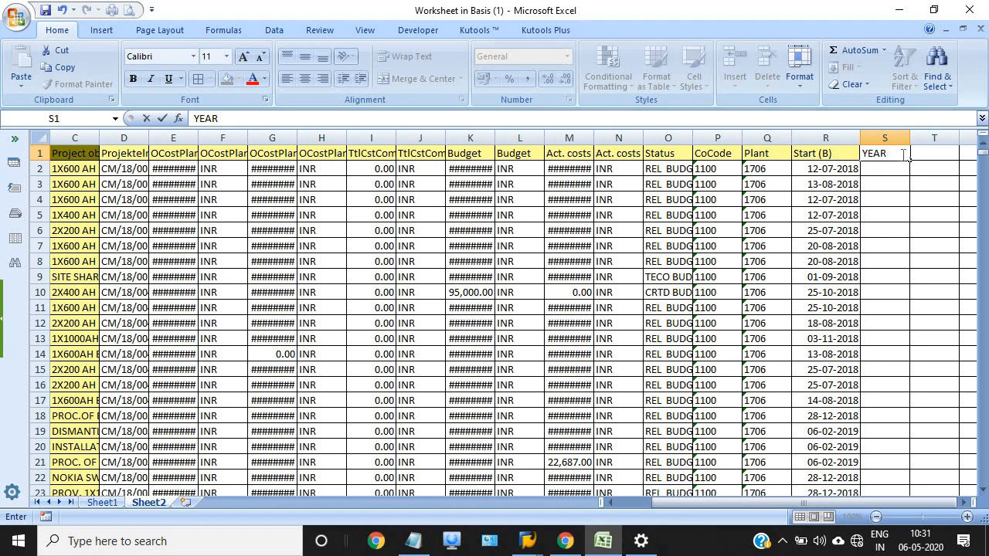
type("M")
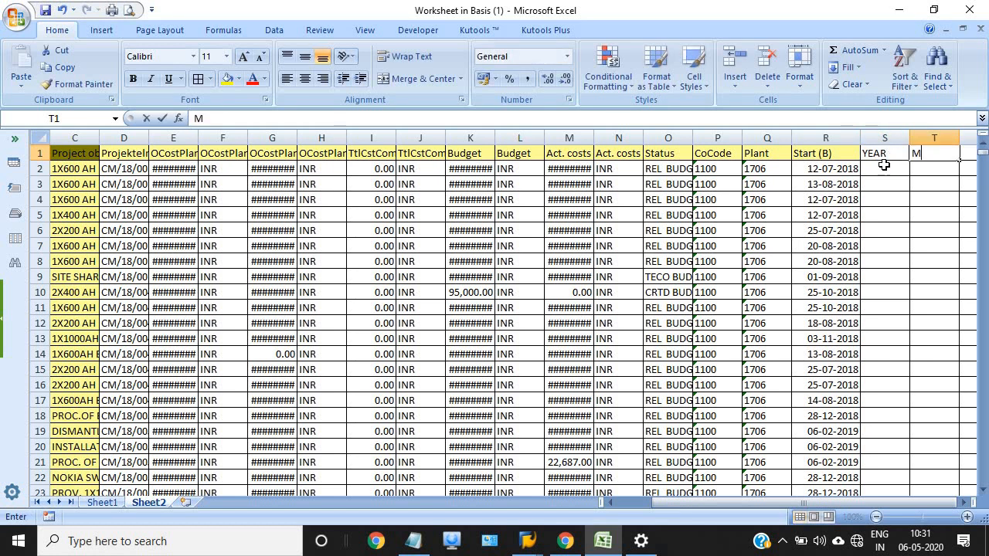
type("ONTH")
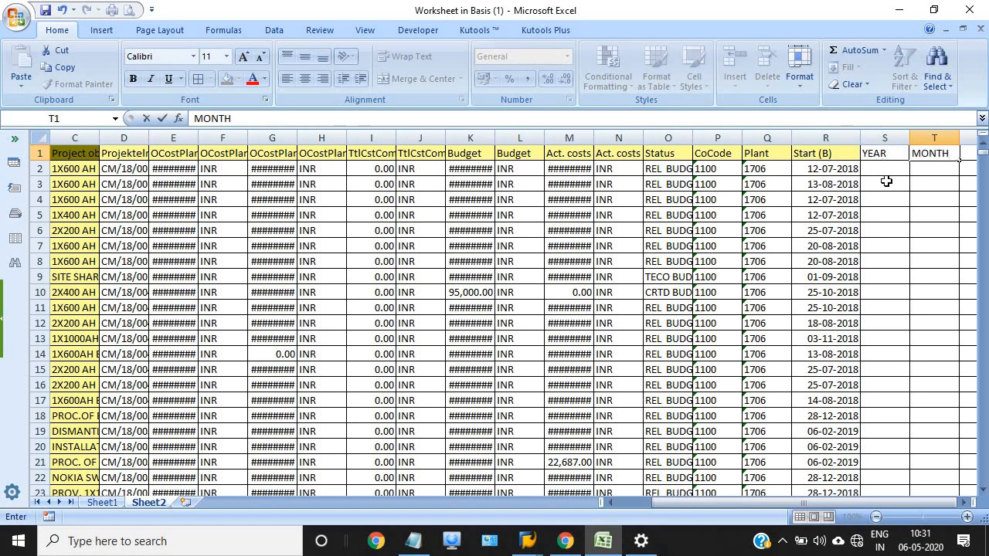
Step: Enter =YEAR(R2) and =MONTH(R2) in row 2 and fill both formulas down all rows
left_click(884, 168)
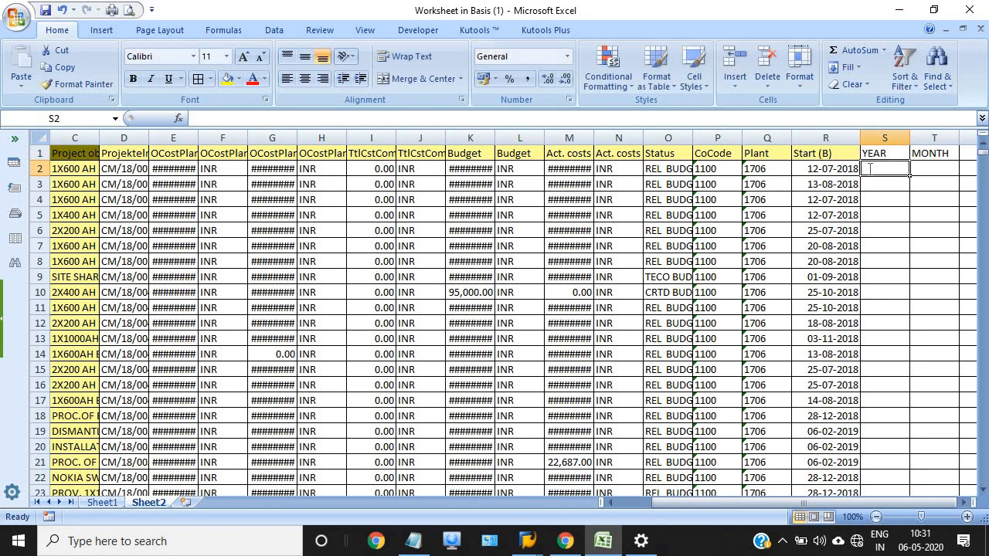
type("=YEAR")
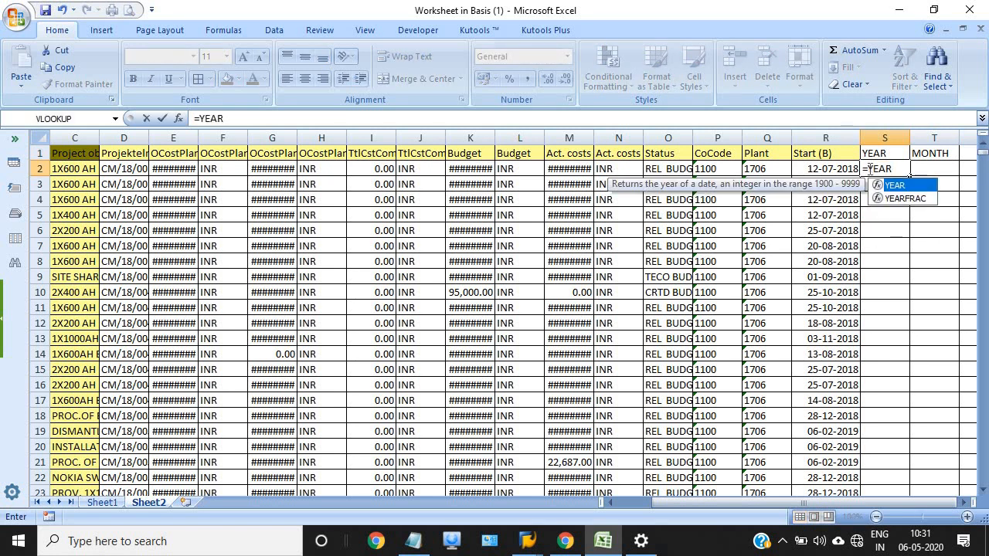
type("(R2")
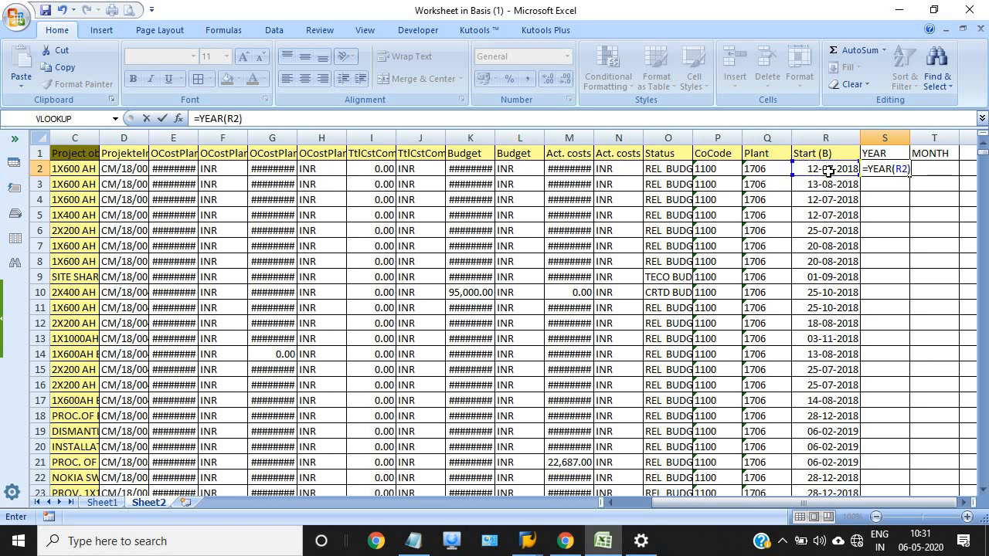
key("Enter")
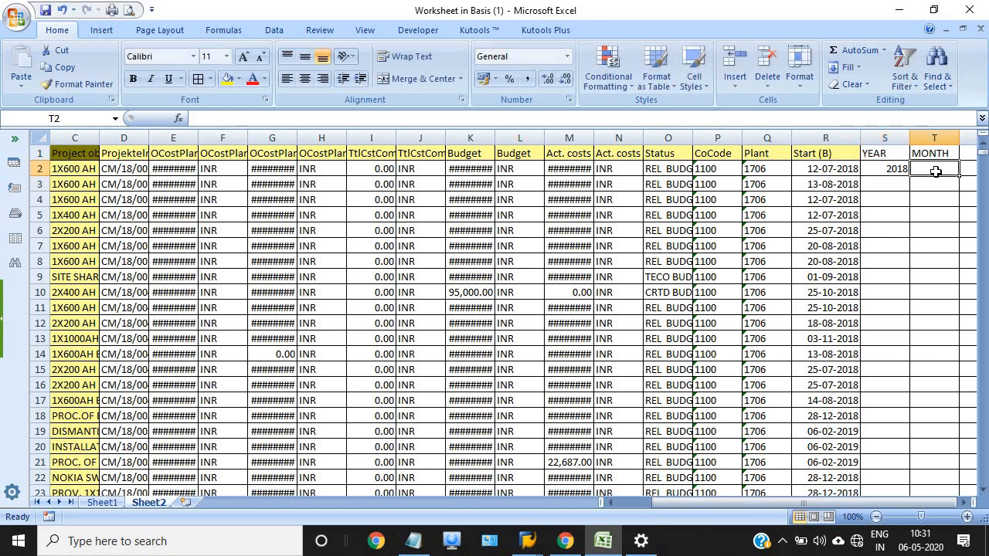
type("=MONTH(")
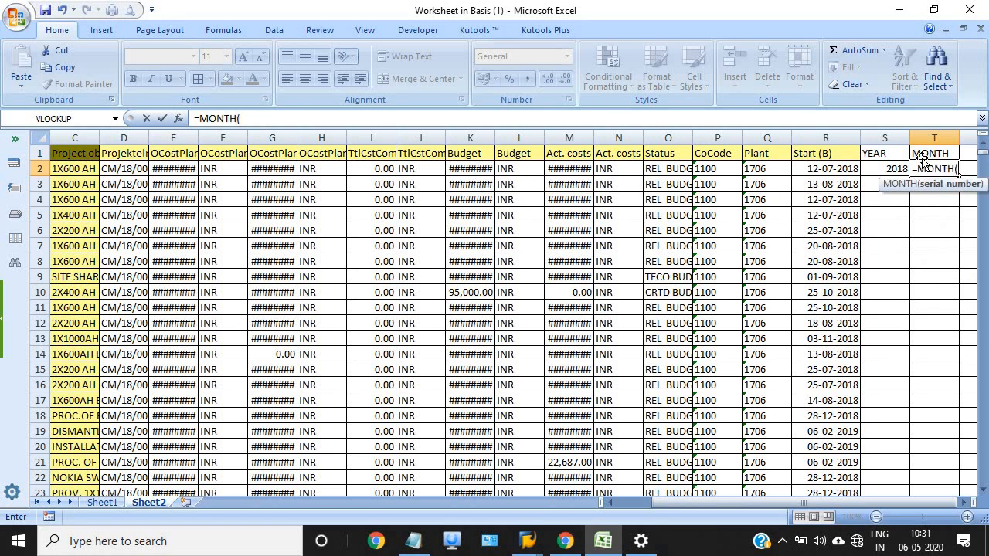
left_click(825, 169)
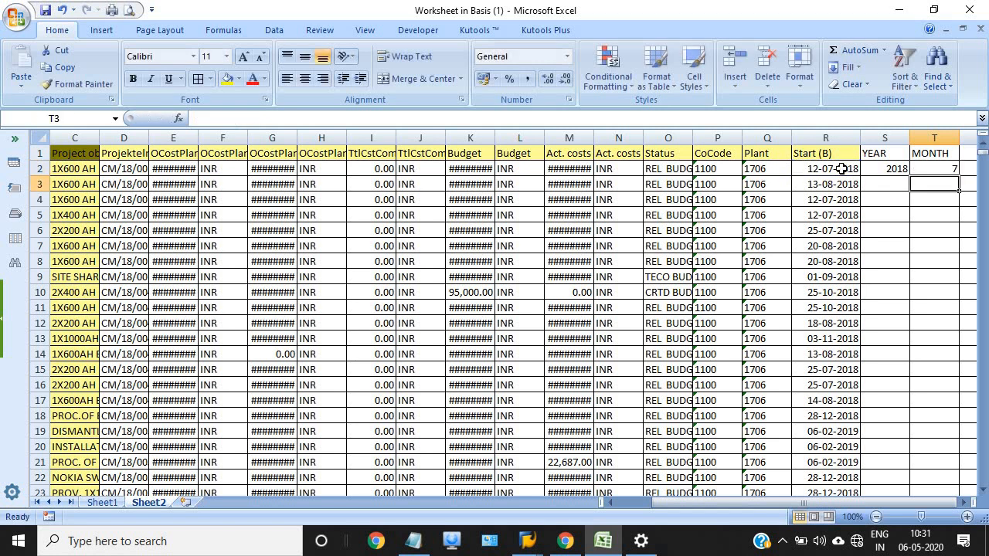
mouse_move(800, 176)
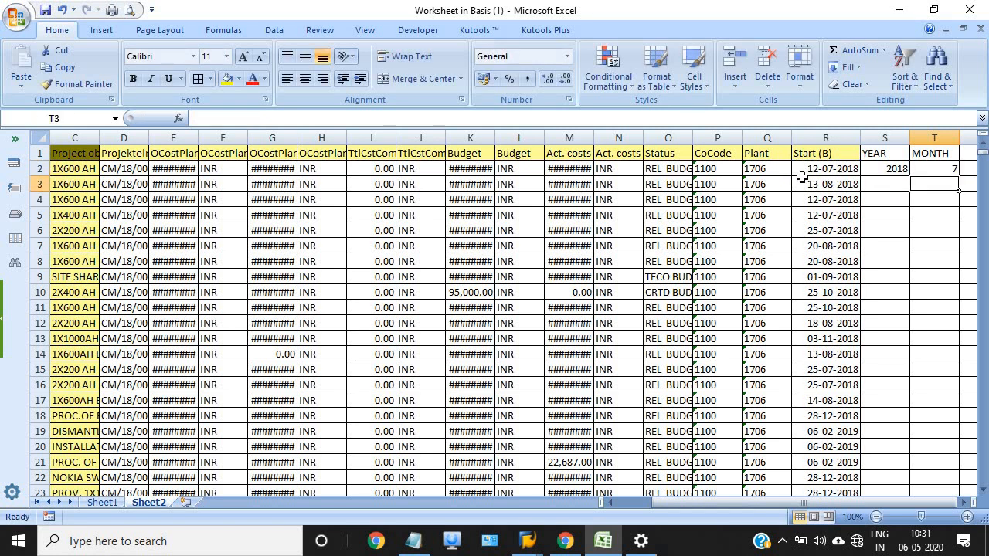
left_click(825, 168)
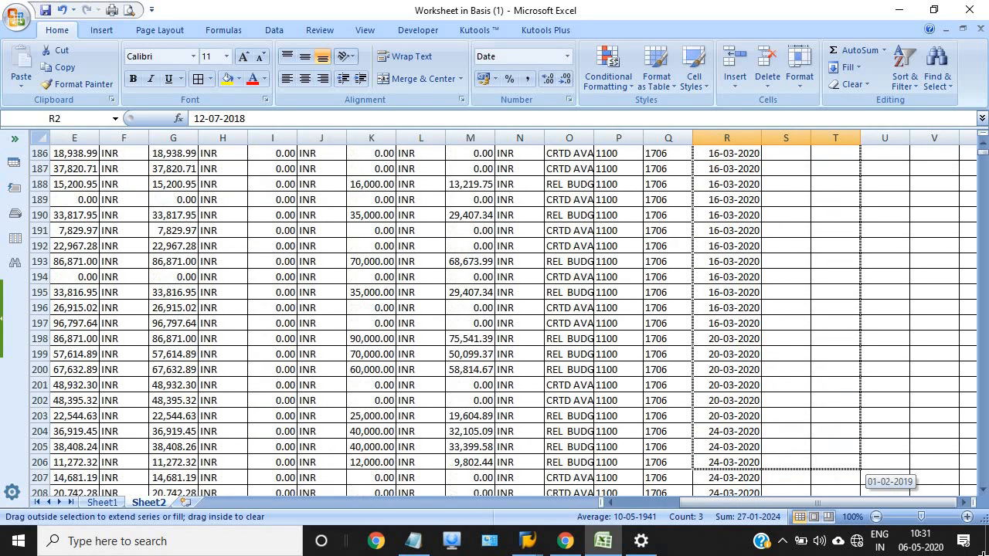
scroll("down", 3)
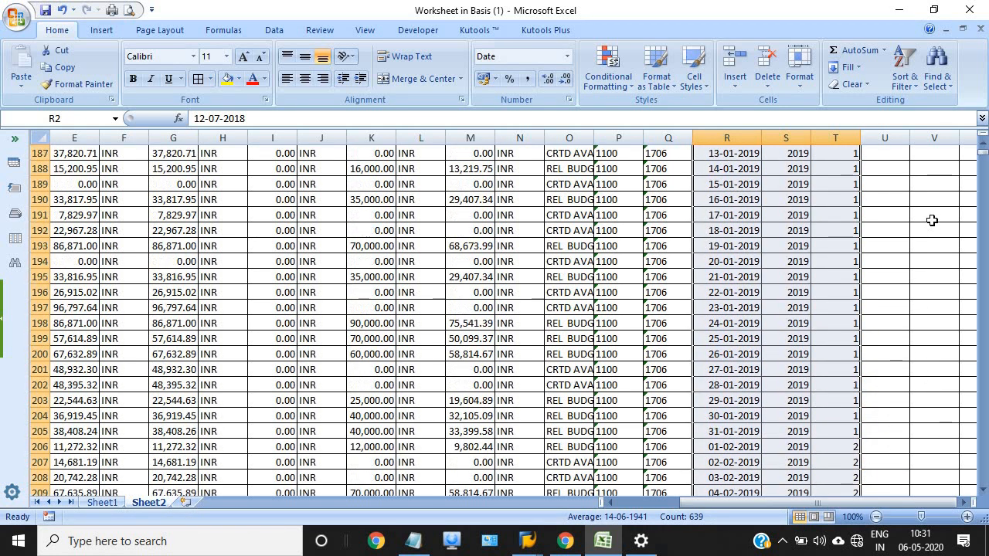
scroll("up", 3)
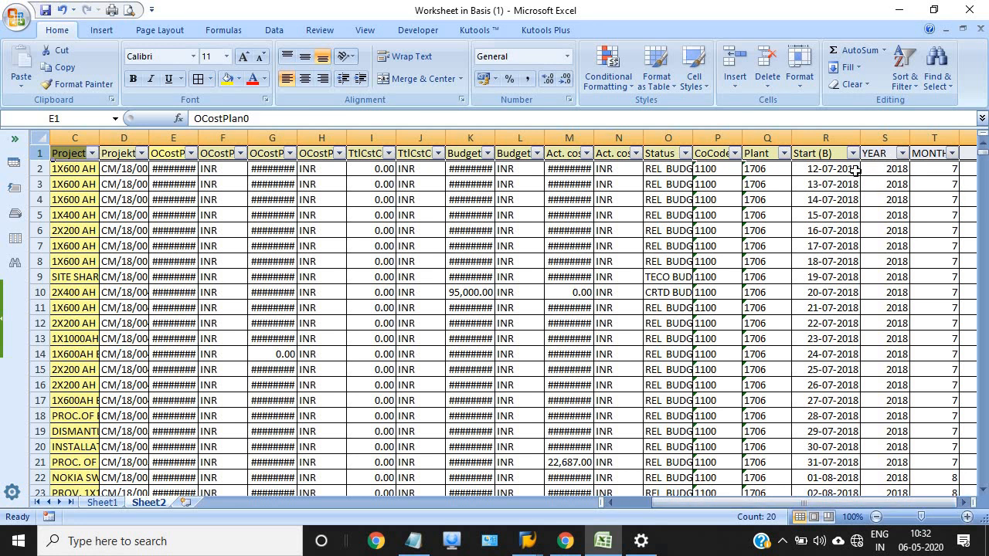
mouse_move(946, 332)
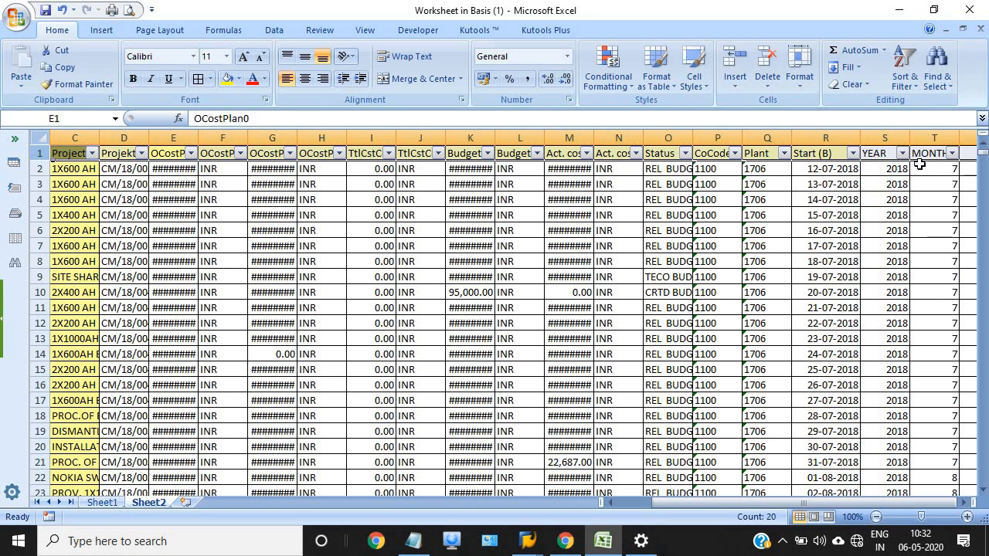
mouse_move(889, 178)
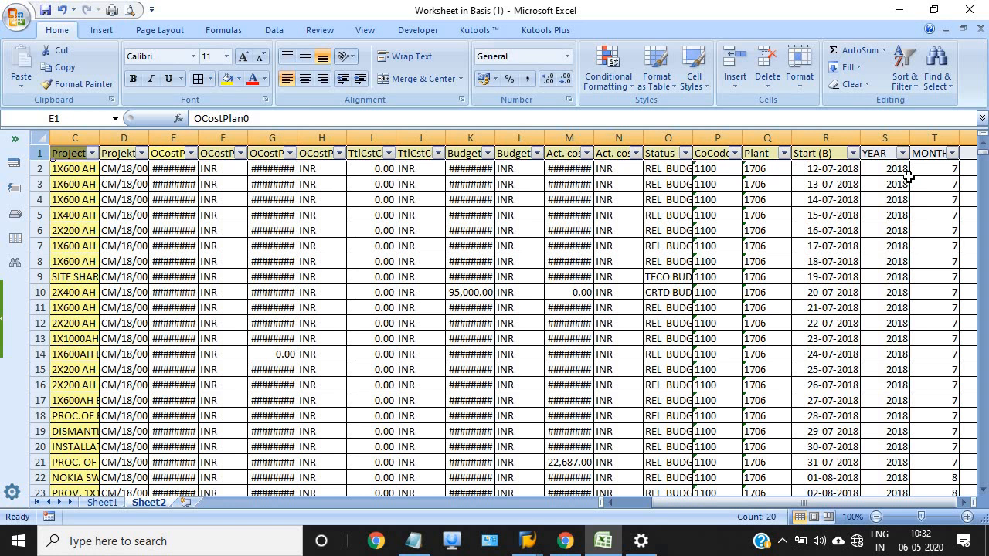
mouse_move(877, 373)
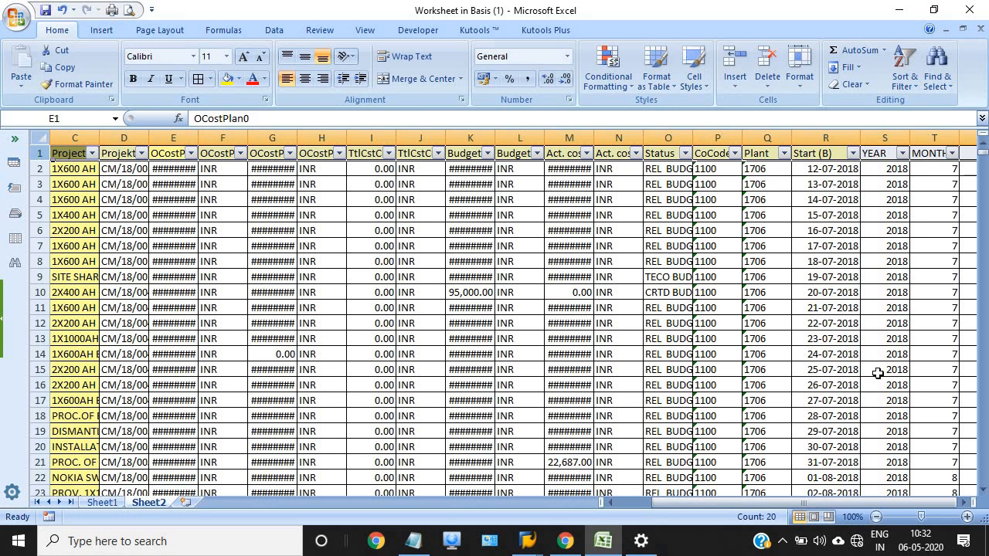
mouse_move(875, 355)
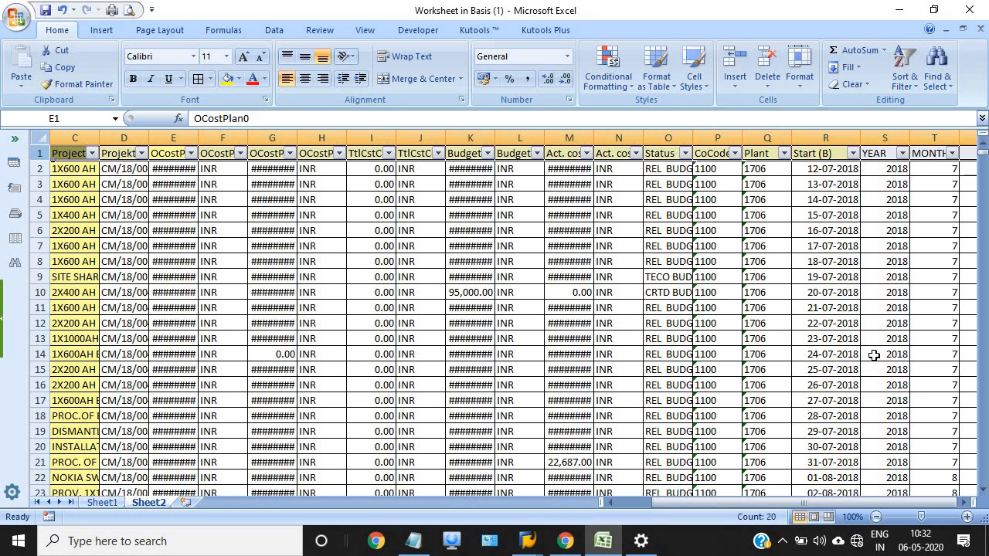
mouse_move(871, 355)
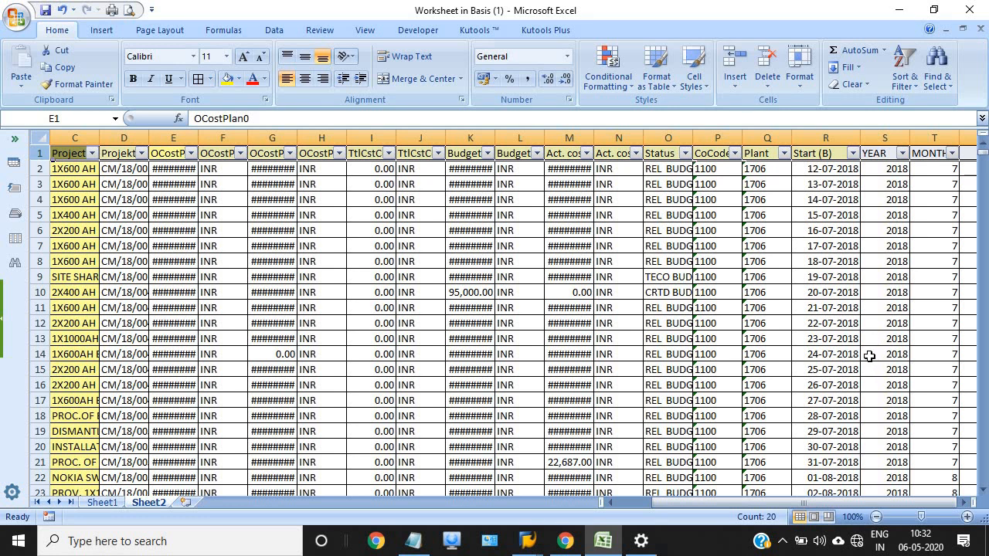
mouse_move(872, 346)
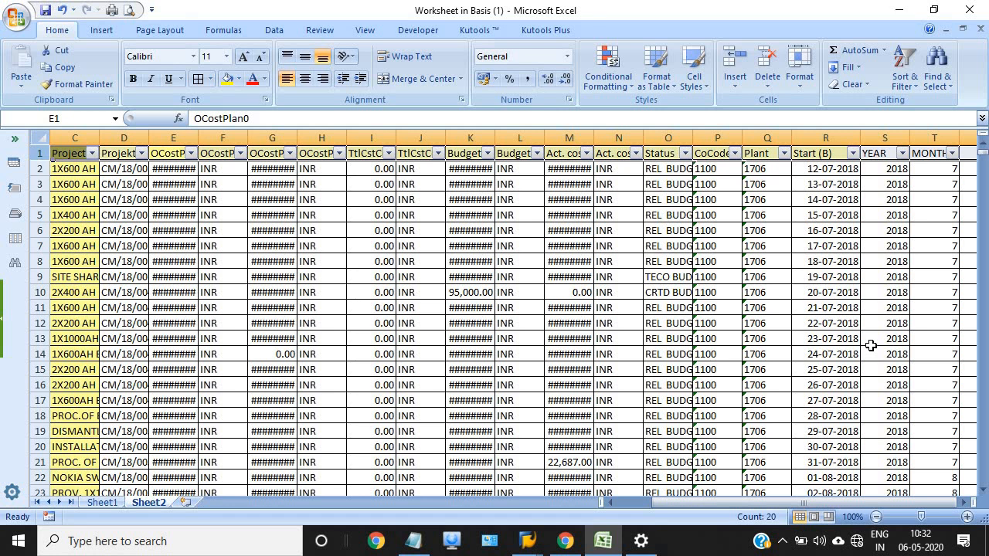
mouse_move(853, 340)
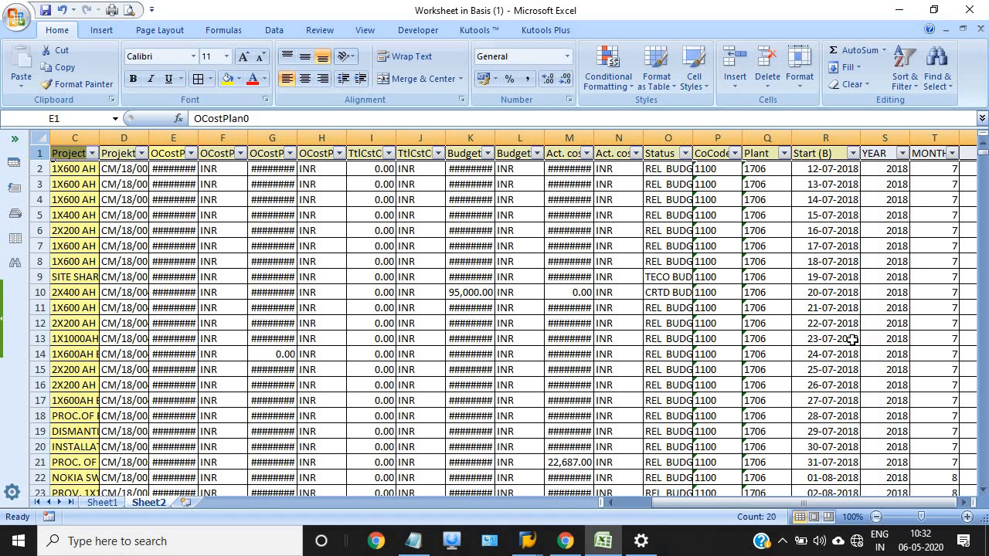
mouse_move(868, 334)
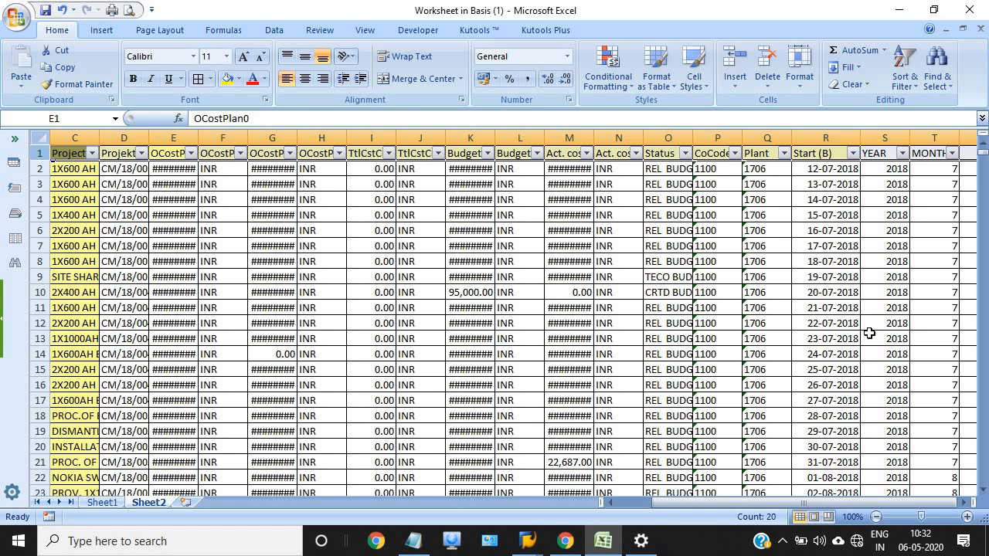
mouse_move(859, 330)
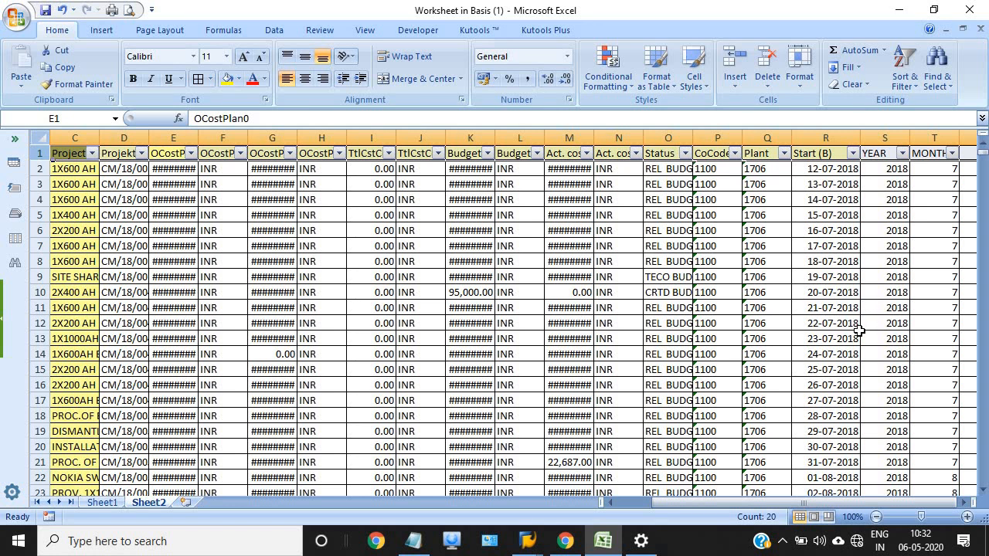
mouse_move(876, 348)
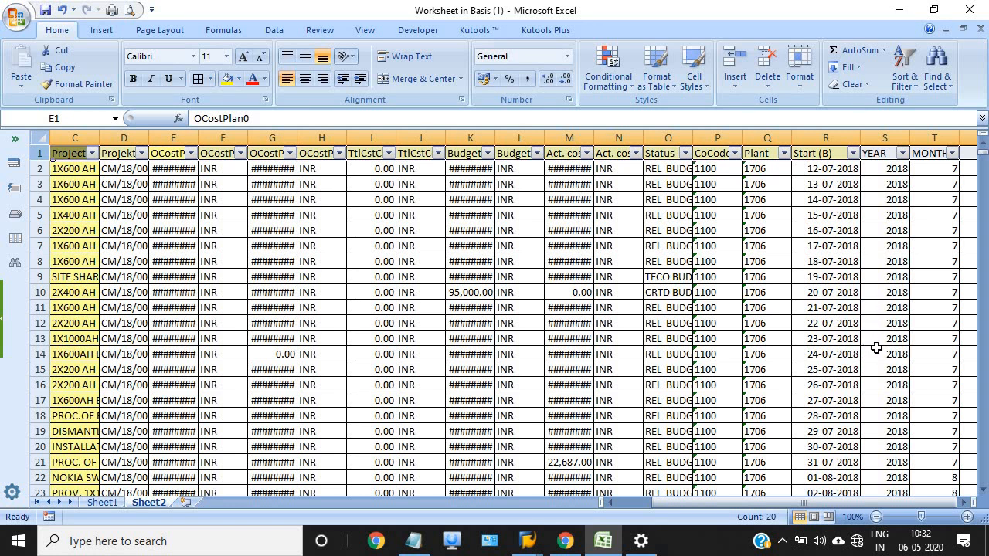
mouse_move(886, 315)
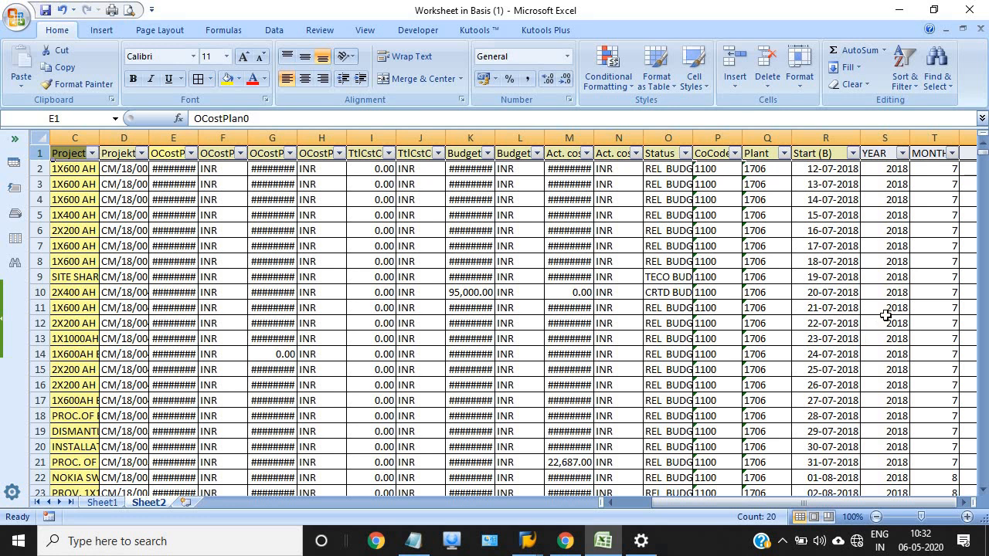
mouse_move(883, 324)
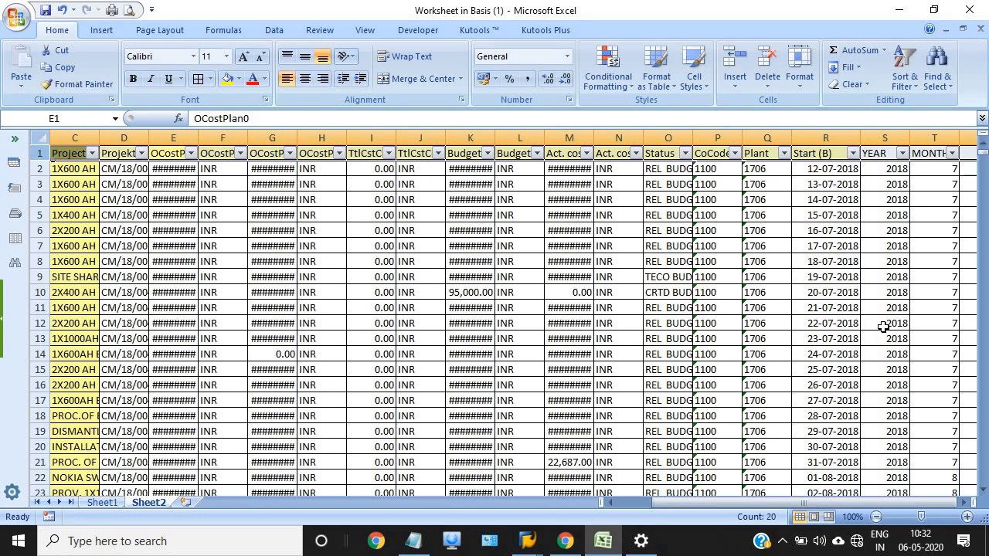
mouse_move(899, 190)
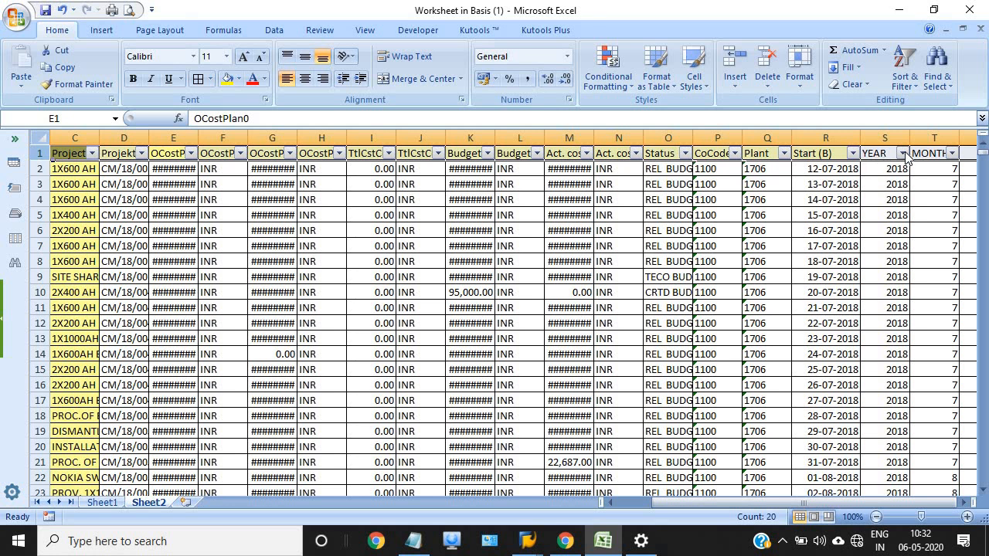
left_click(904, 153)
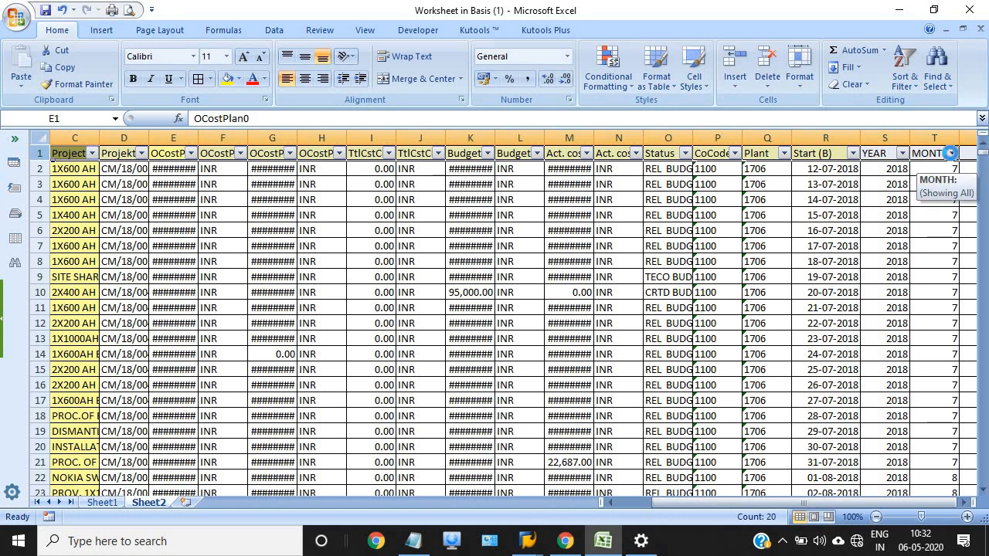
Step: Filter the YEAR column to show only the 40 rows with year 2019
left_click(948, 153)
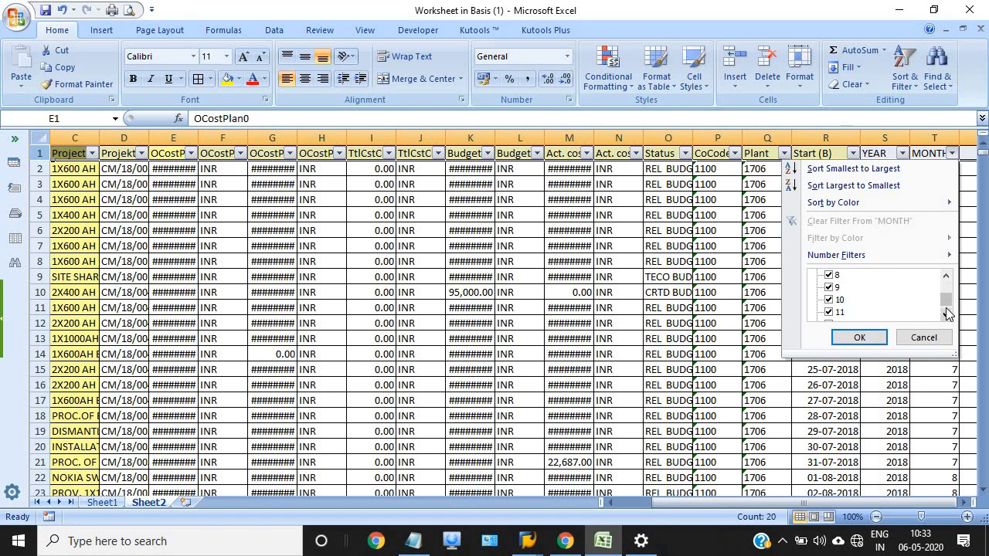
mouse_move(924, 336)
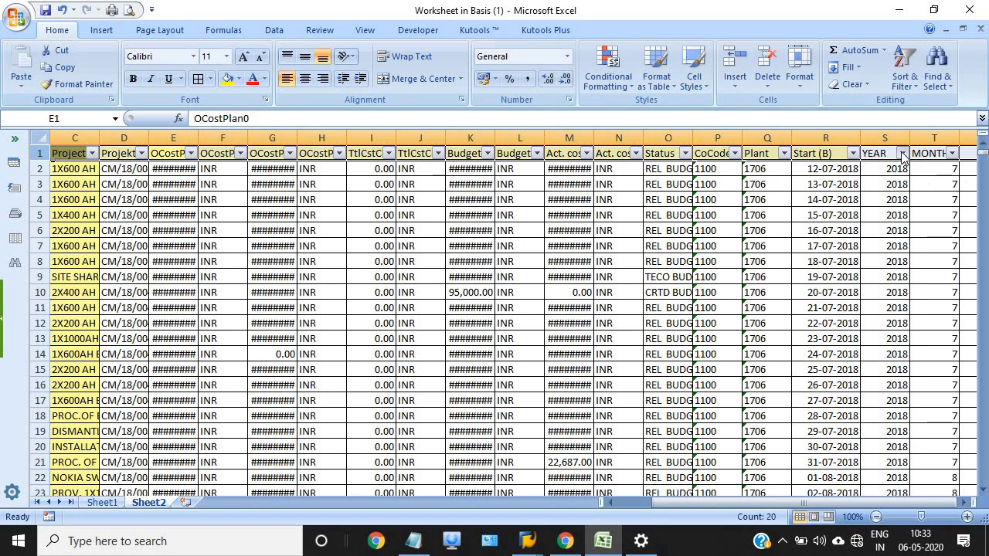
left_click(902, 153)
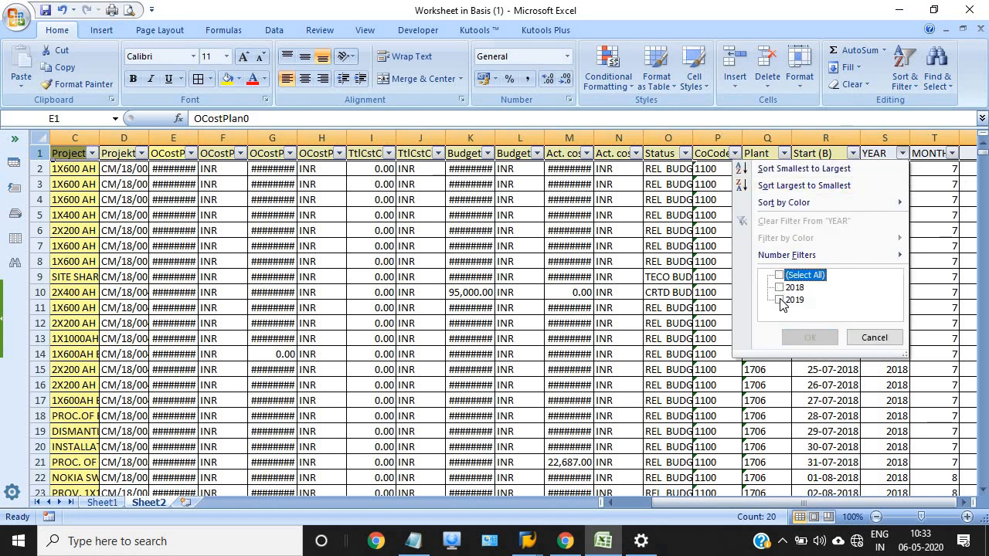
left_click(779, 300)
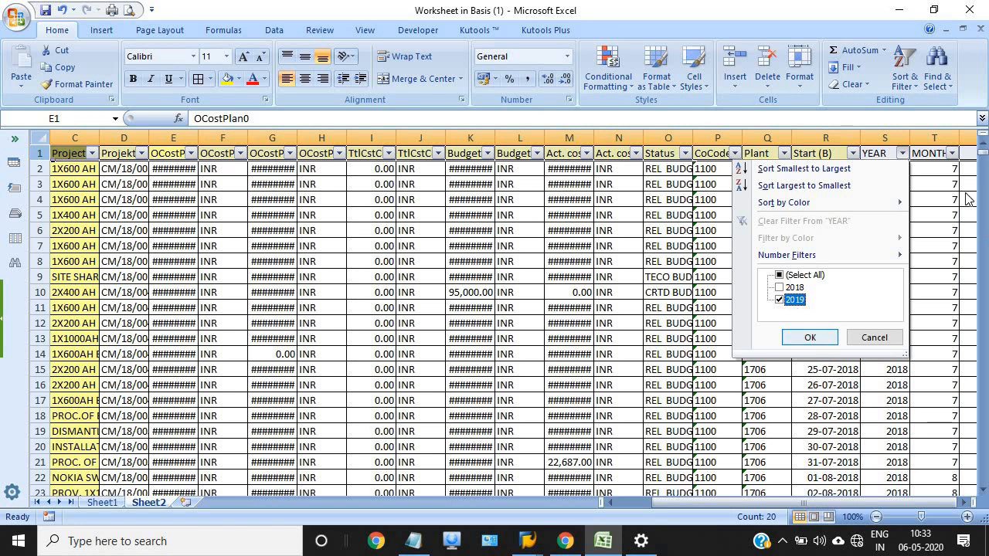
left_click(809, 336)
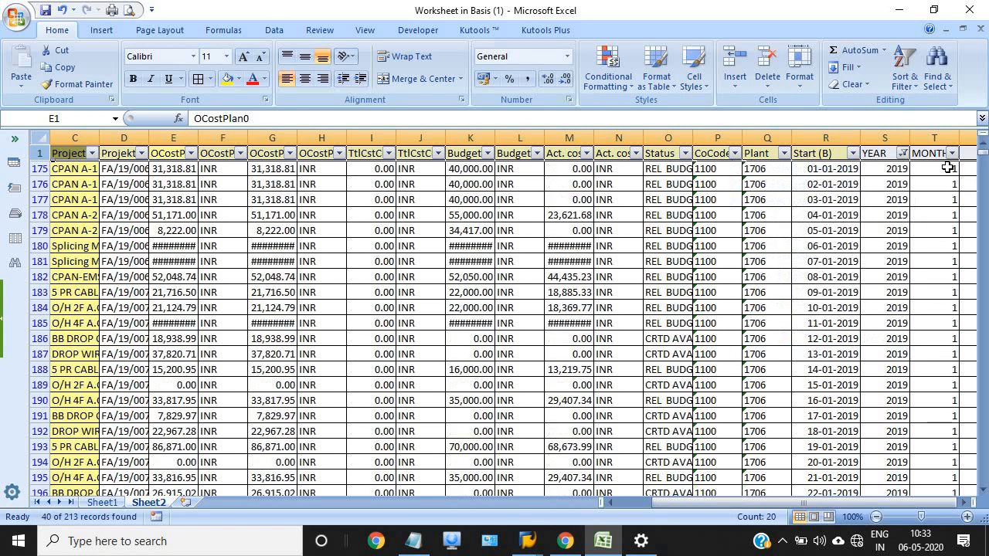
Step: Review the MONTH filter list for the remaining 2019 rows
left_click(948, 153)
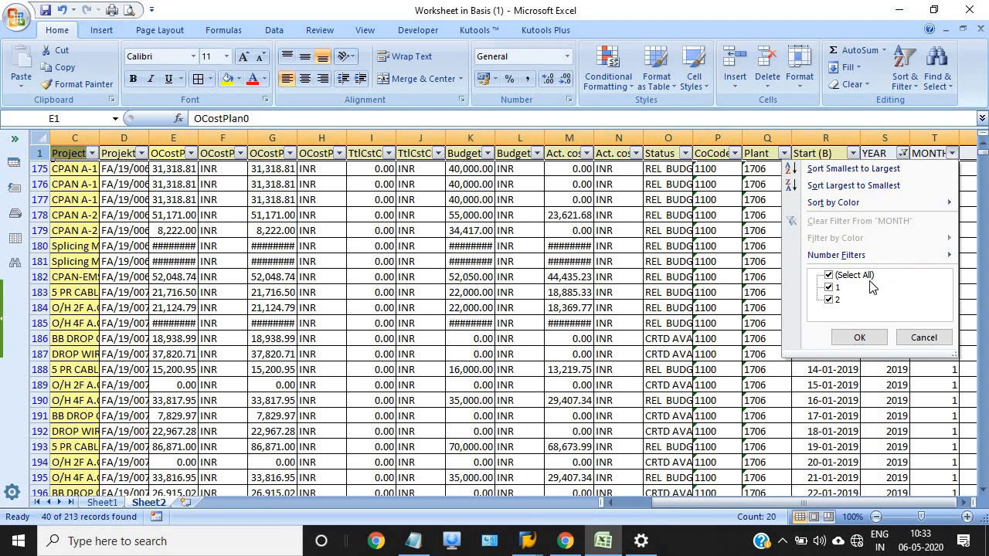
mouse_move(850, 284)
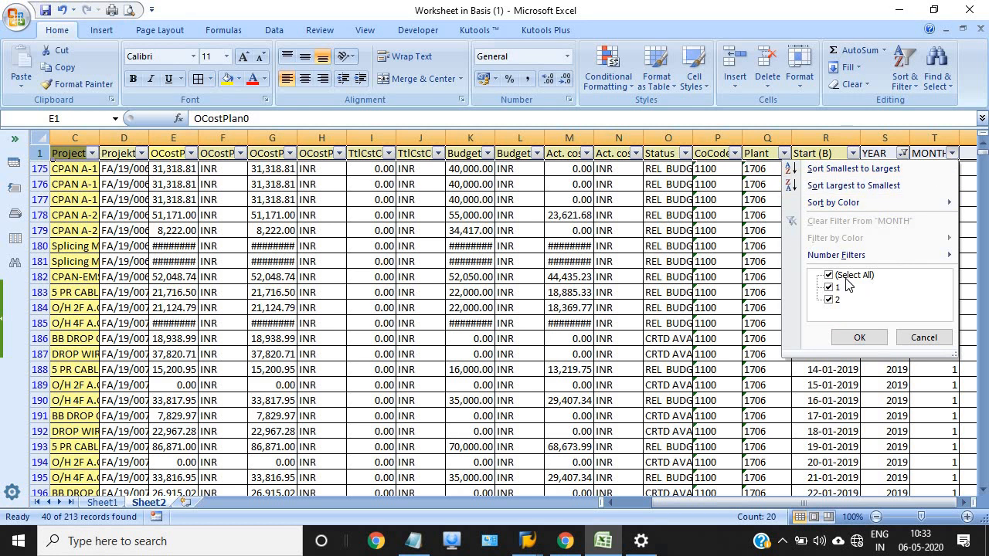
left_click(828, 275)
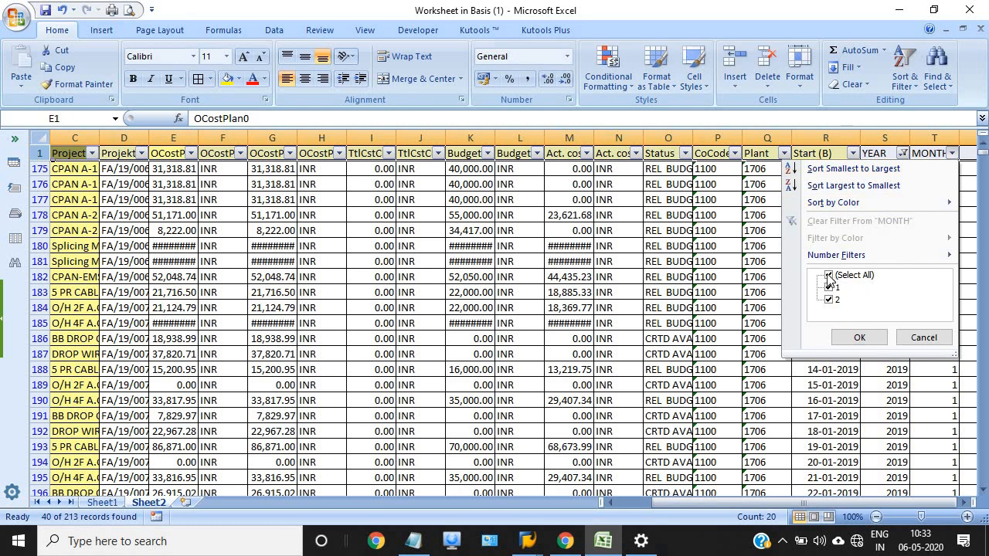
left_click(828, 275)
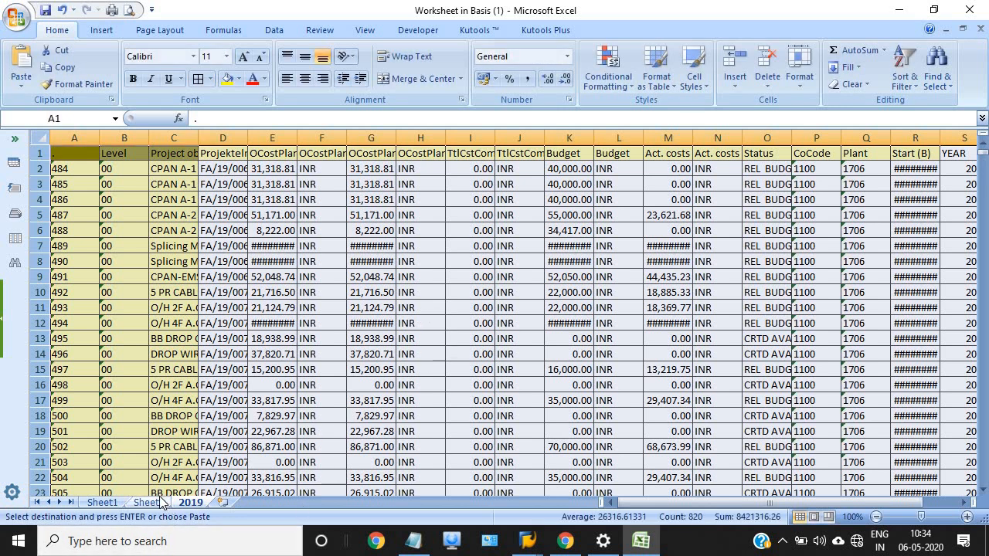
Step: Return to Sheet2 and set its YEAR filter to 2018
left_click(149, 502)
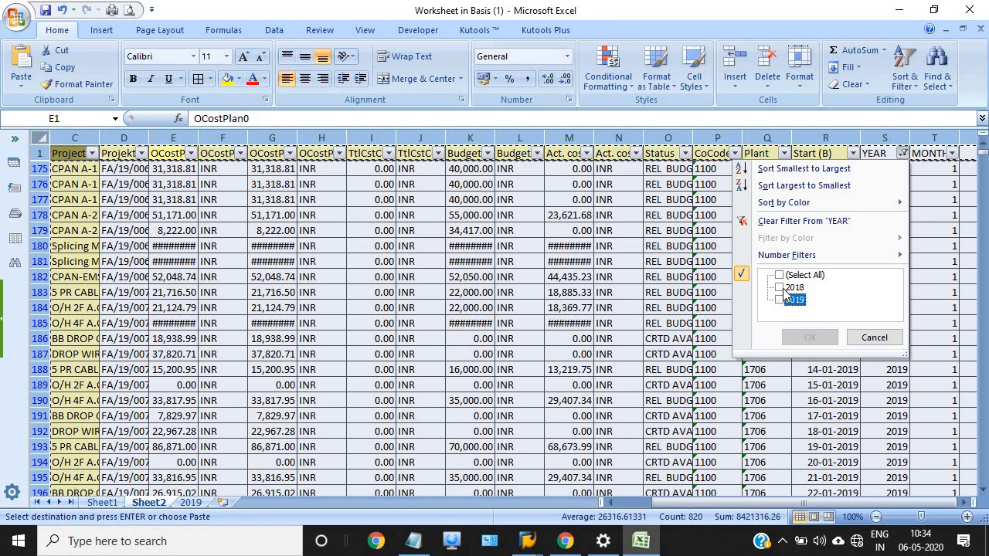
left_click(782, 287)
type("2018")
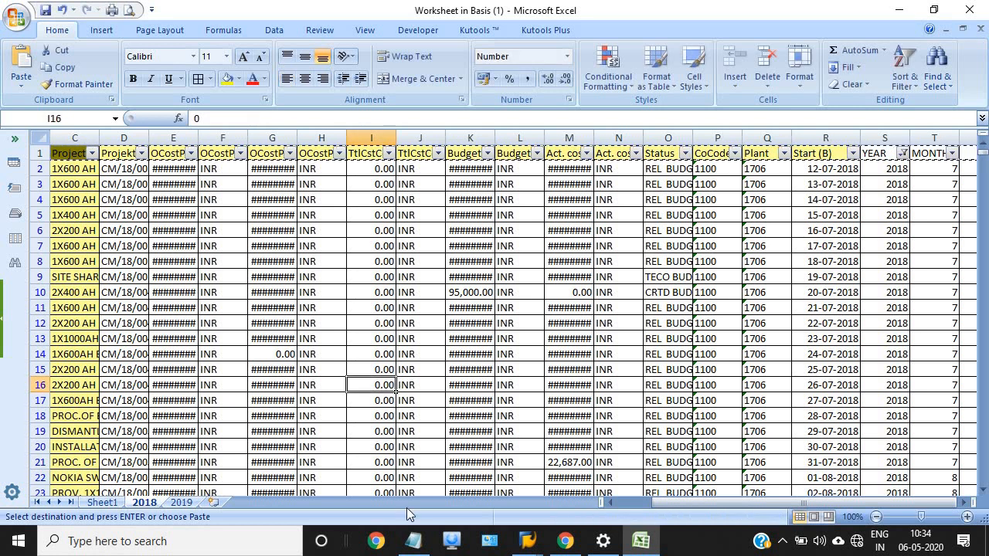
scroll("left", 3)
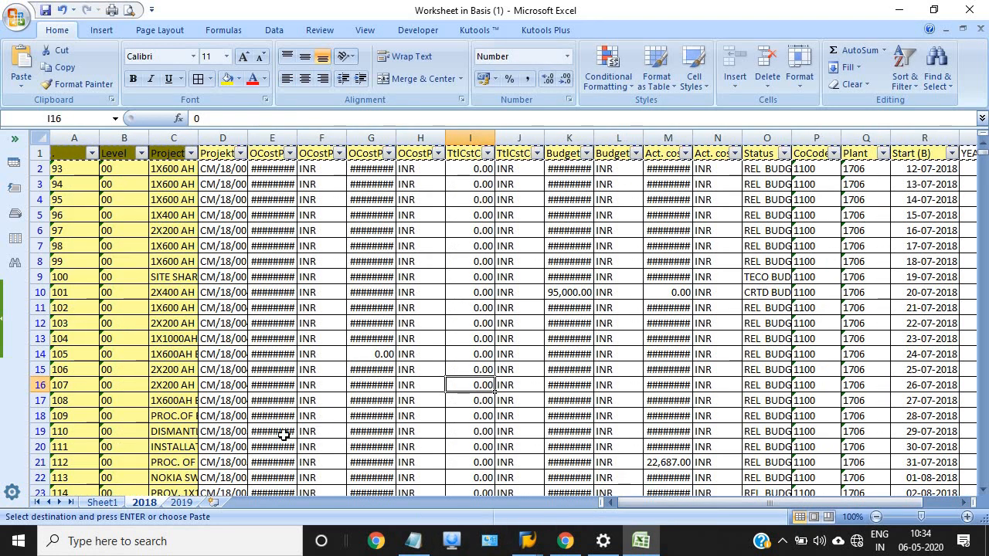
left_click(180, 502)
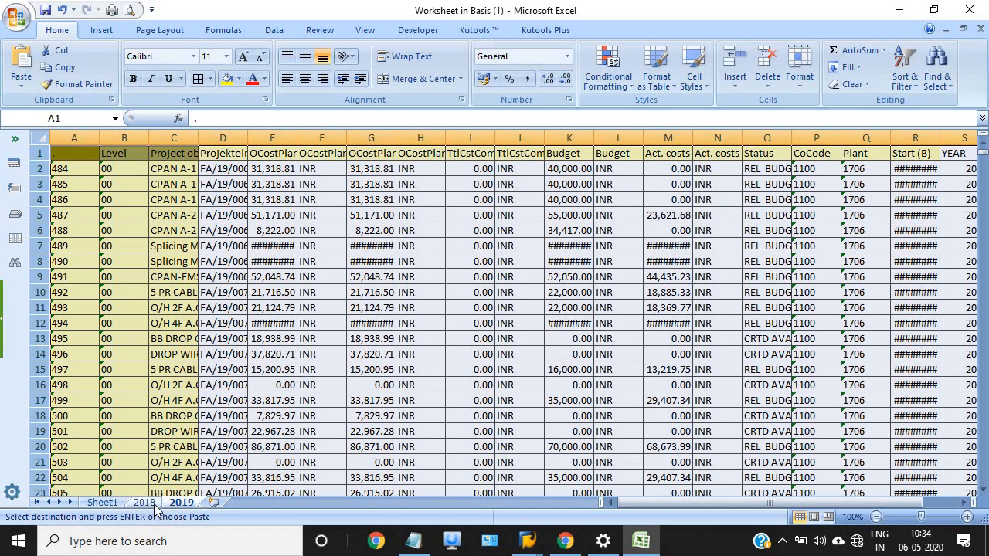
left_click(144, 502)
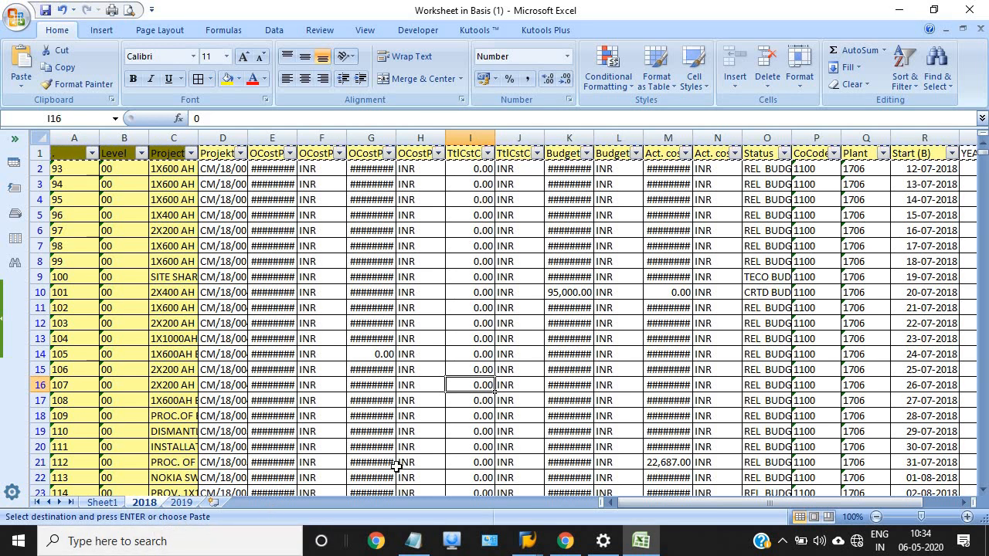
mouse_move(411, 256)
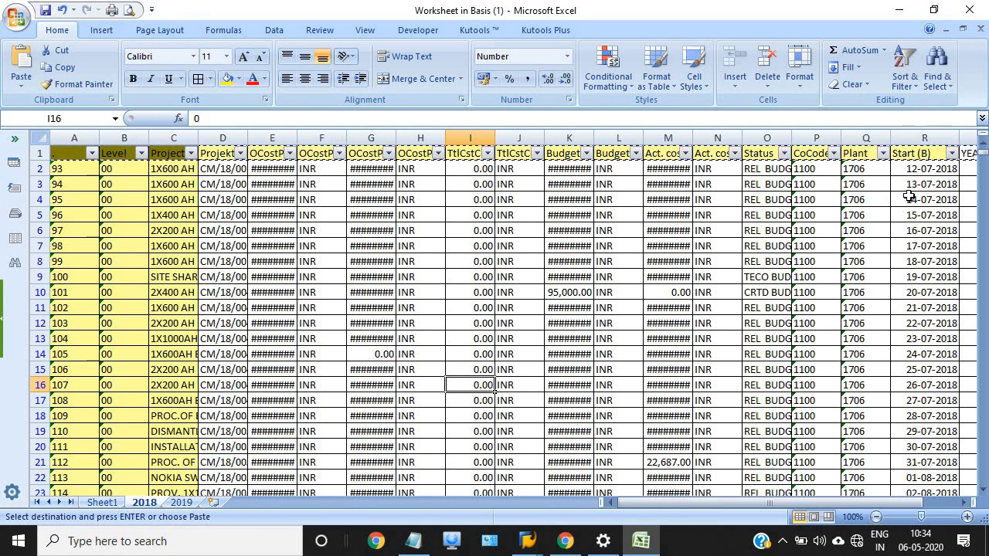
mouse_move(910, 232)
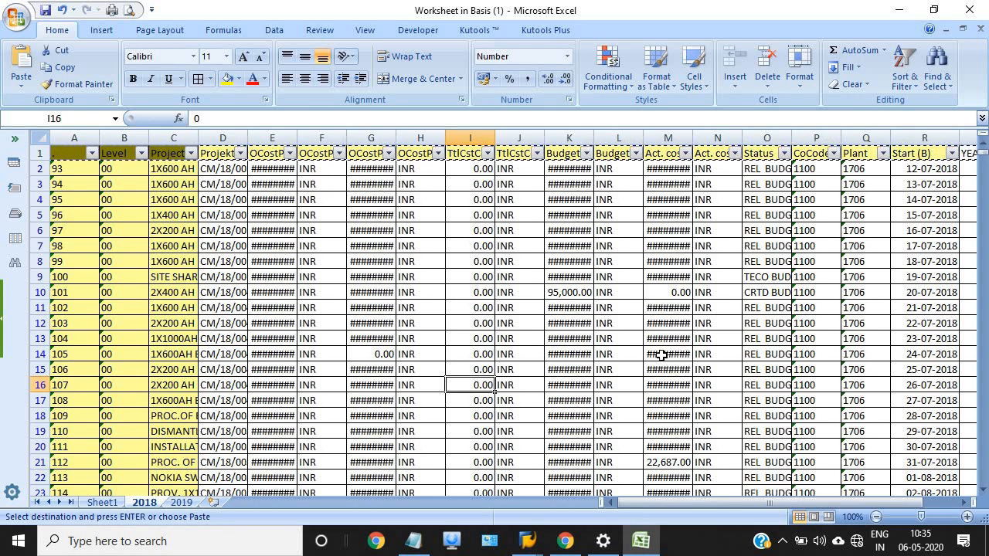
mouse_move(303, 327)
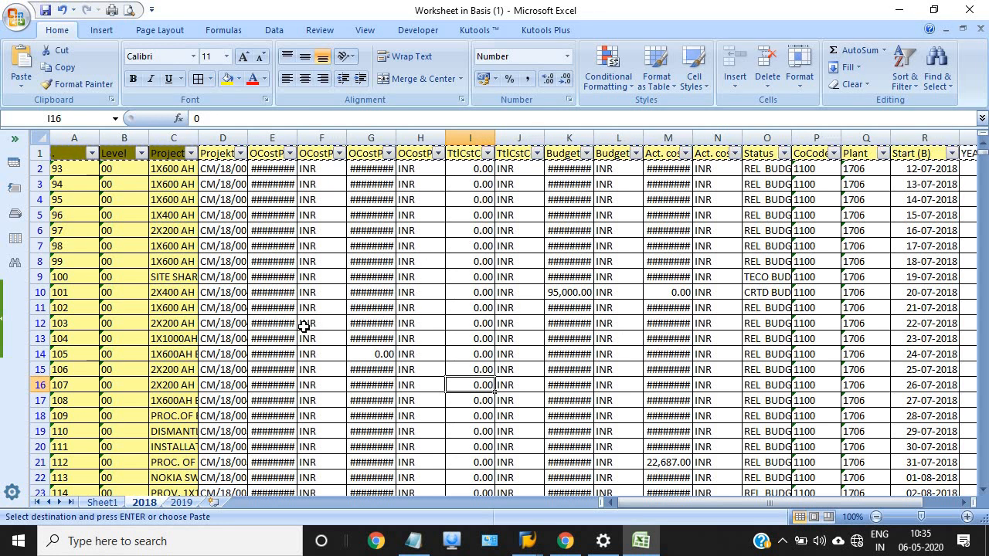
mouse_move(438, 6)
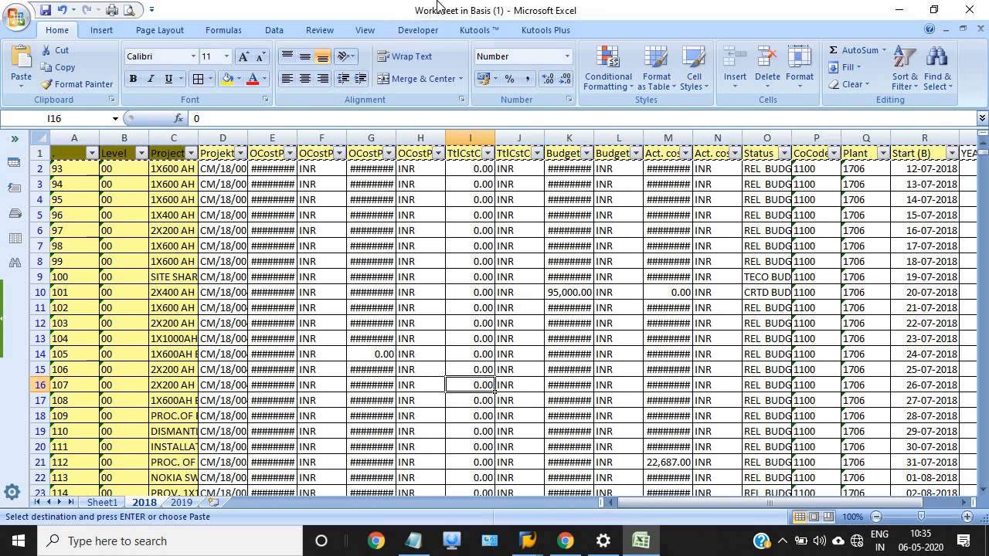